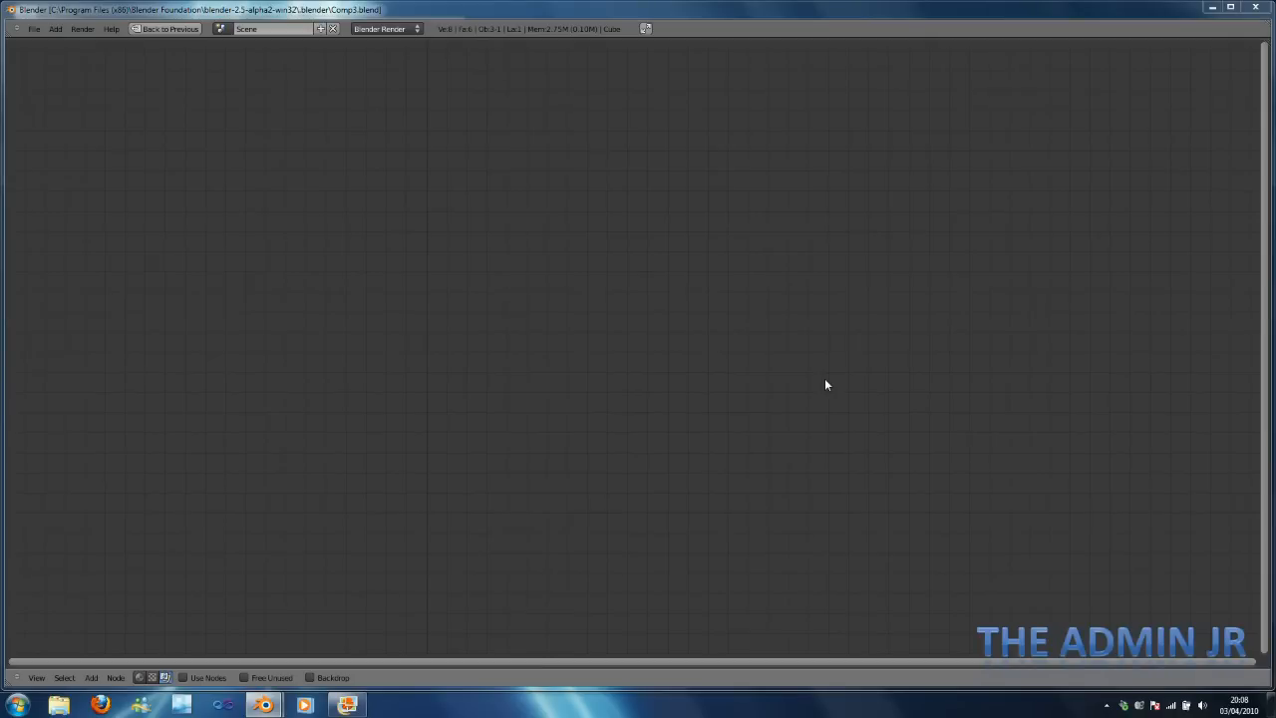
mouse_move(423, 518)
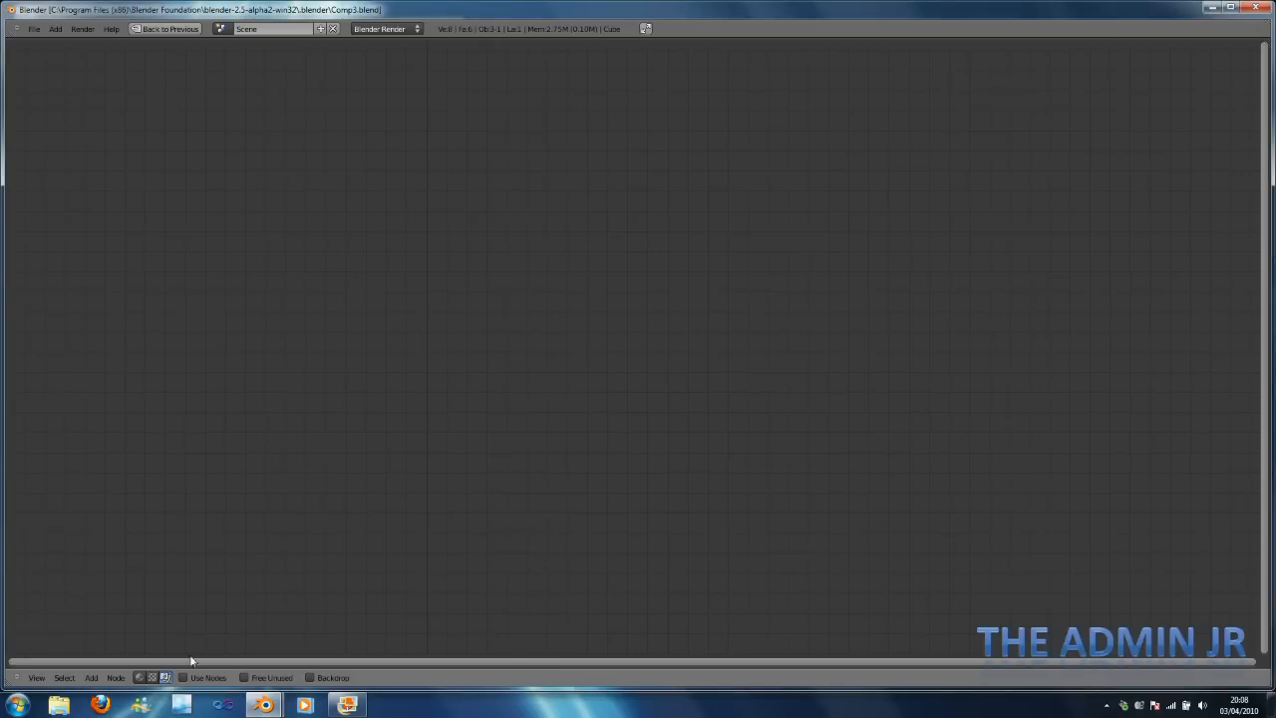
Enable Use Nodes and add an Image input node holding the lighthouse photo.
left_click(184, 678)
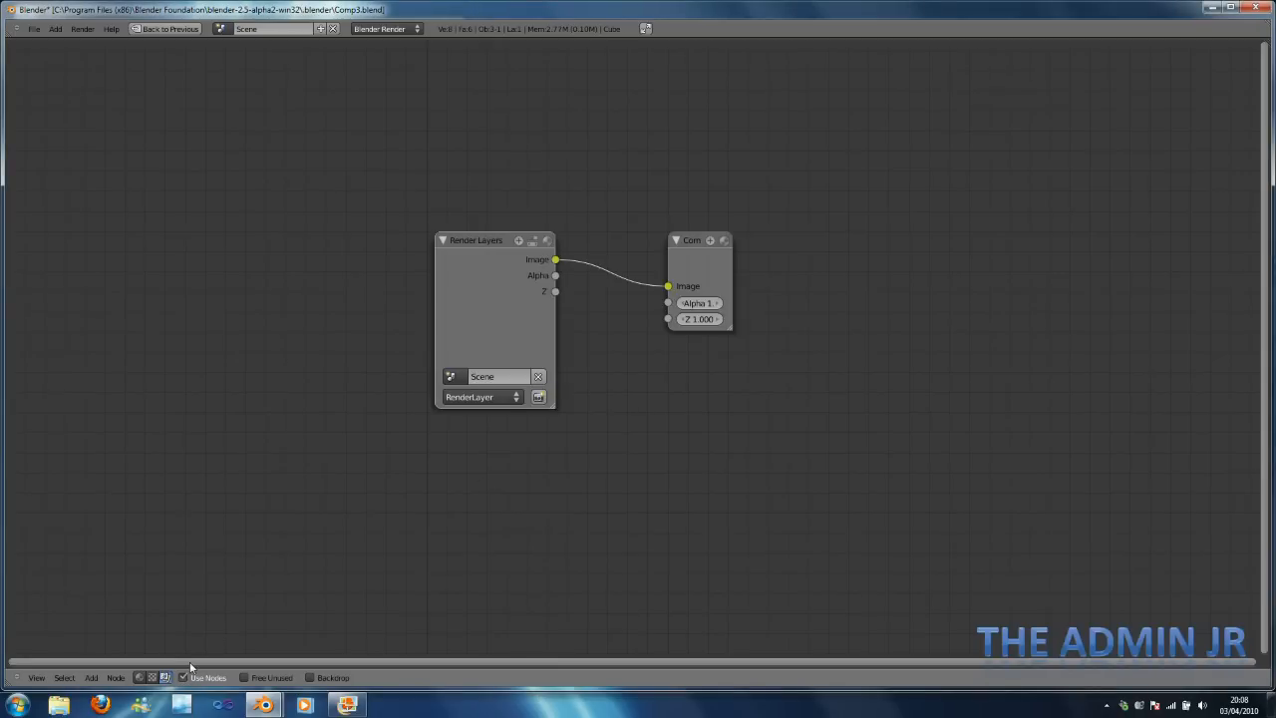
left_click(92, 678)
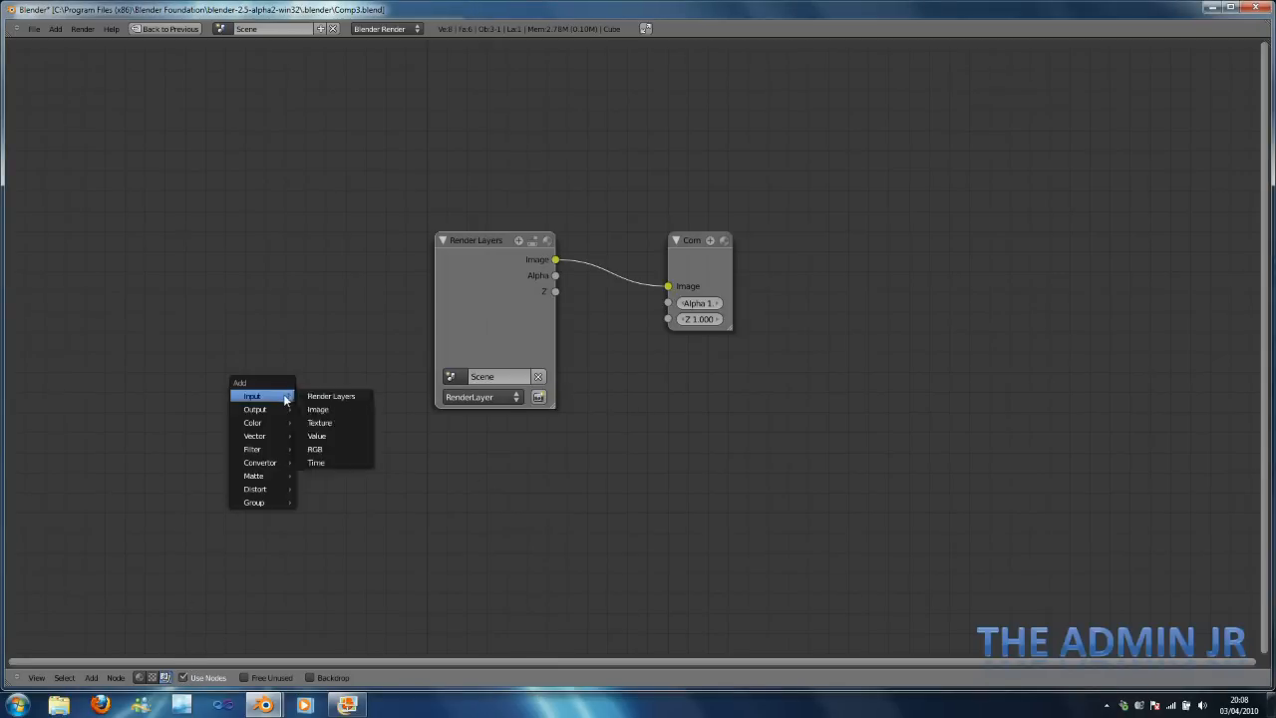
left_click(319, 409)
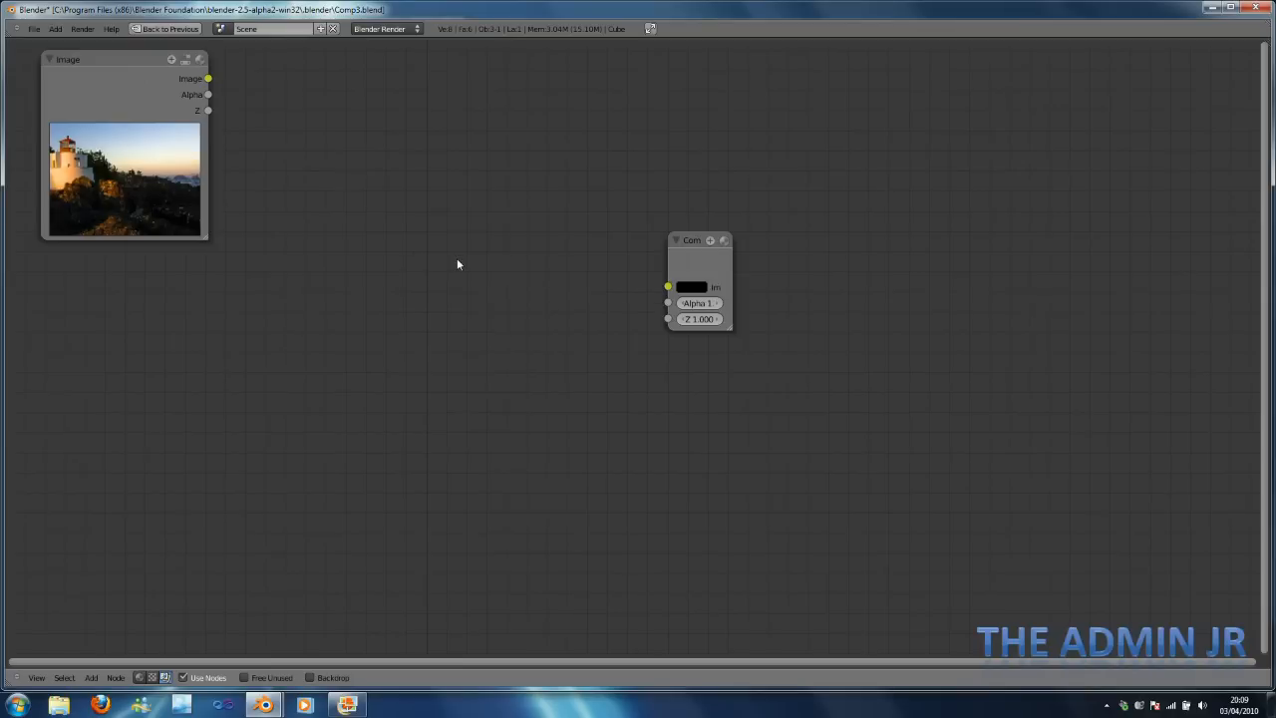
Move the Composite output node to the right and slightly lower.
left_click_drag(698, 279, 1047, 259)
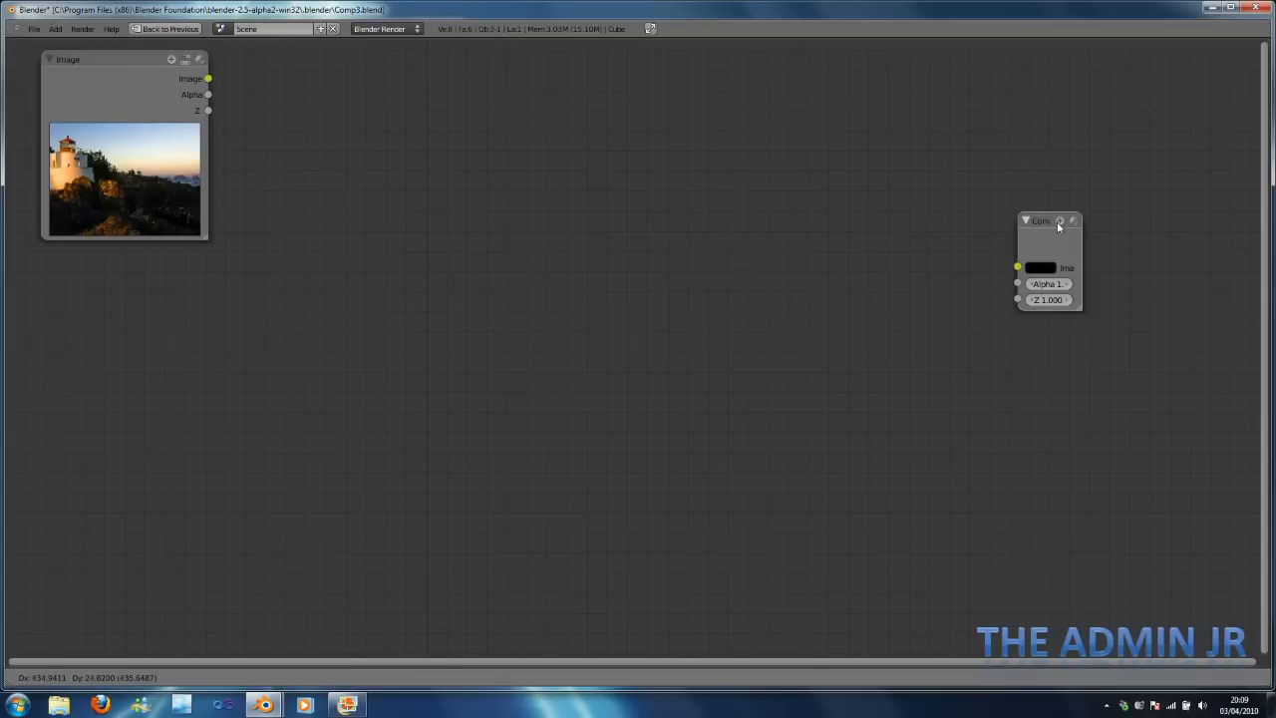
left_click_drag(1047, 260, 1116, 368)
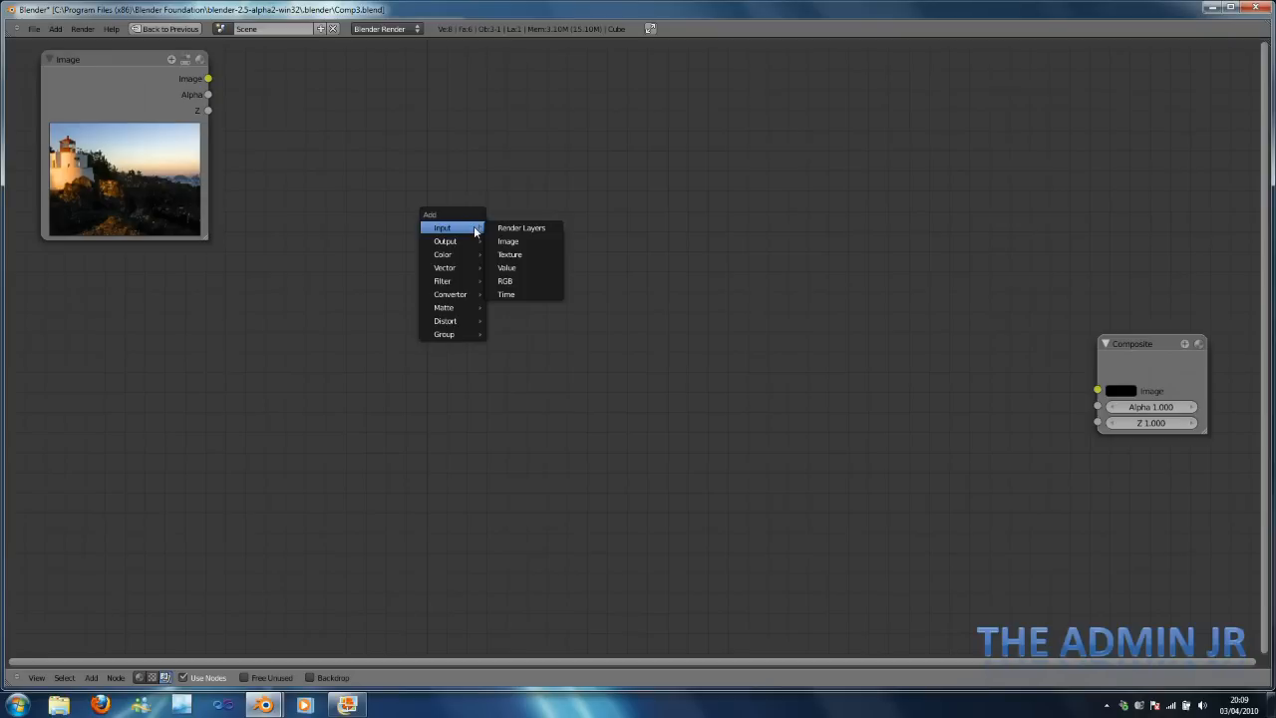
mouse_move(472, 239)
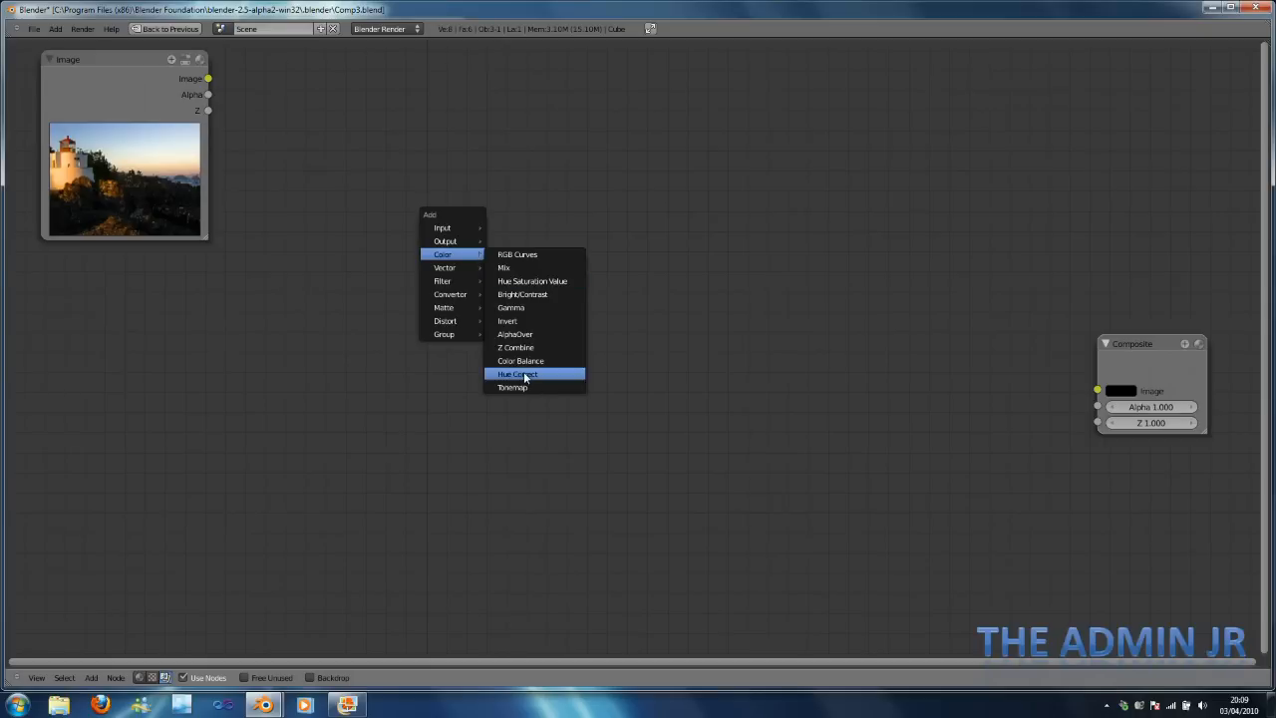
Add a Hue Correct node between Image and Composite, then preview the render and close it.
left_click(519, 374)
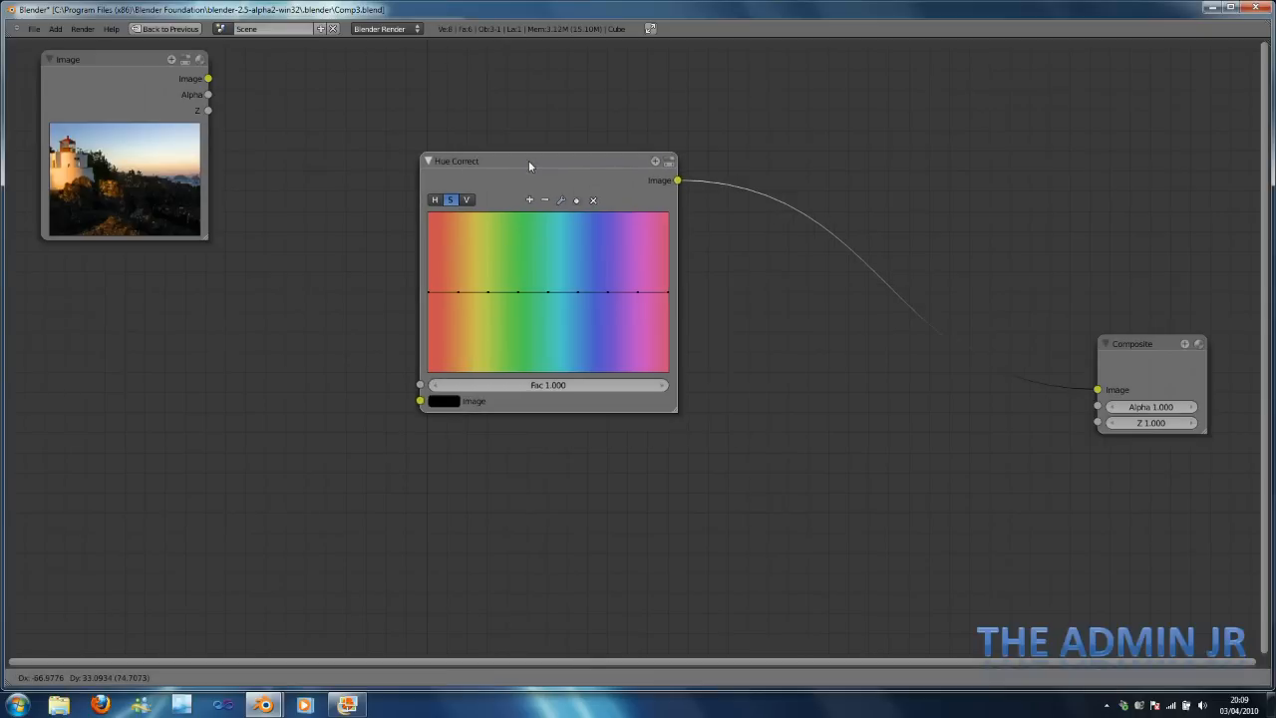
left_click_drag(529, 160, 399, 91)
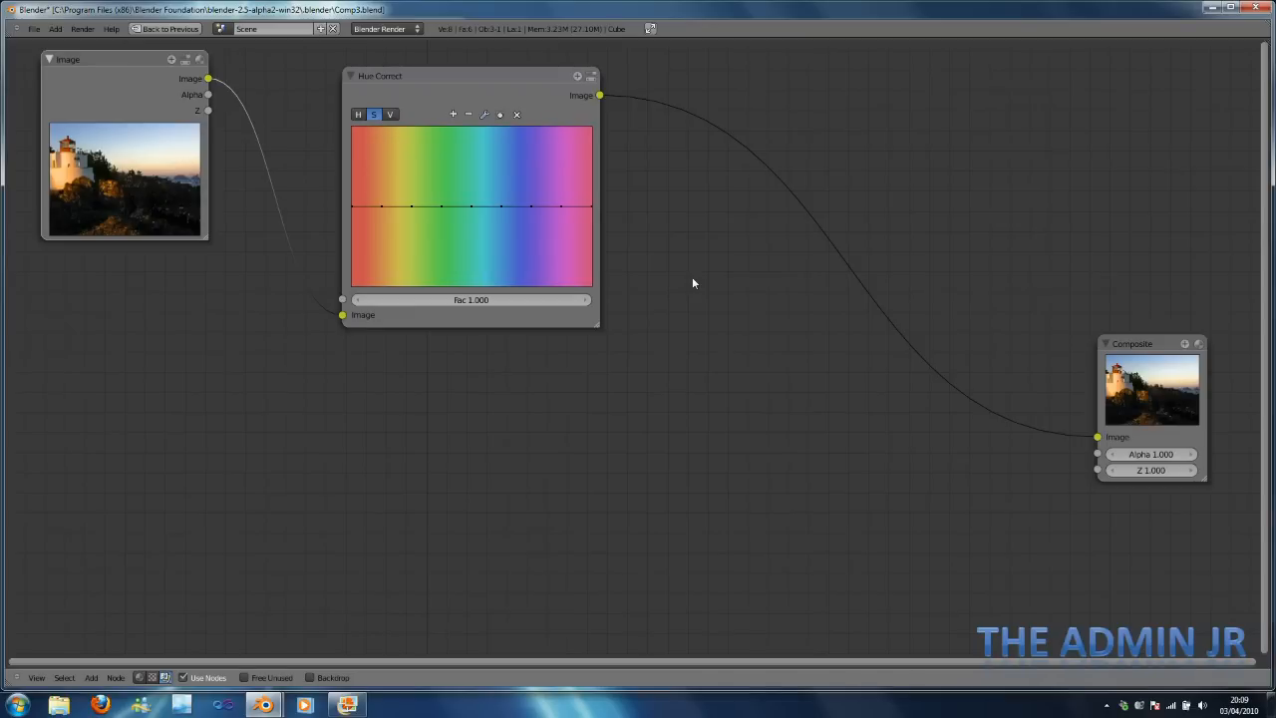
mouse_move(167, 223)
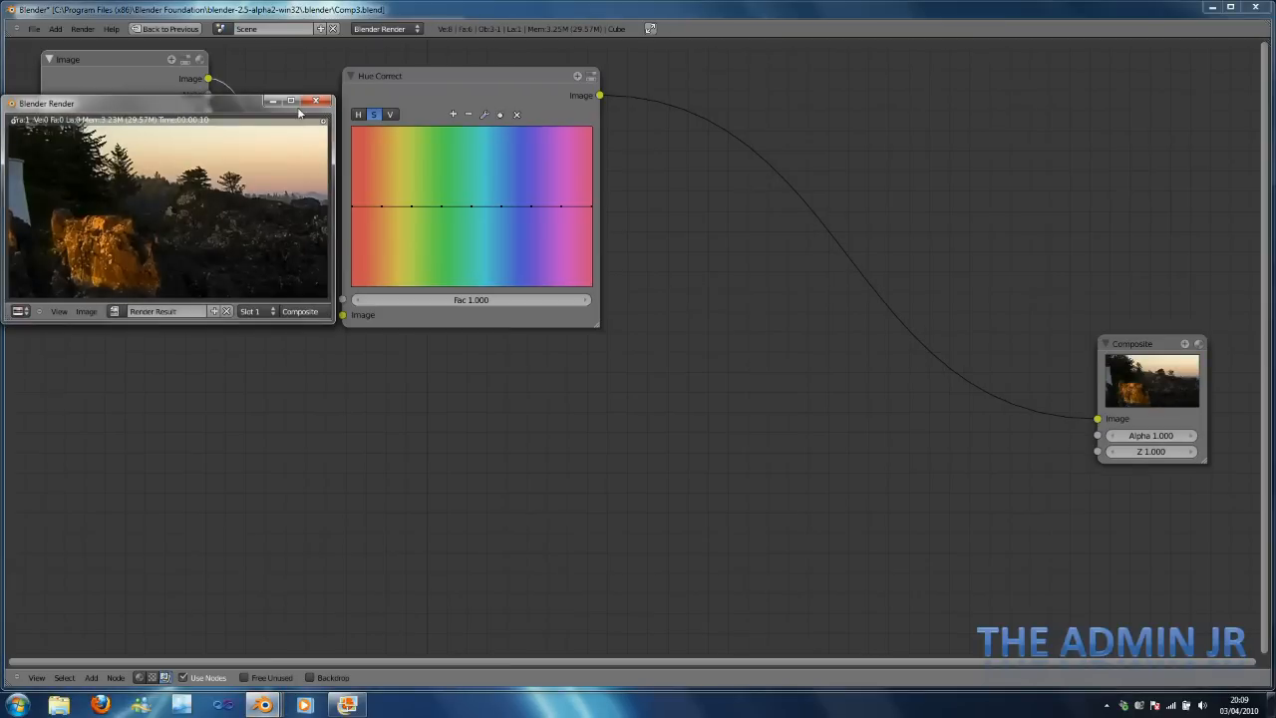
left_click(323, 102)
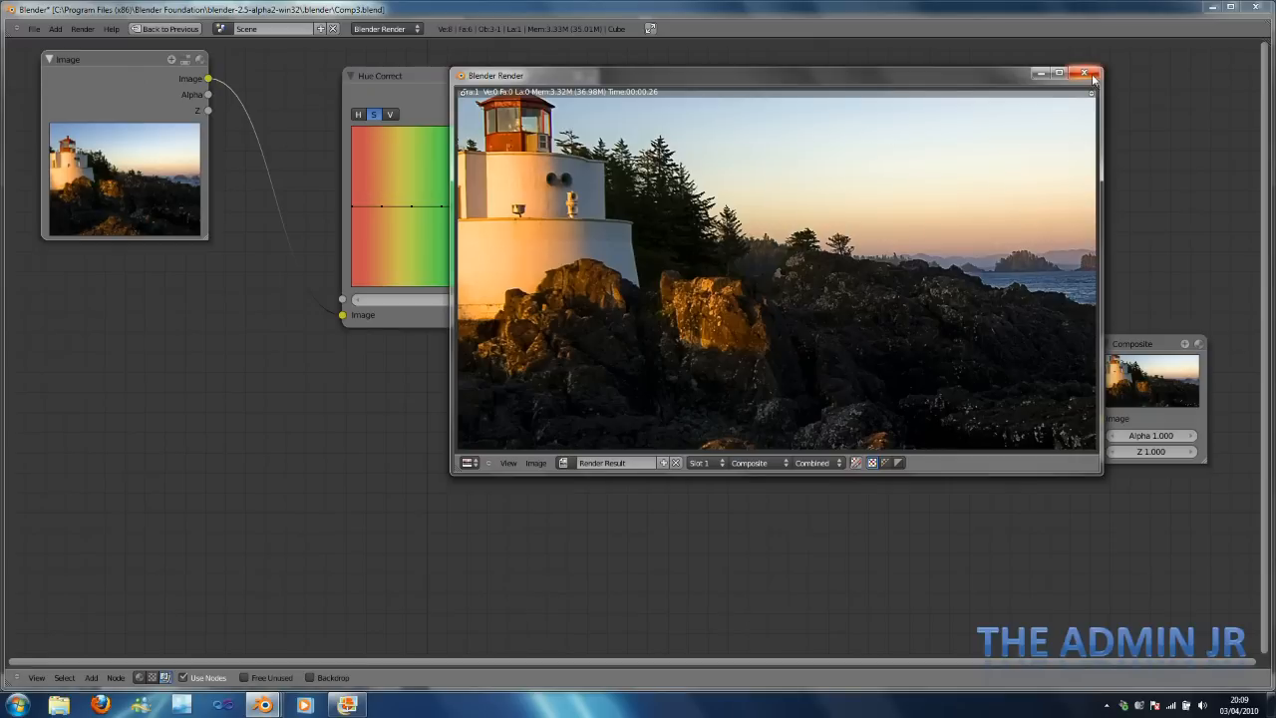
left_click(1093, 71)
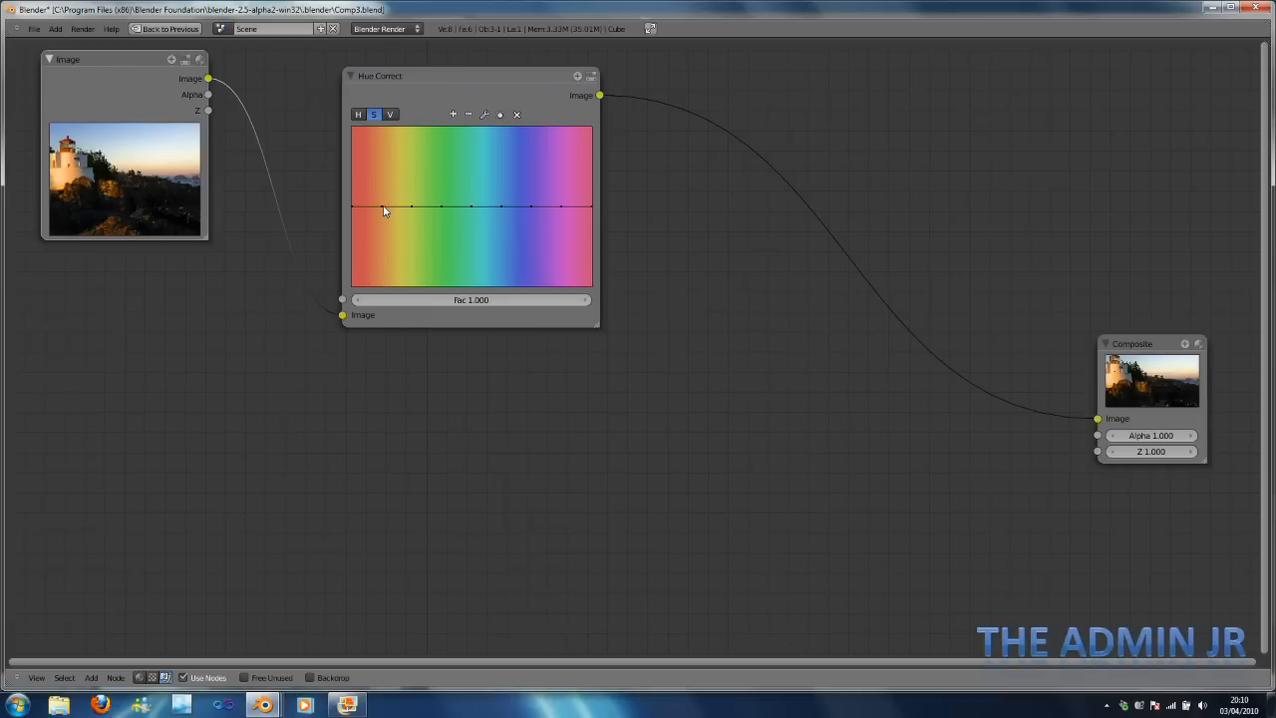
Pull the Hue Correct curve down over red, green and blue hues, checking renders as it desaturates.
left_click_drag(382, 208, 371, 257)
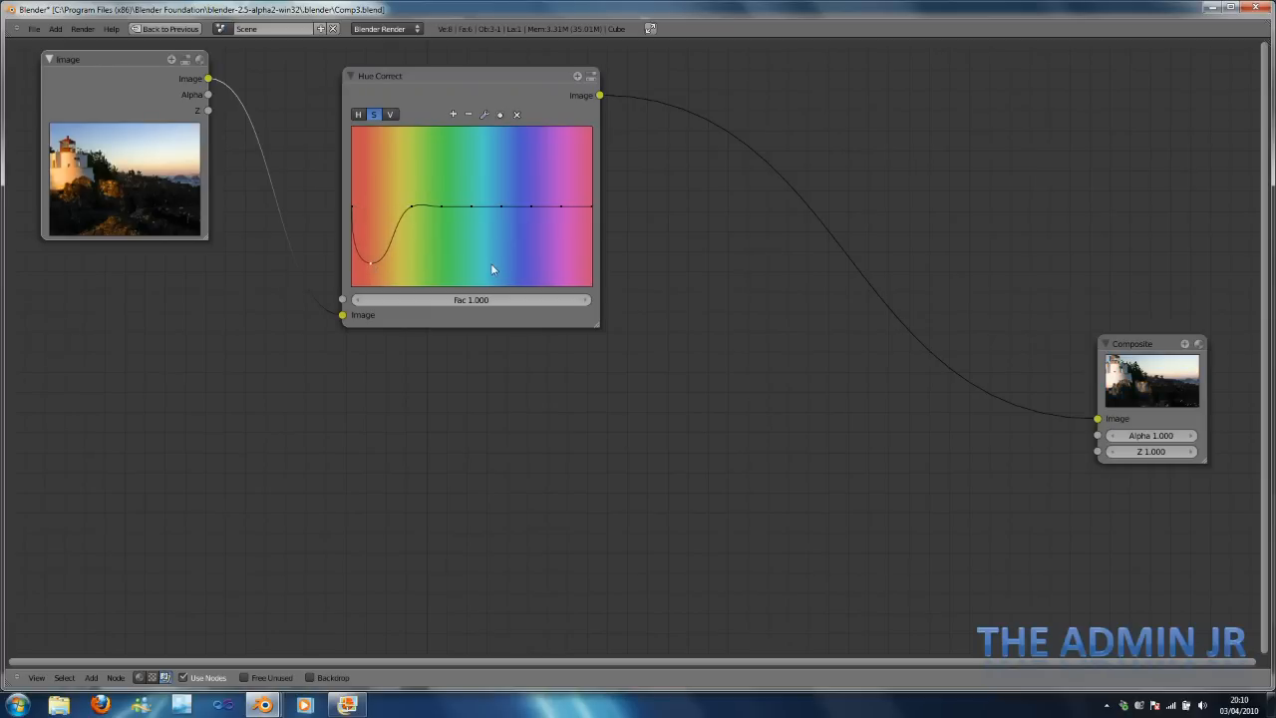
mouse_move(1152, 375)
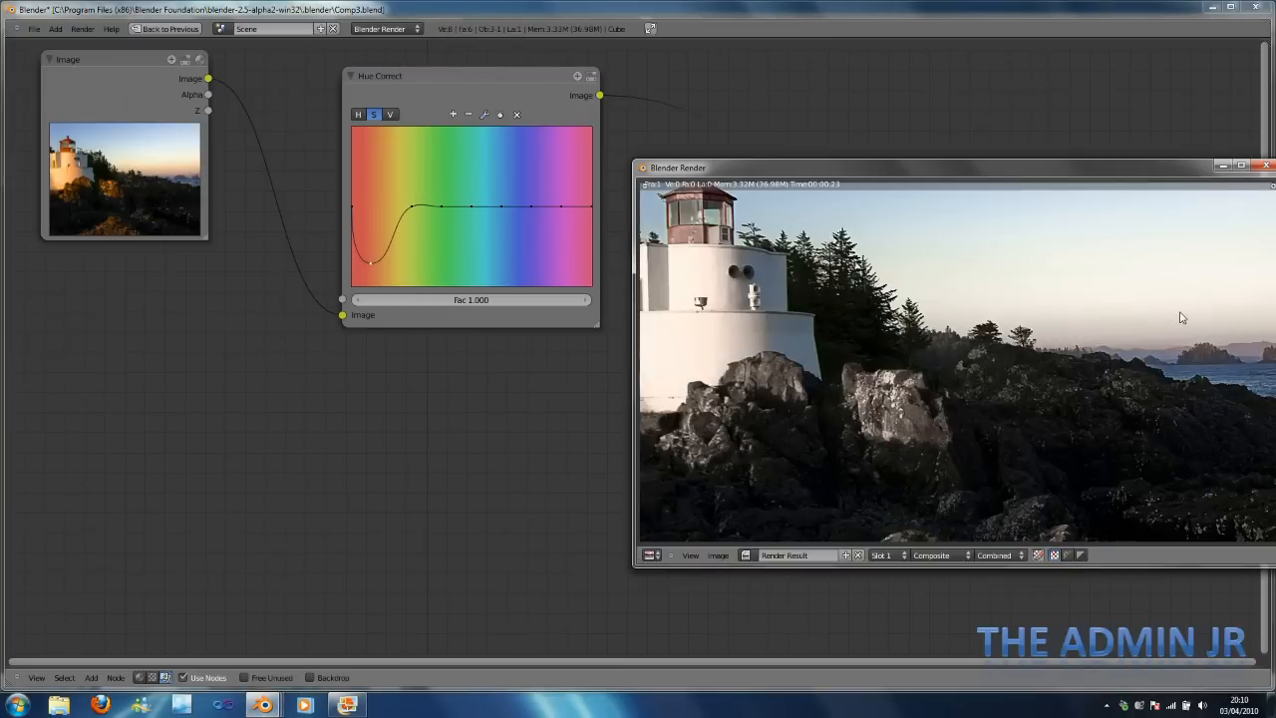
mouse_move(1267, 184)
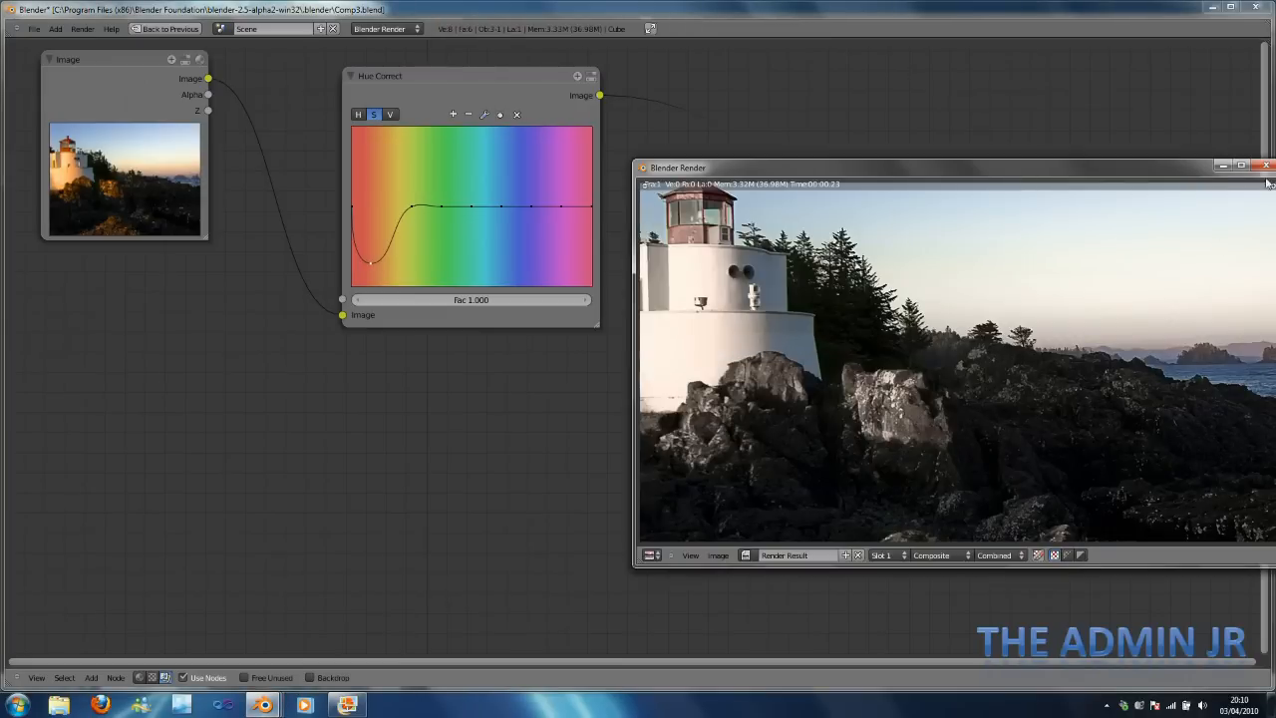
left_click(1268, 168)
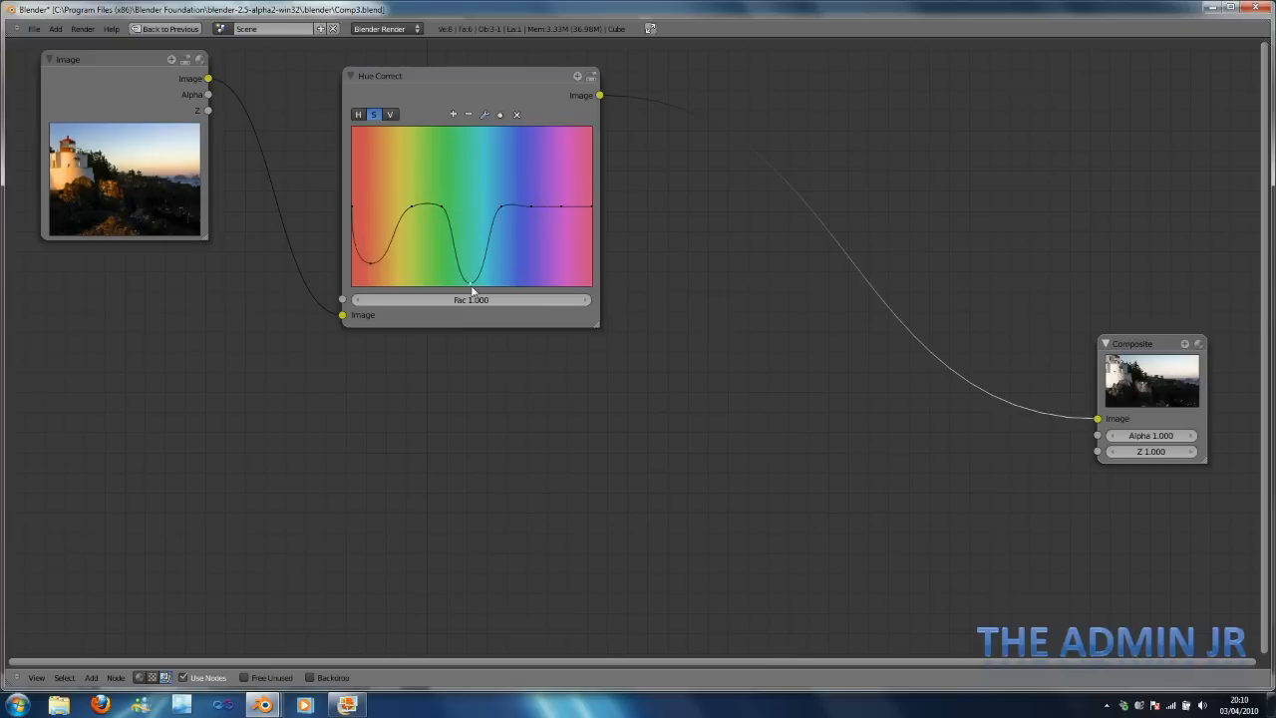
left_click_drag(475, 283, 506, 212)
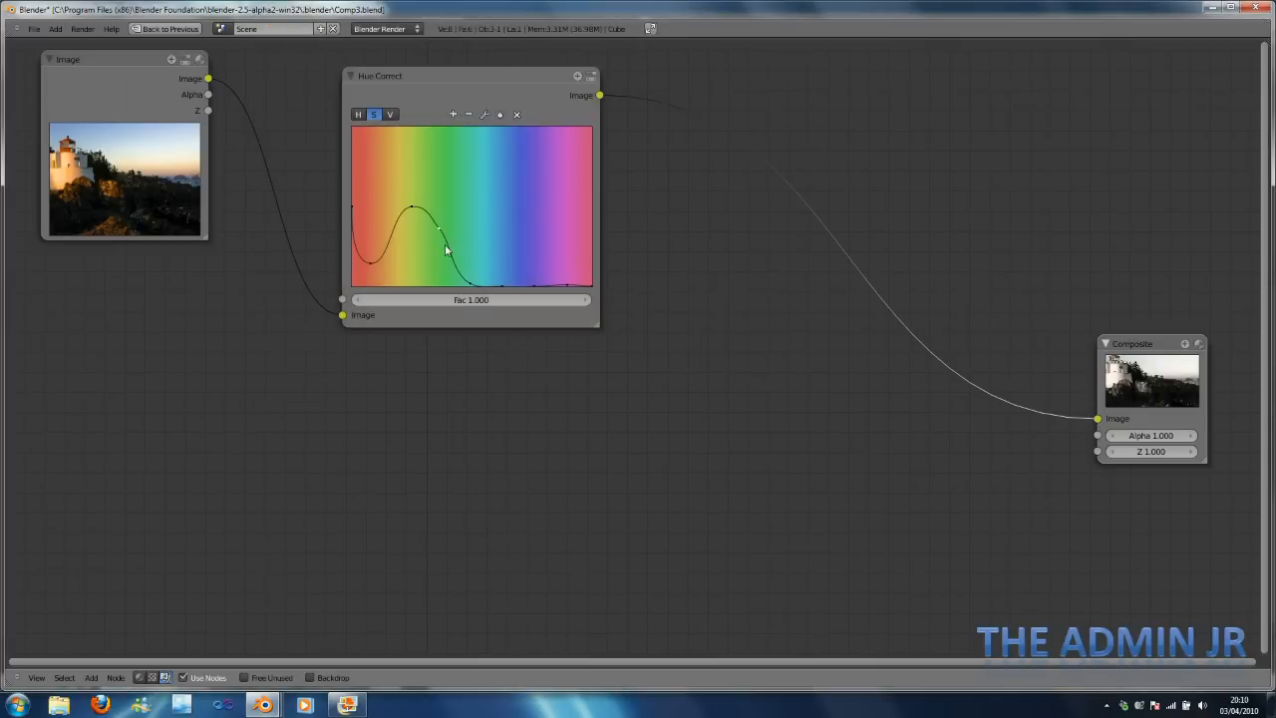
left_click_drag(447, 247, 431, 289)
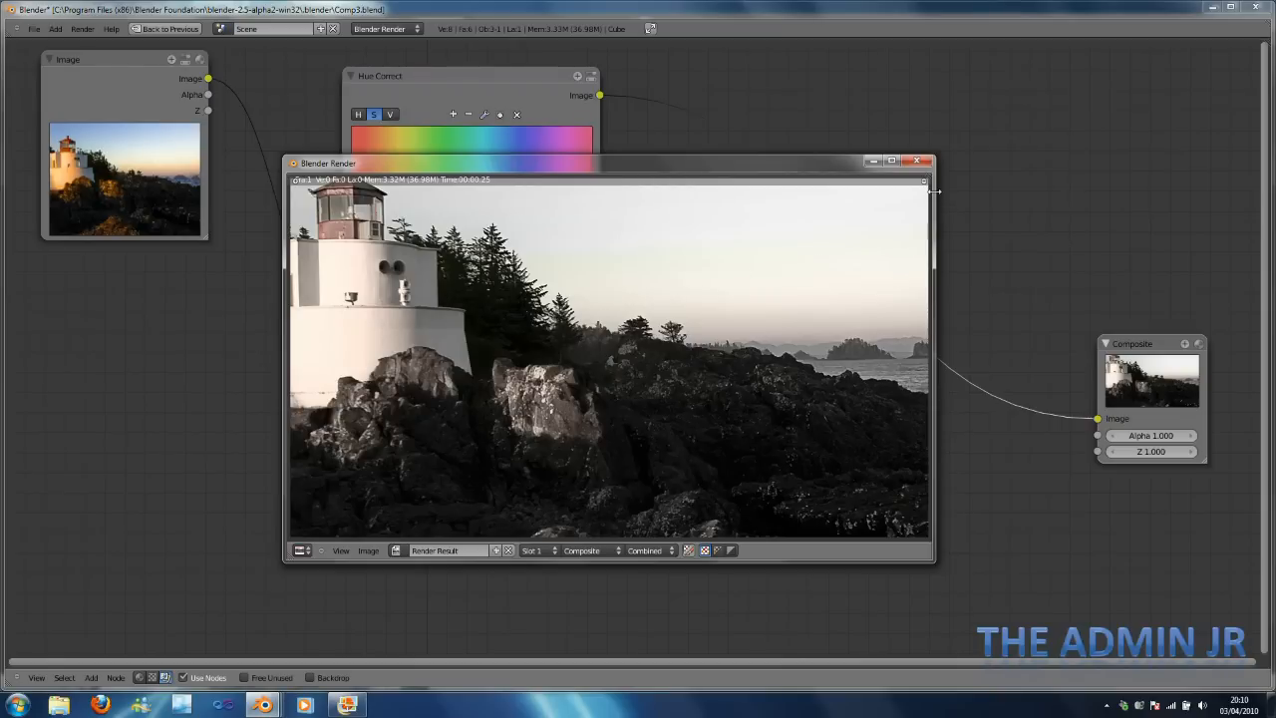
left_click(917, 162)
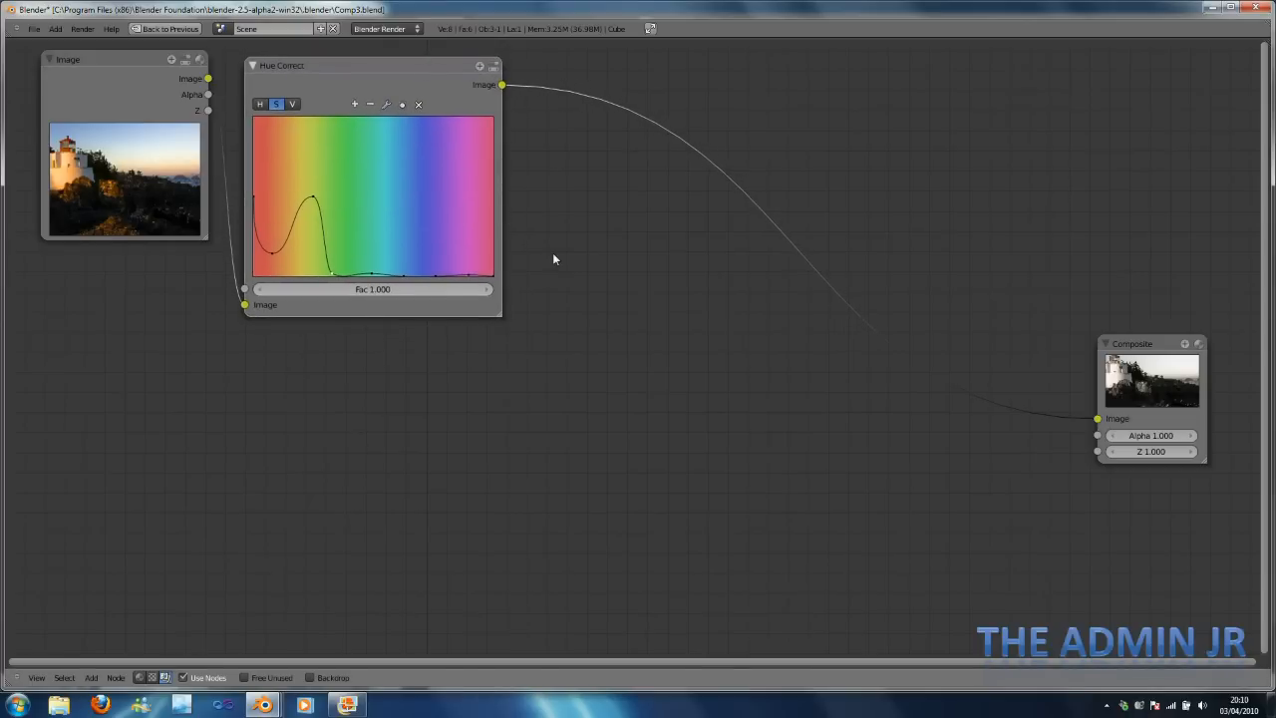
Add a Color Balance node beside Hue Correct with lowered gain, preview the darker render and close it.
left_click(532, 486)
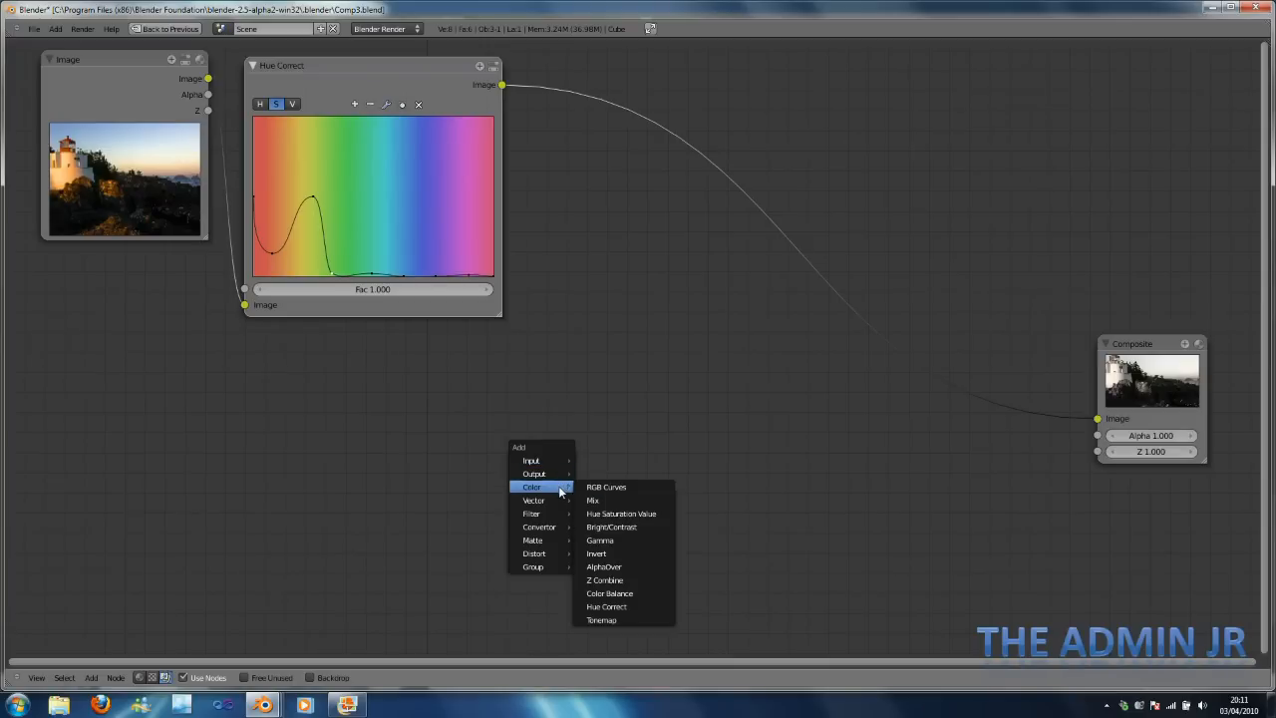
left_click(610, 594)
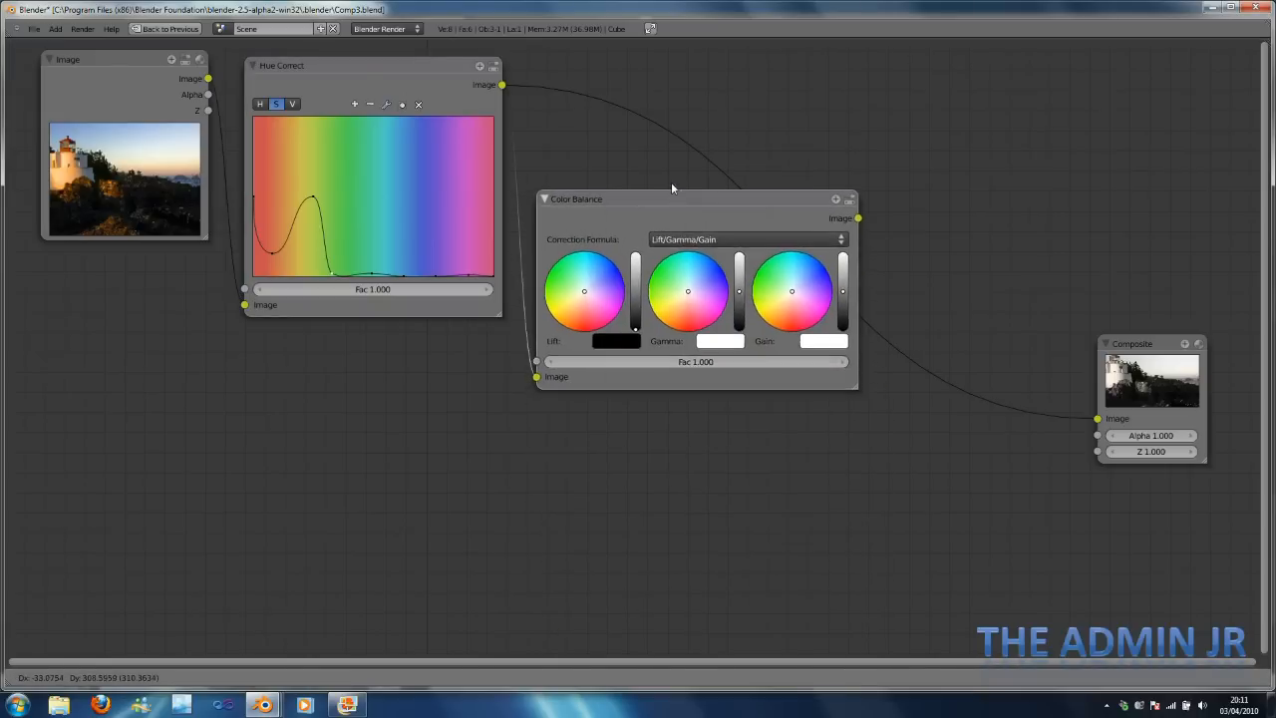
left_click_drag(673, 200, 687, 88)
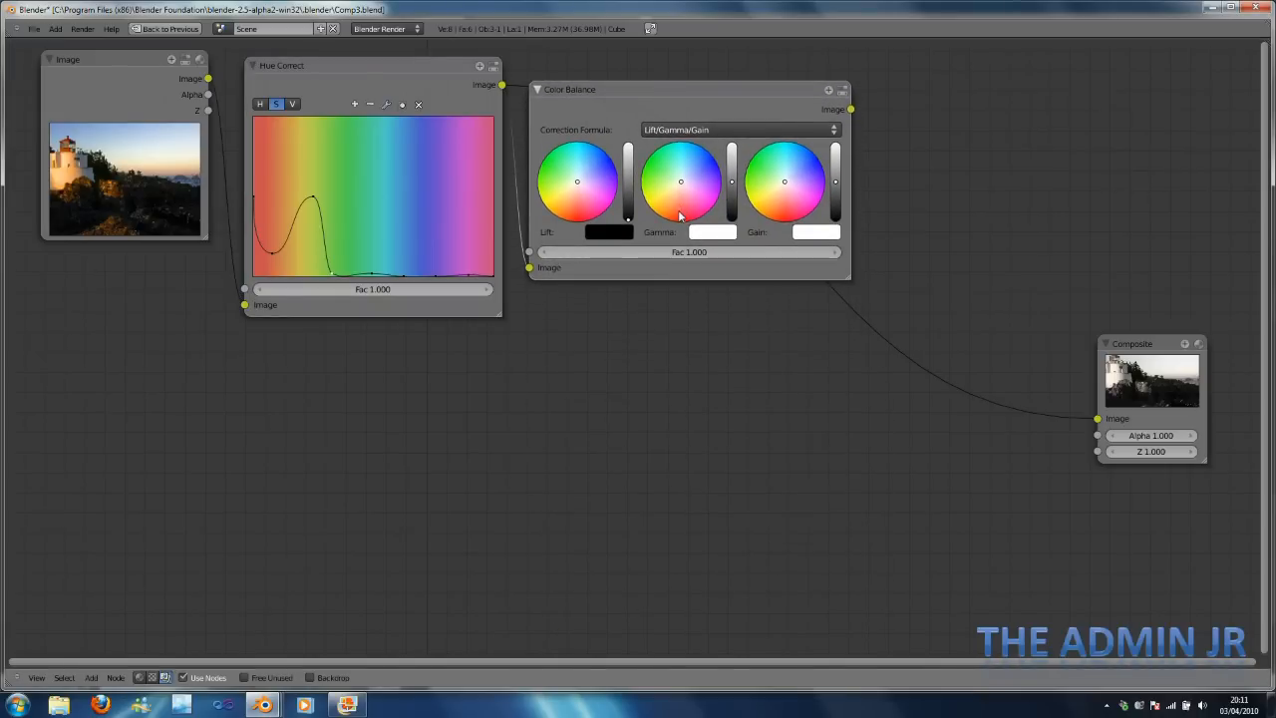
mouse_move(670, 281)
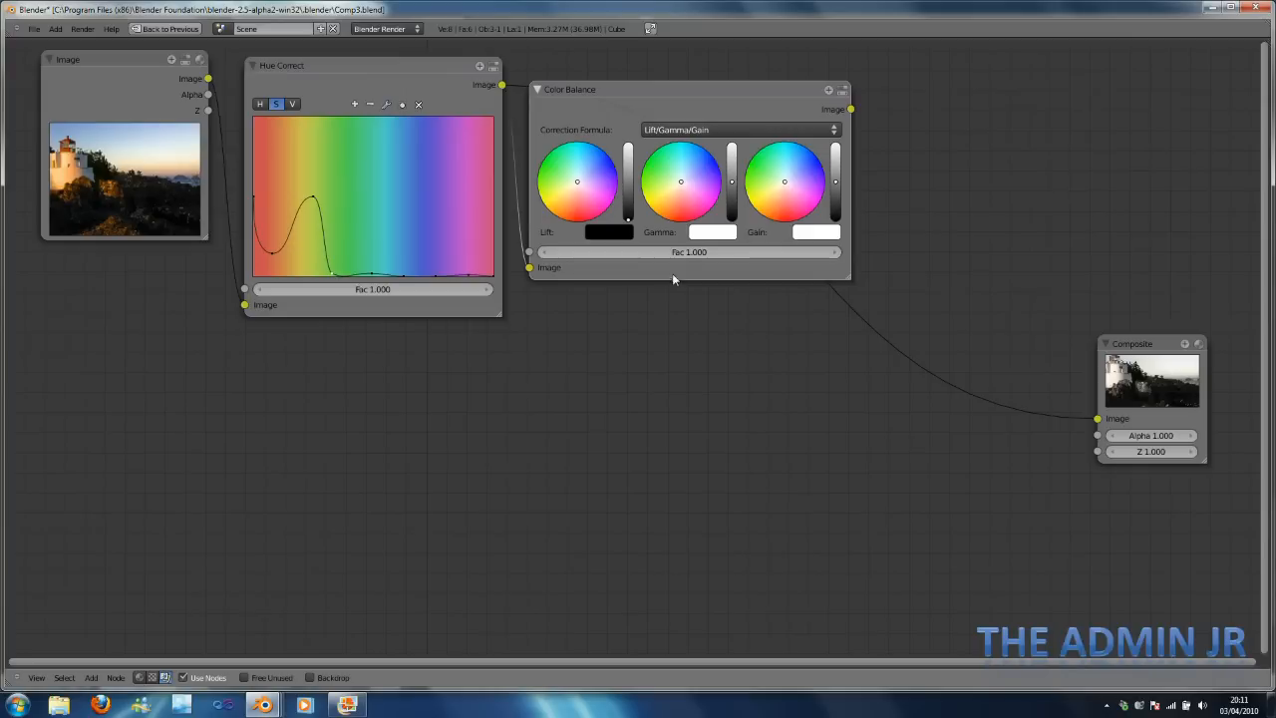
mouse_move(842, 171)
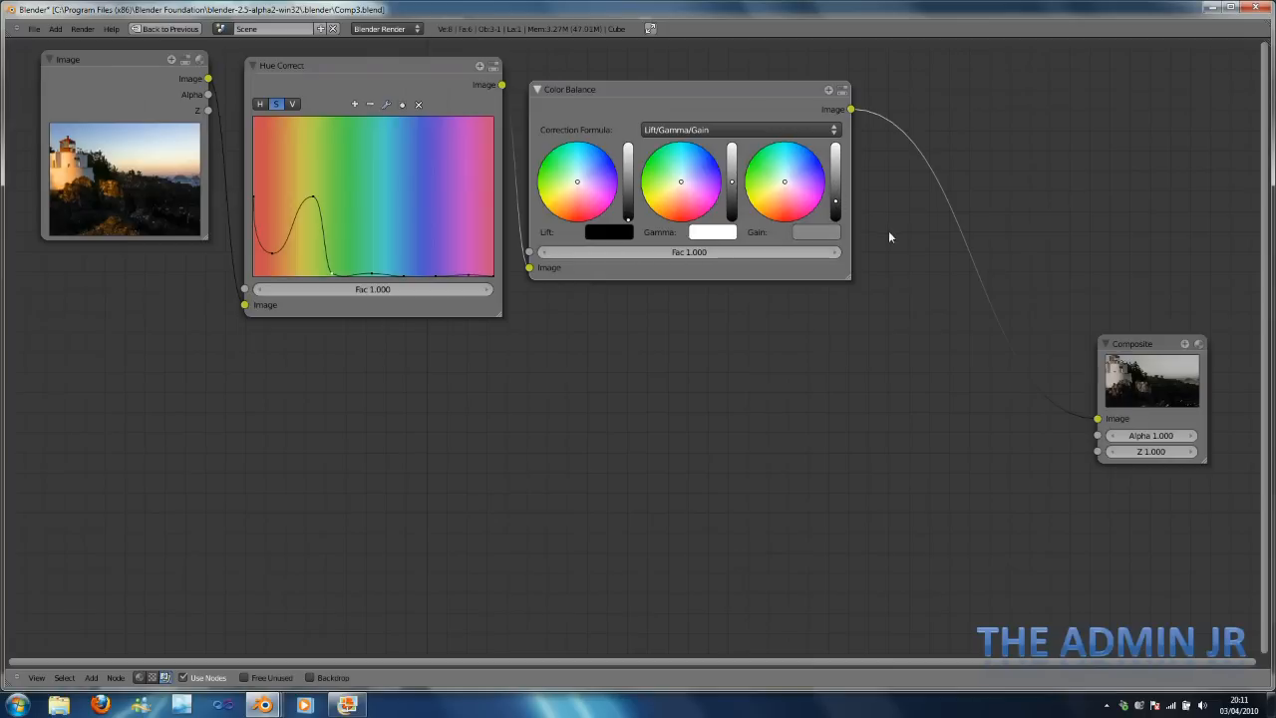
mouse_move(881, 309)
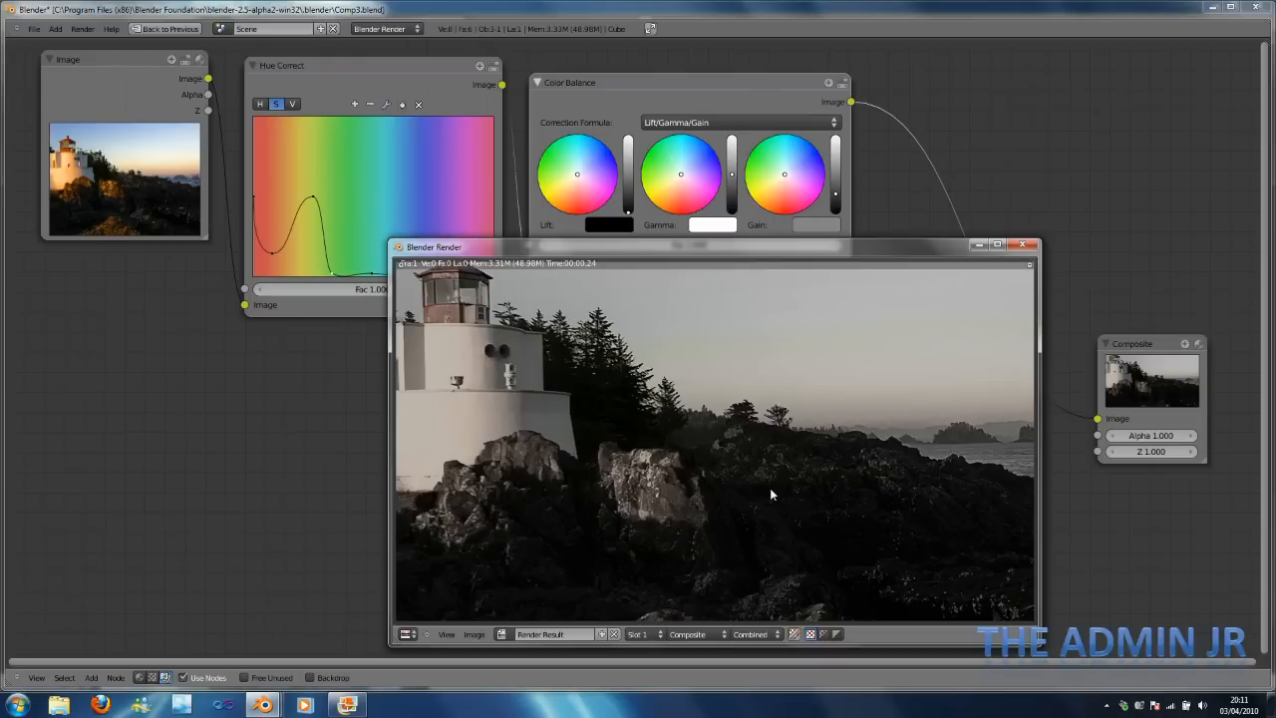
mouse_move(957, 335)
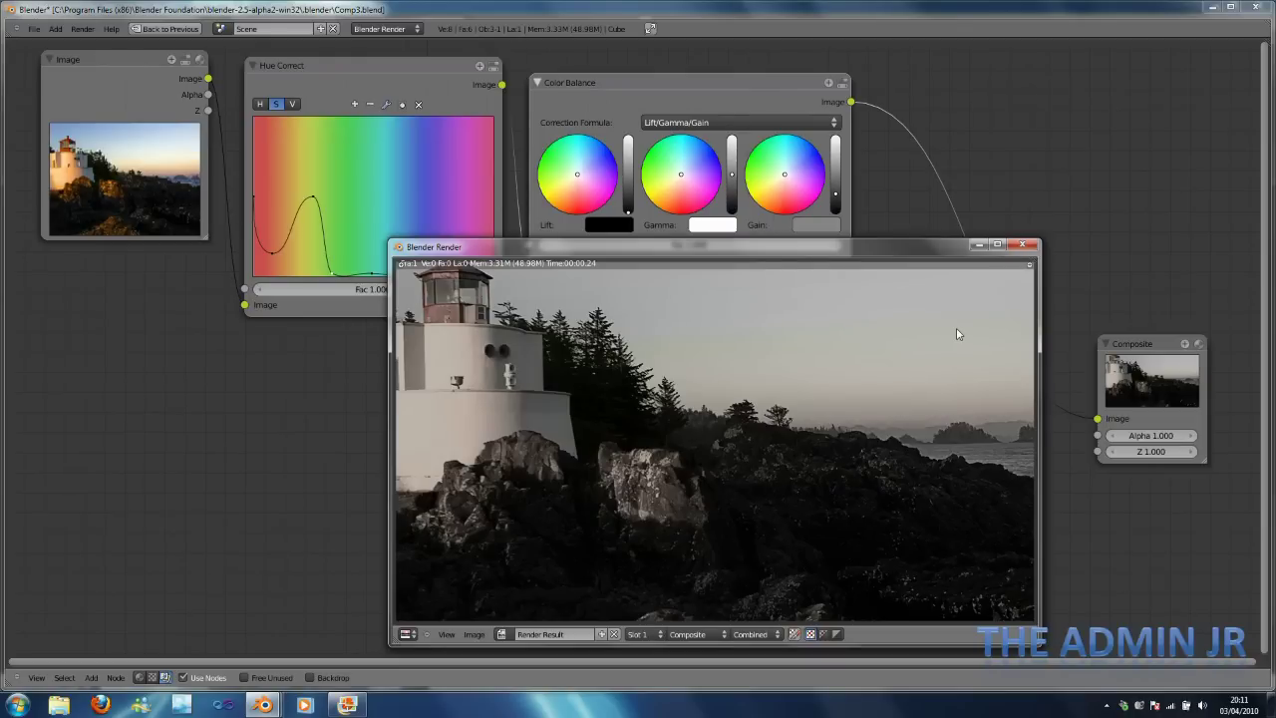
left_click(1021, 245)
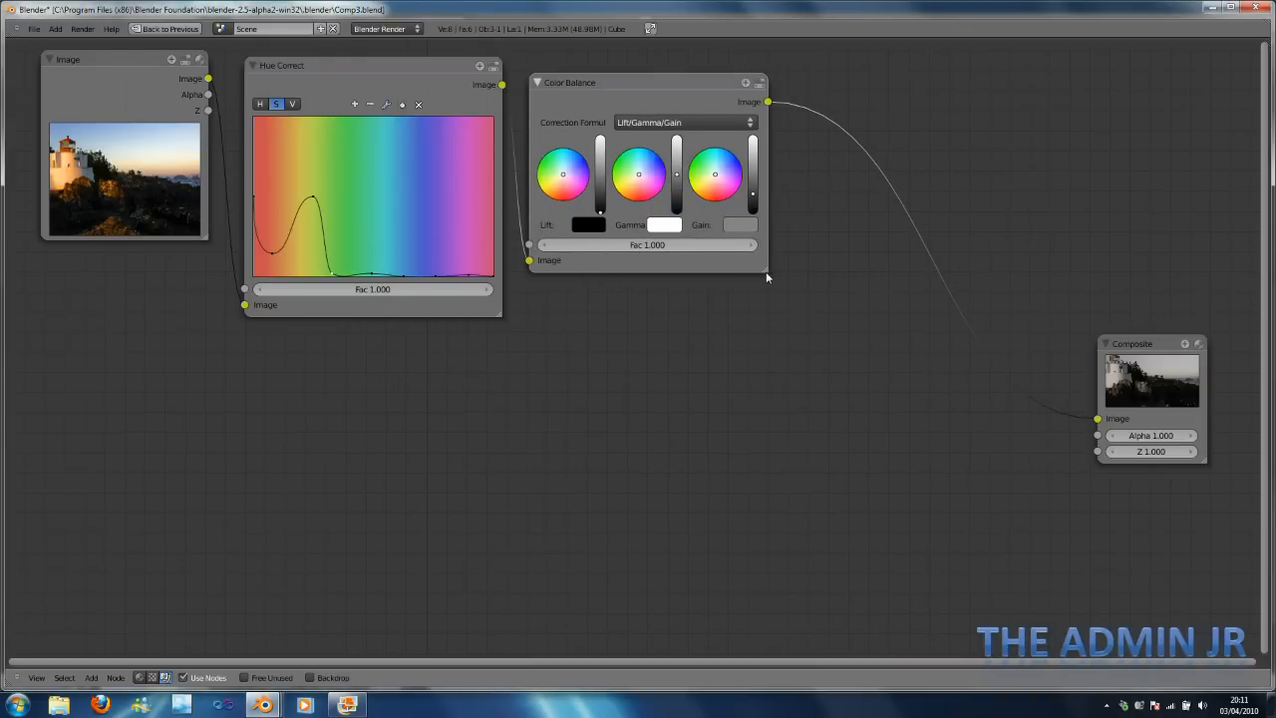
mouse_move(753, 331)
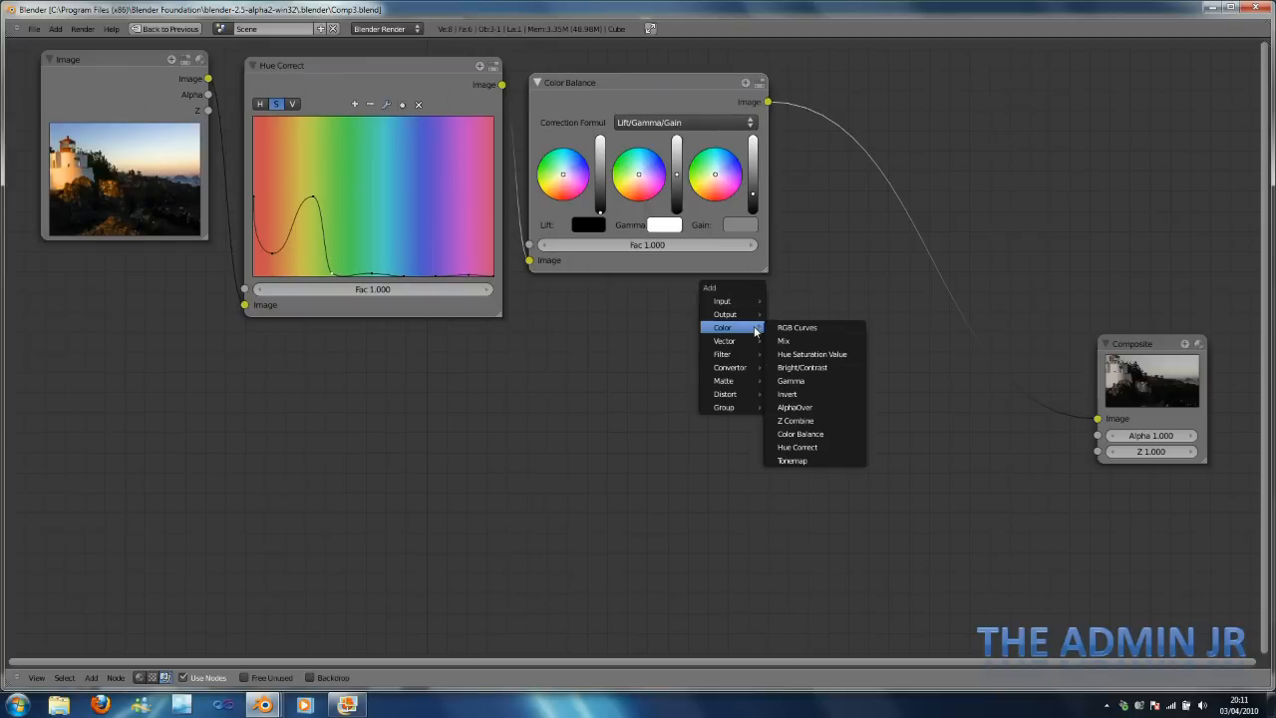
mouse_move(756, 335)
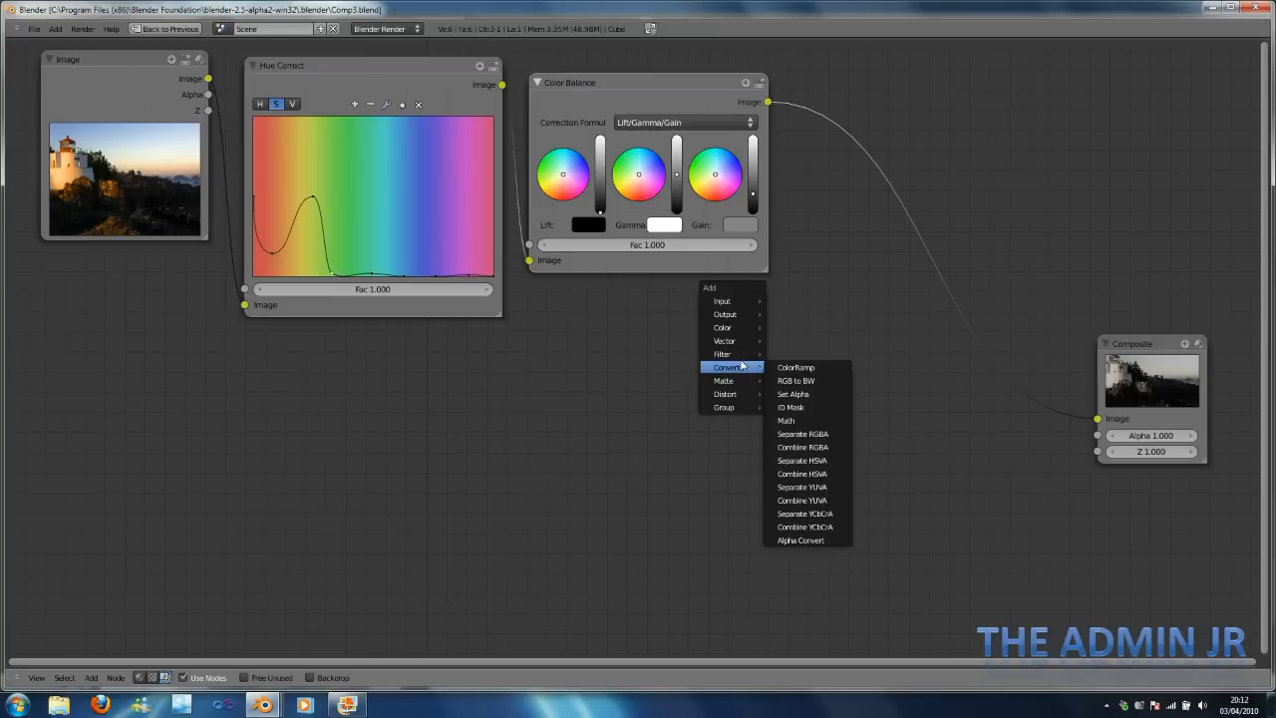
mouse_move(802, 486)
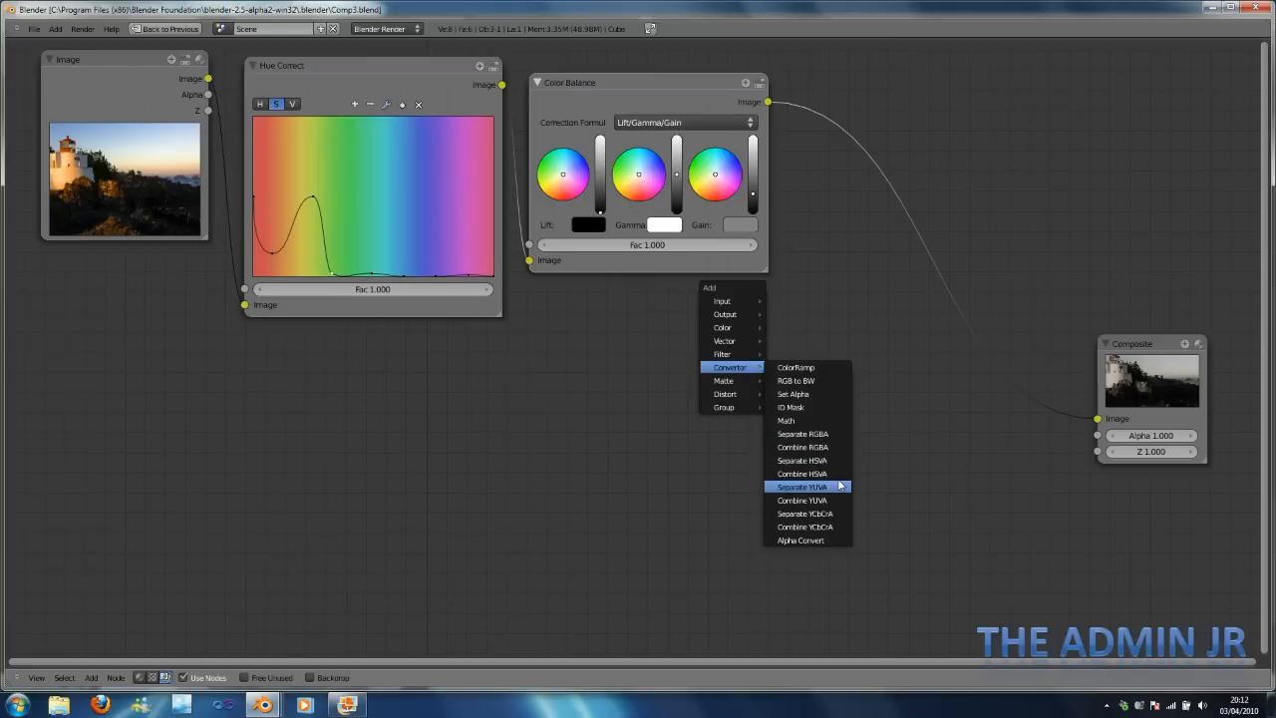
mouse_move(802, 458)
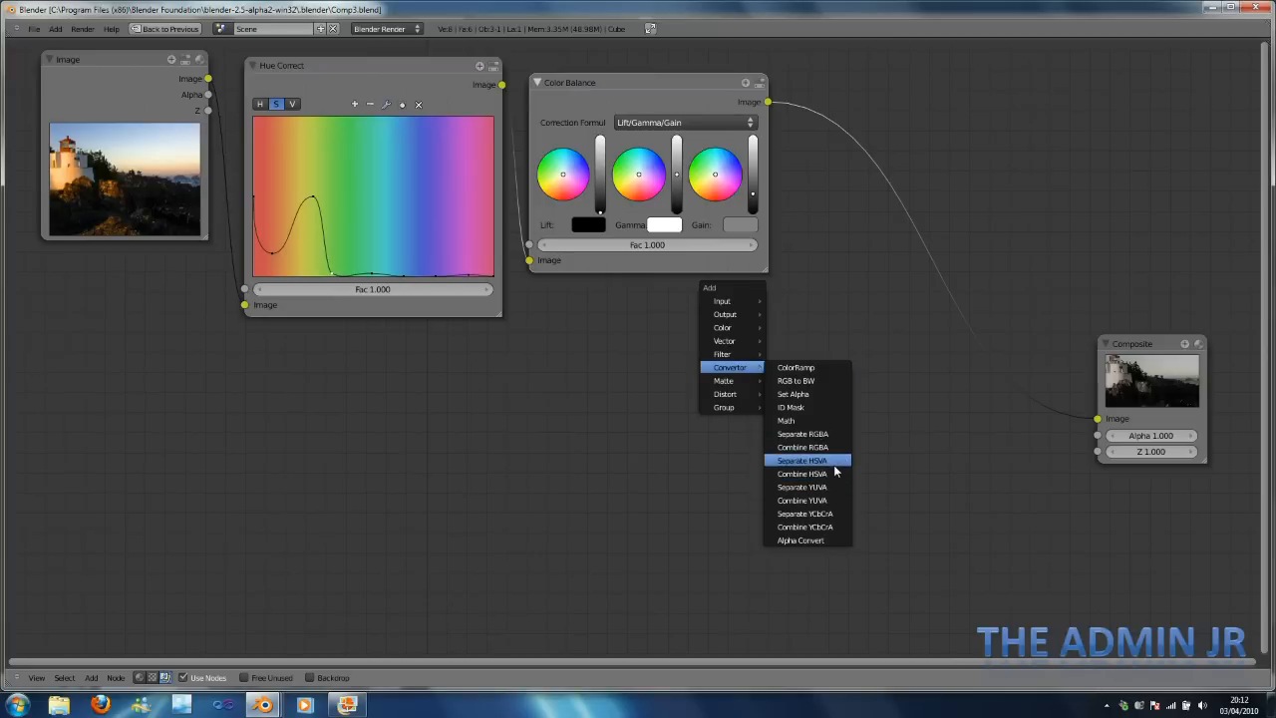
Add a Separate HSVA converter node fed by the Color Balance output.
left_click(801, 459)
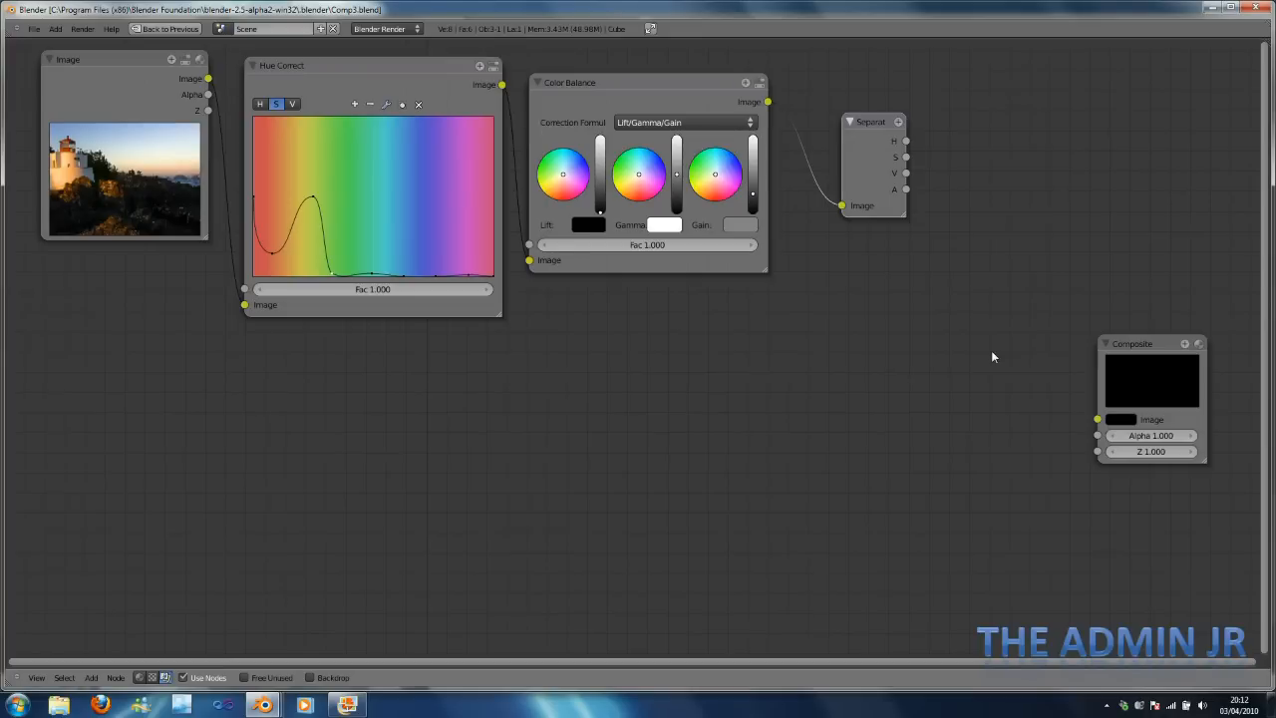
mouse_move(742, 435)
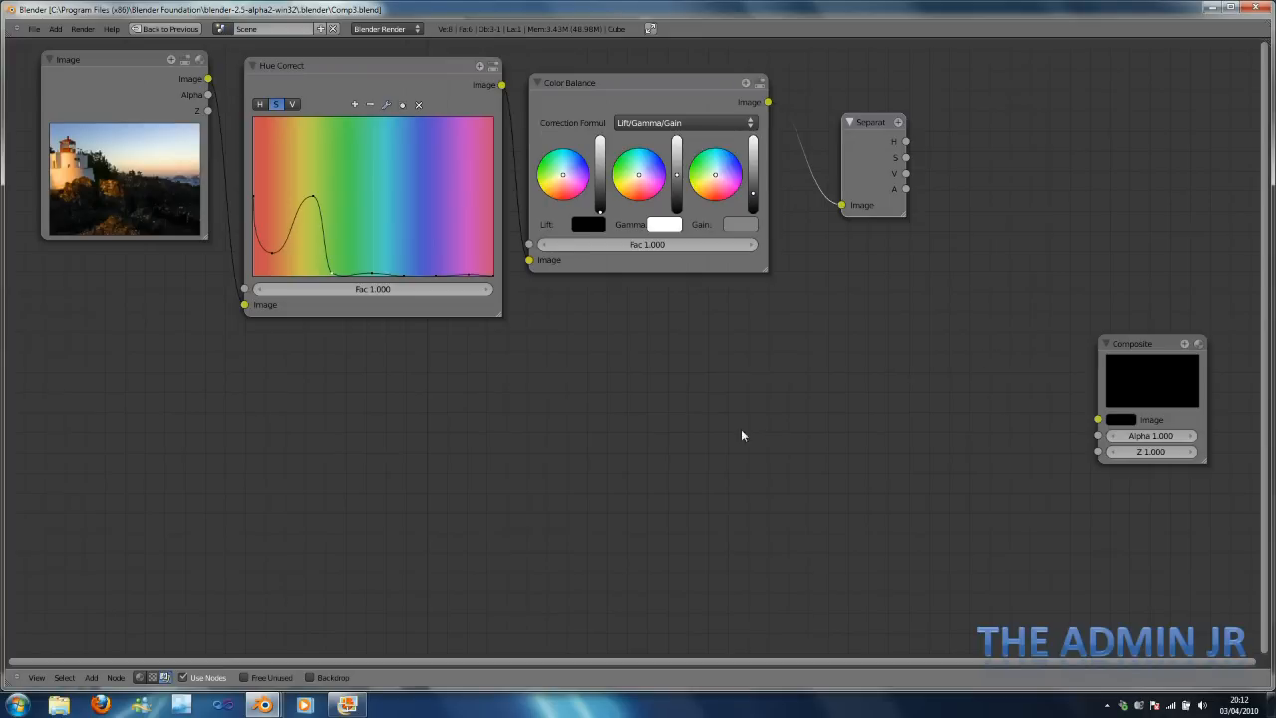
mouse_move(415, 632)
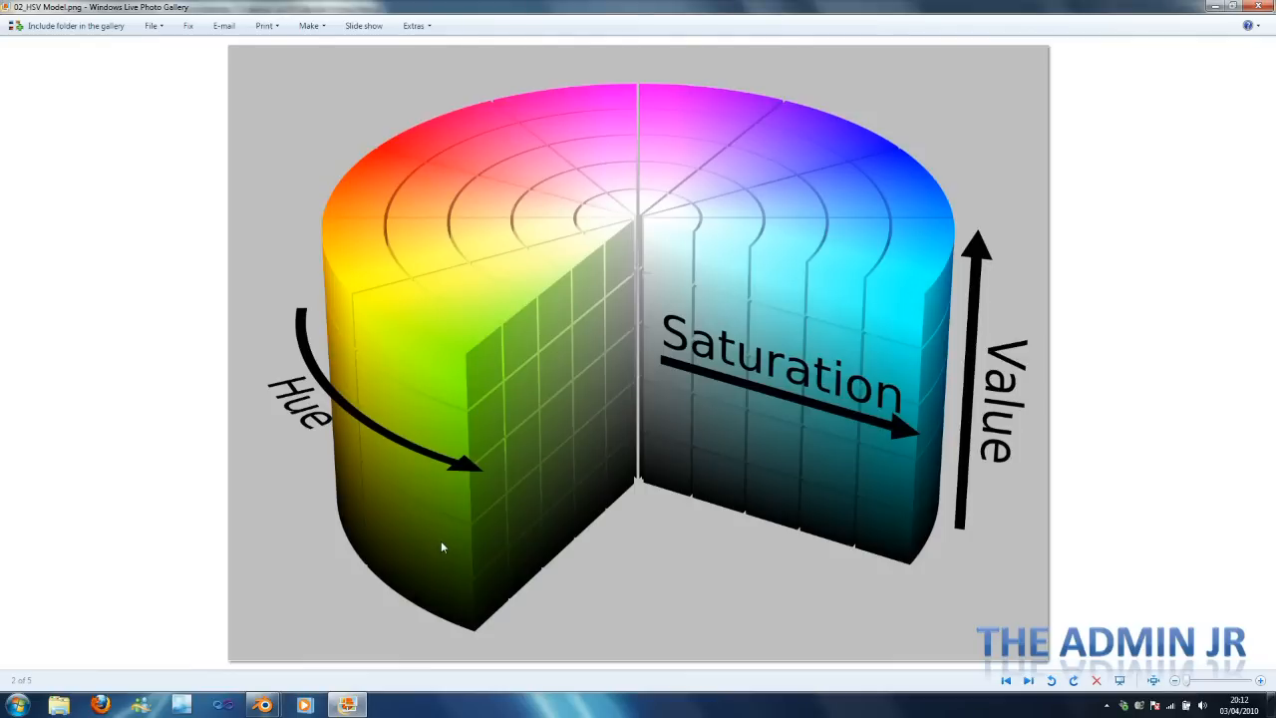
Show the HSV colour-cylinder diagram in Windows Live Photo Gallery.
left_click(1028, 680)
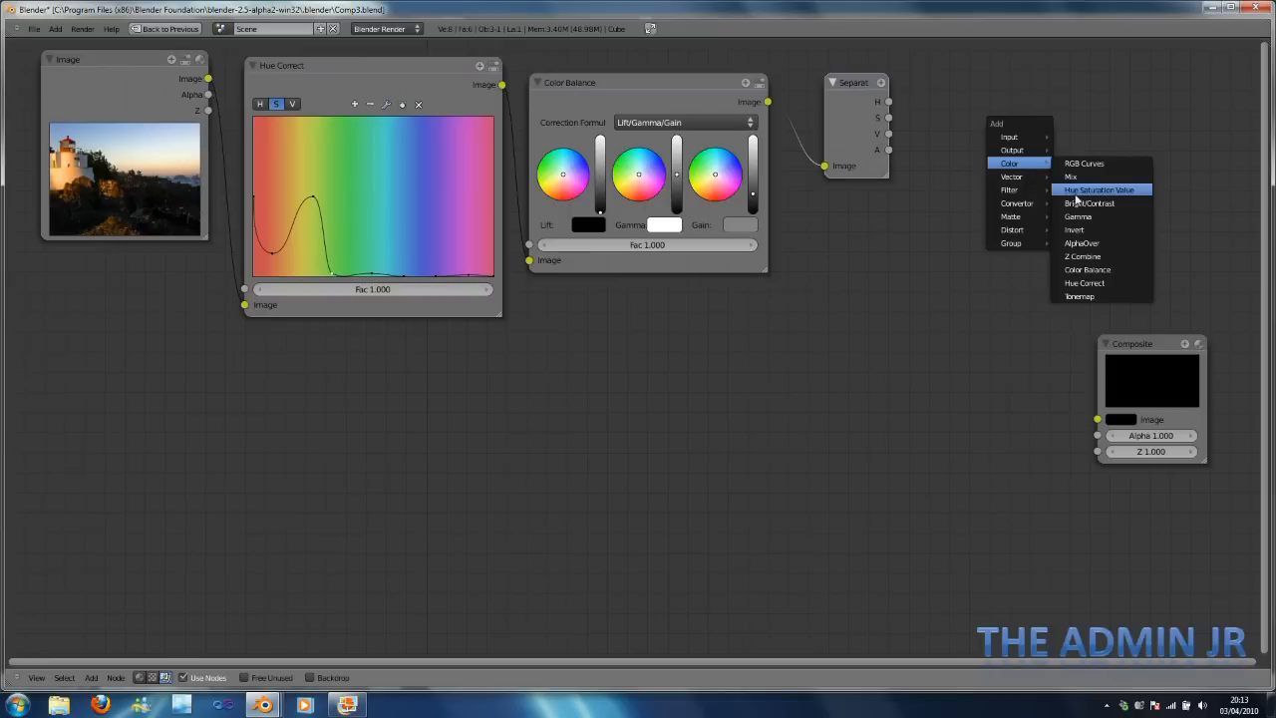
Add a Bright/Contrast node on the V channel and set Contrast to 1.5.
left_click(1089, 204)
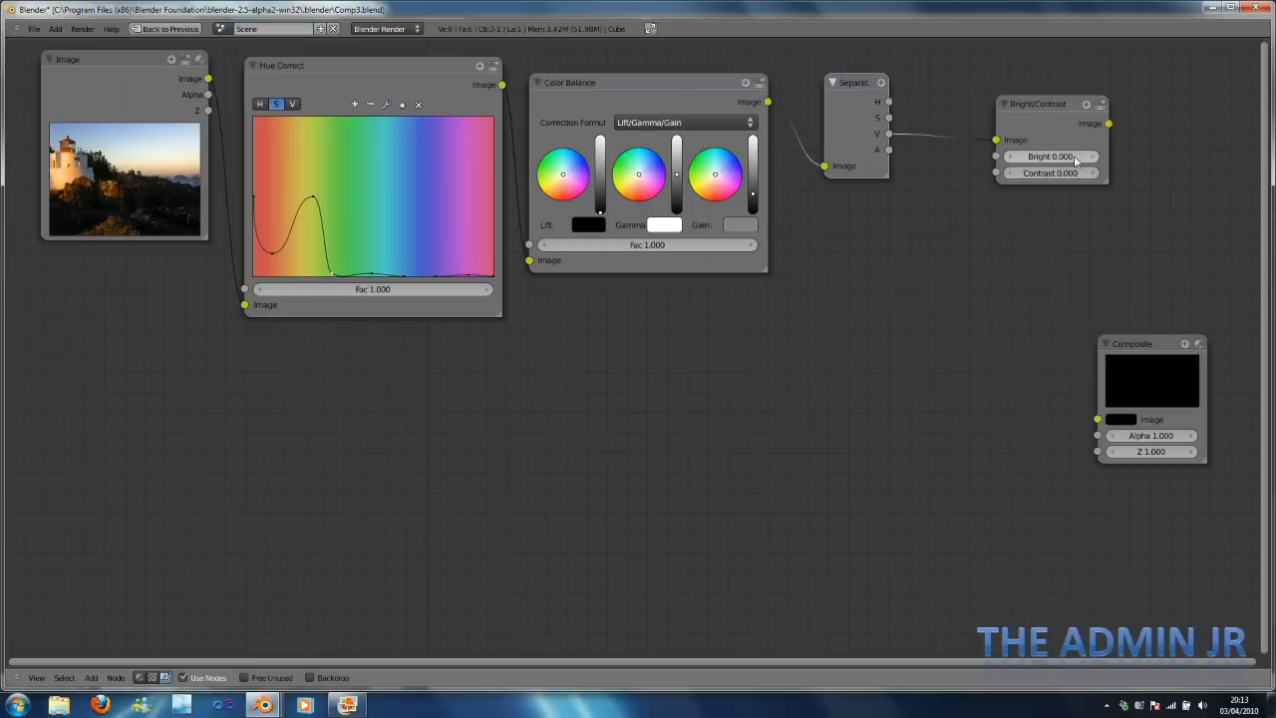
left_click(1049, 172)
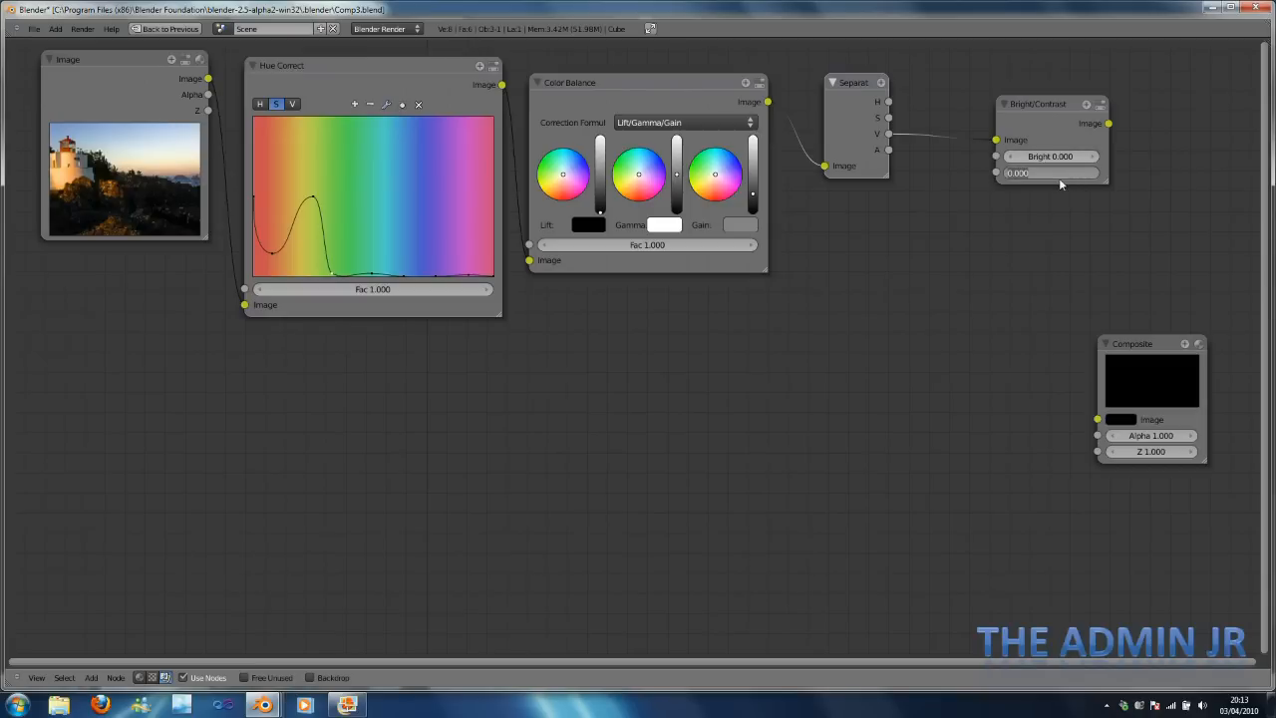
left_click(1048, 172)
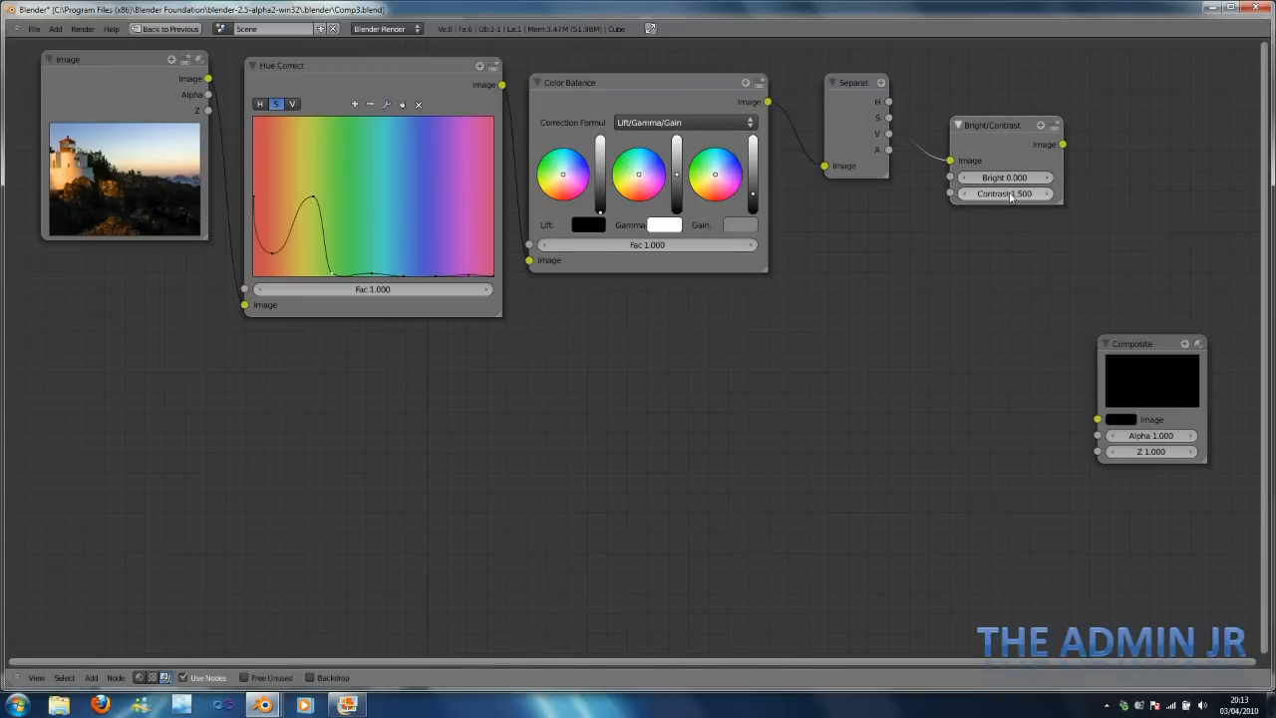
mouse_move(1005, 178)
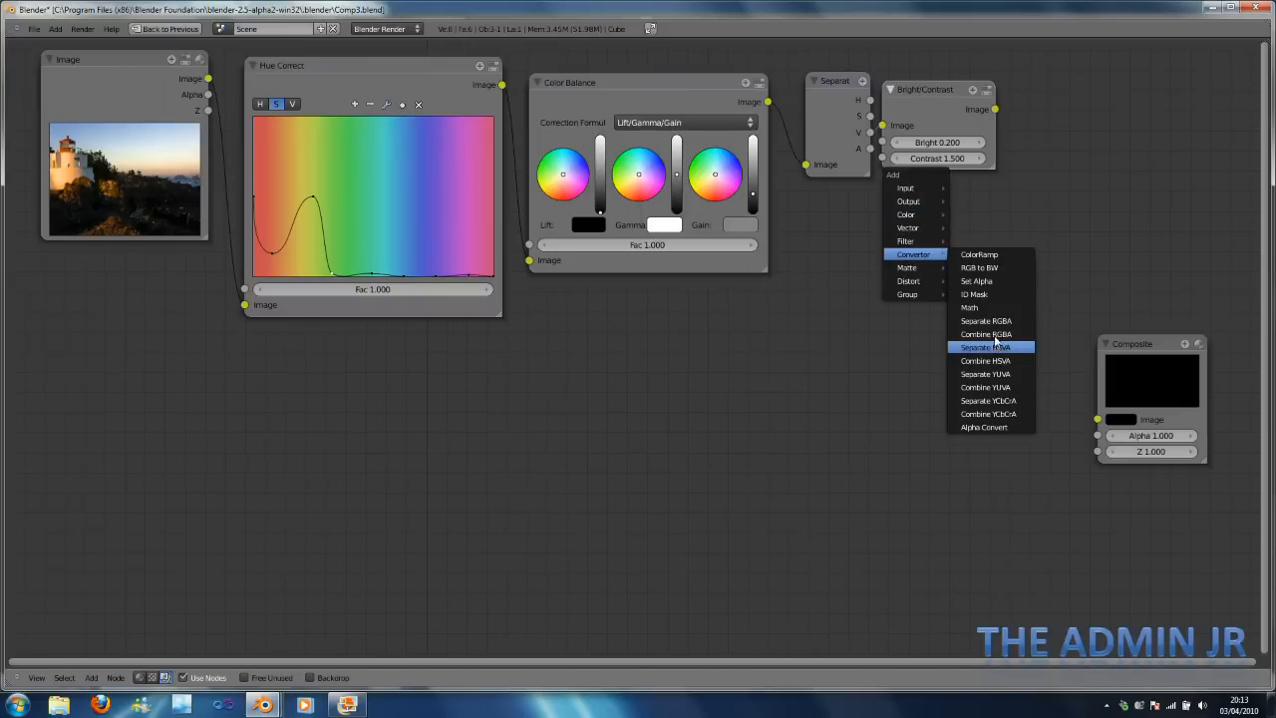
Add a Combine HSVA node feeding the Composite, render and close the preview.
left_click(985, 347)
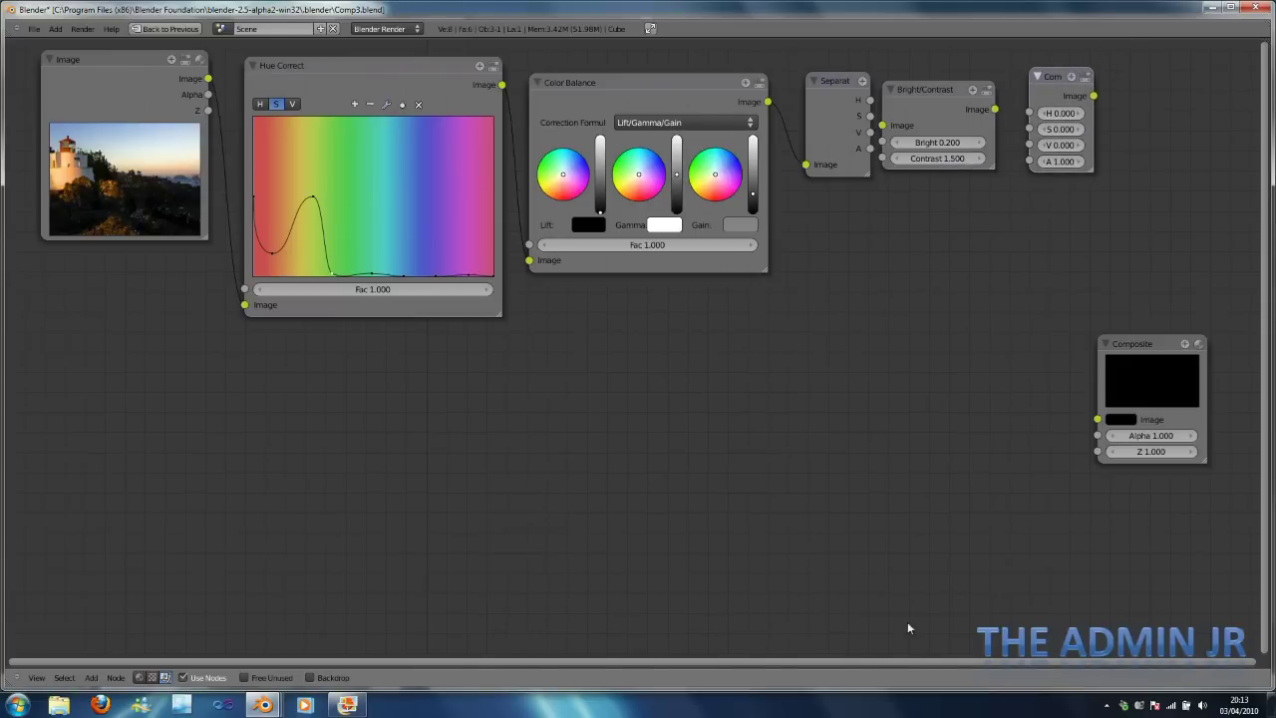
mouse_move(997, 110)
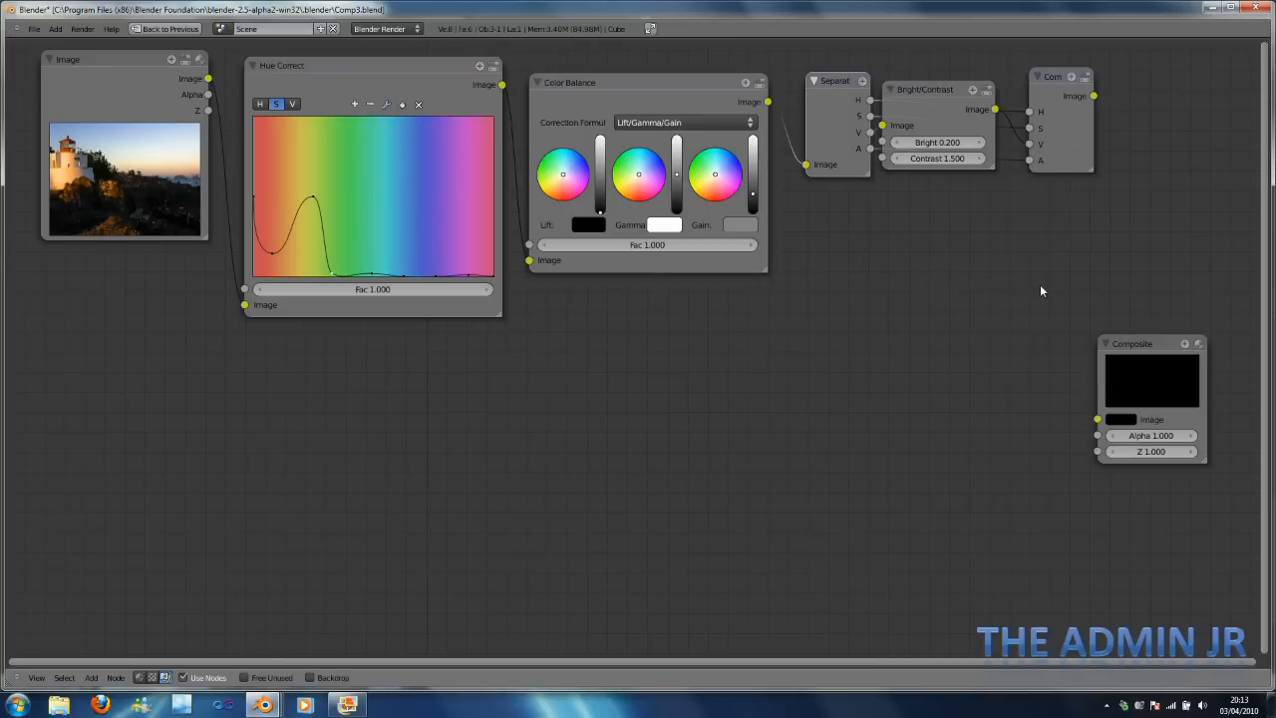
mouse_move(1109, 90)
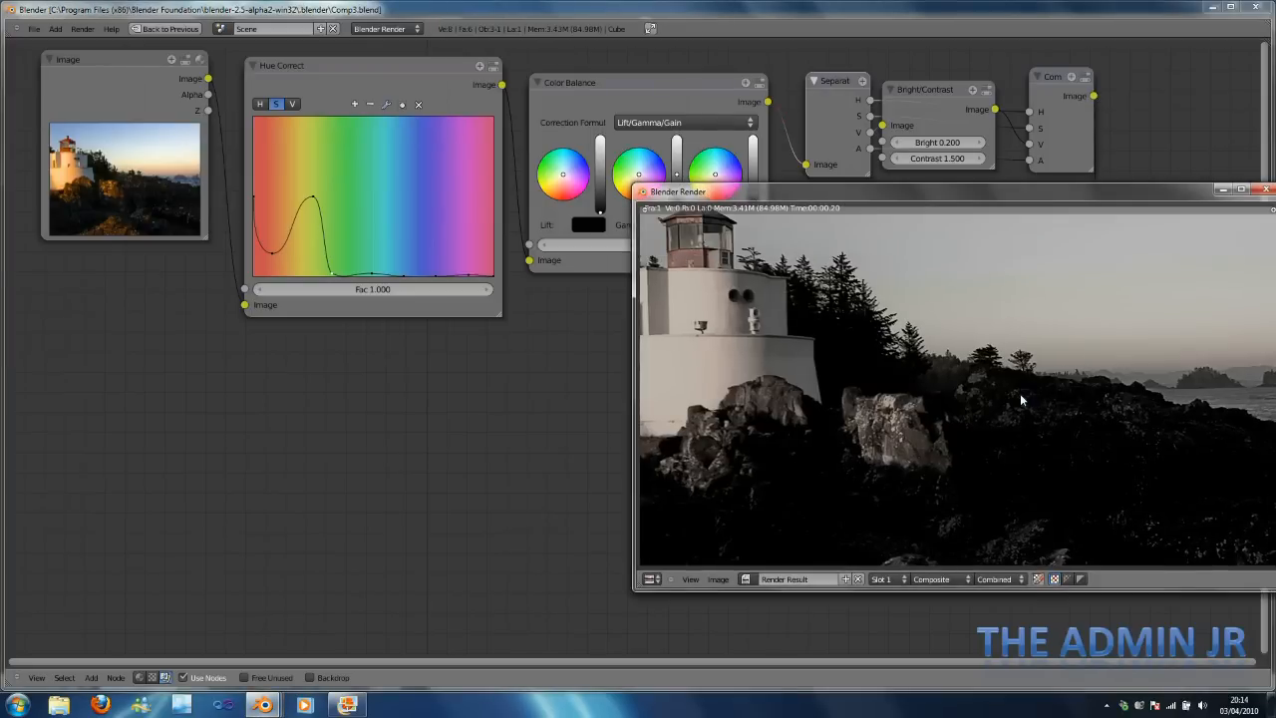
mouse_move(1068, 186)
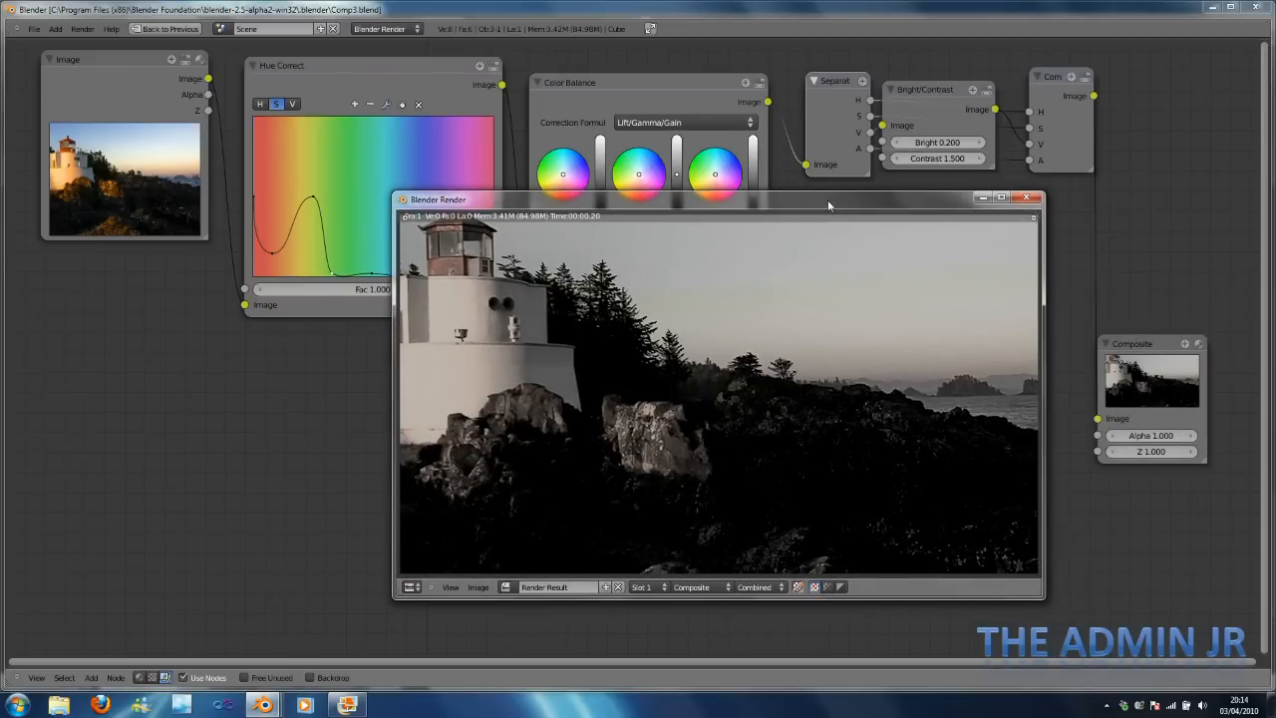
mouse_move(1033, 200)
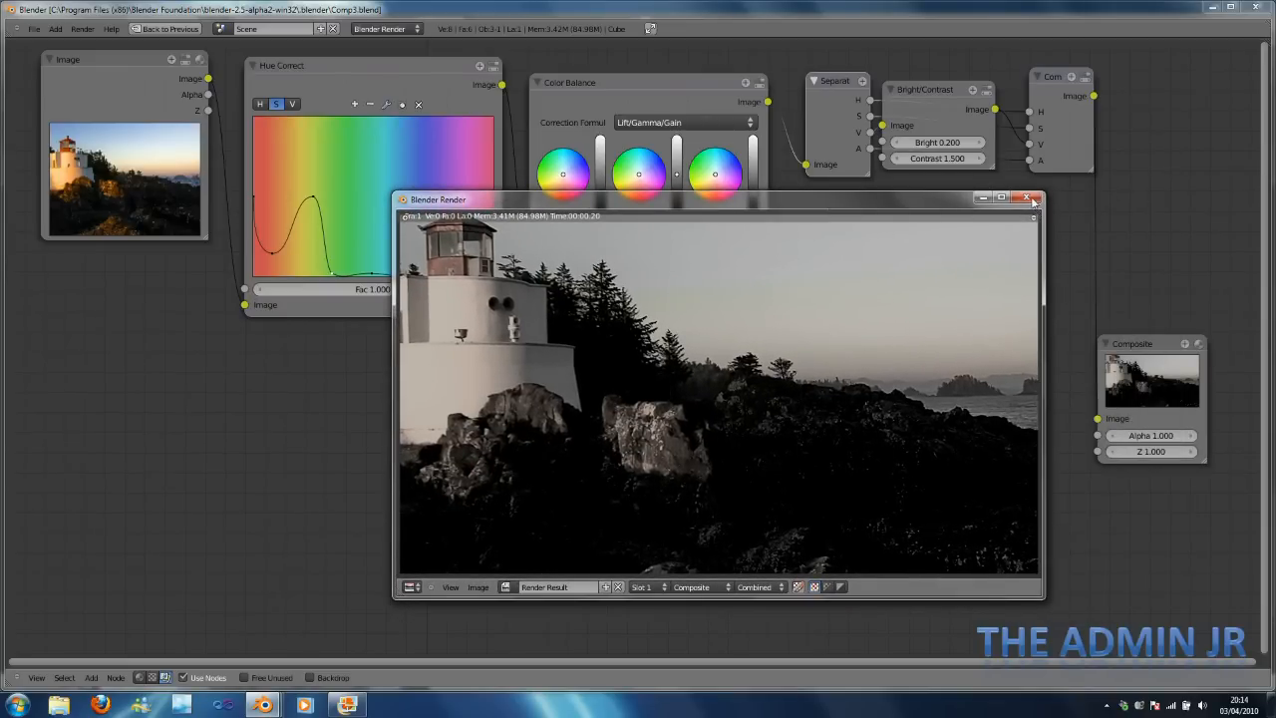
left_click(1032, 199)
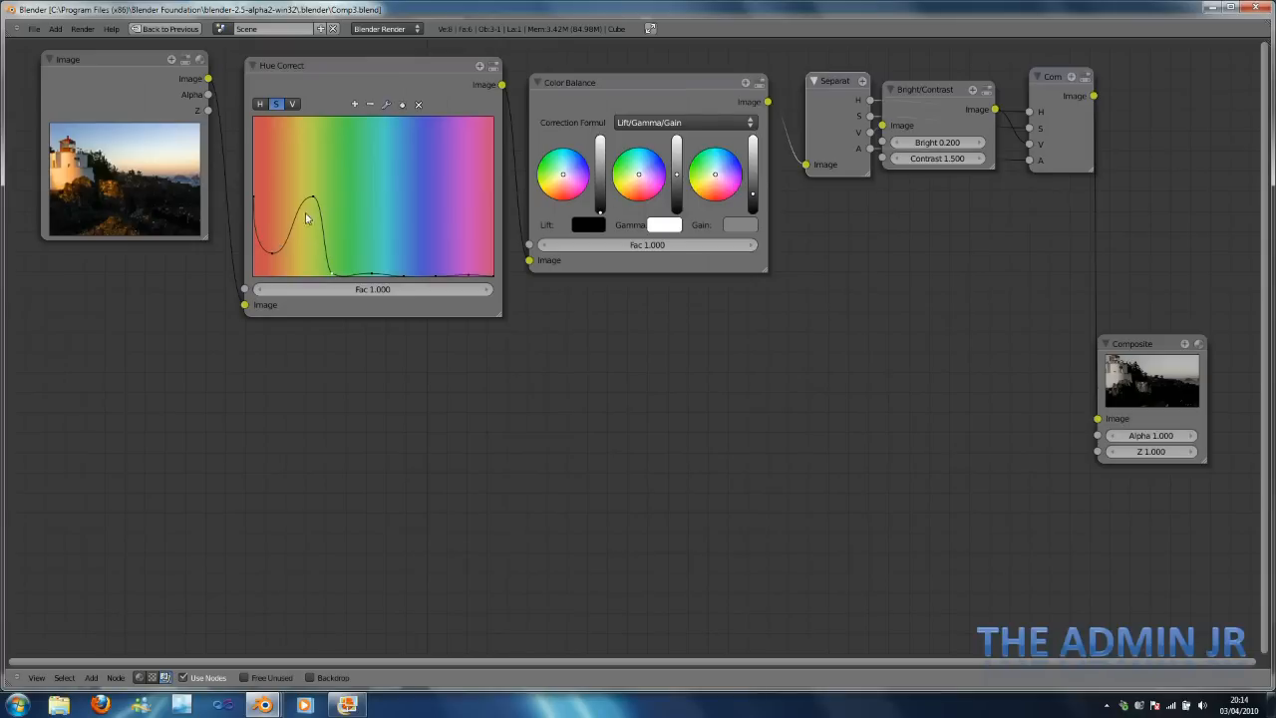
Raise the Hue Correct curve peak and set Bright to 0.5, checking re-renders.
left_click_drag(309, 209, 327, 175)
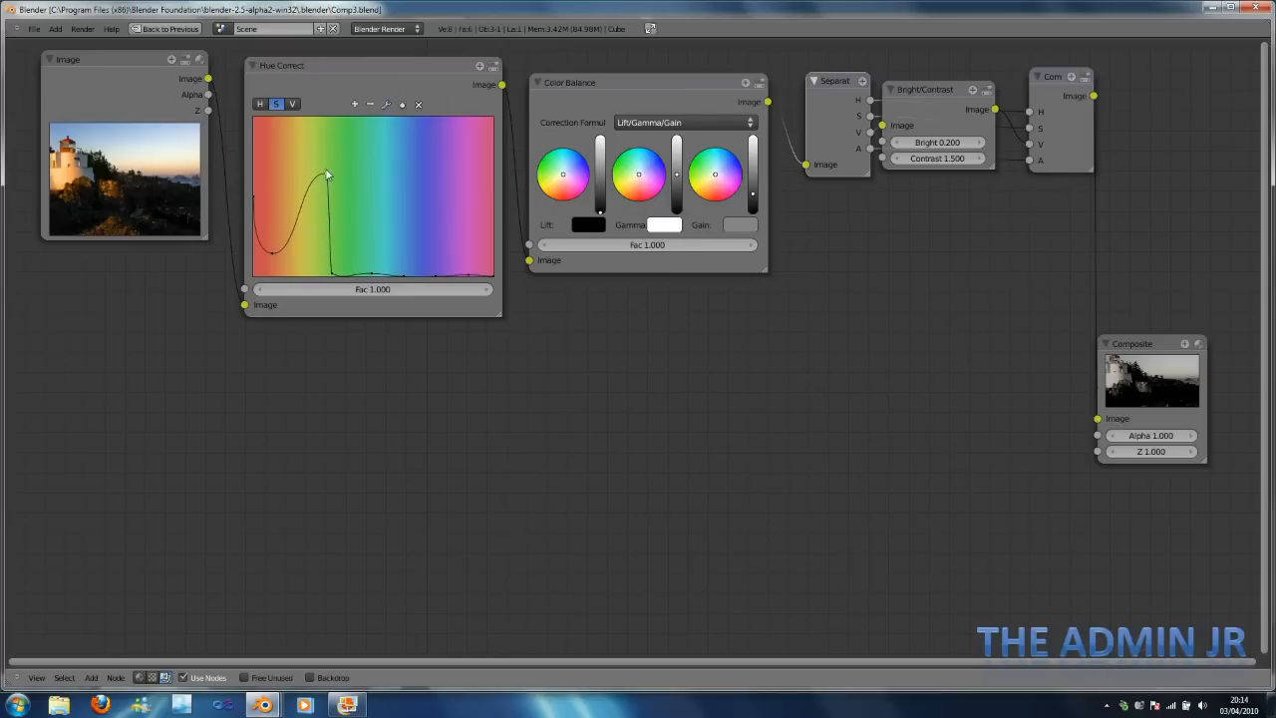
left_click_drag(321, 171, 275, 259)
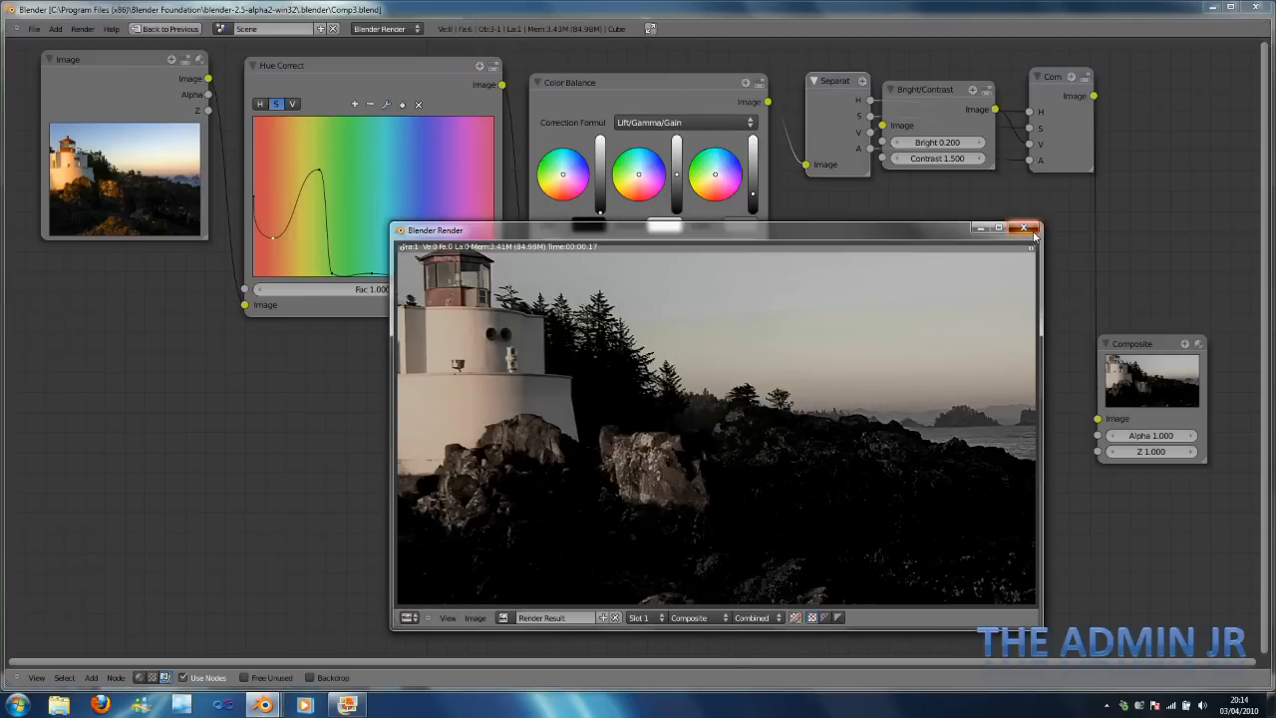
left_click(1025, 228)
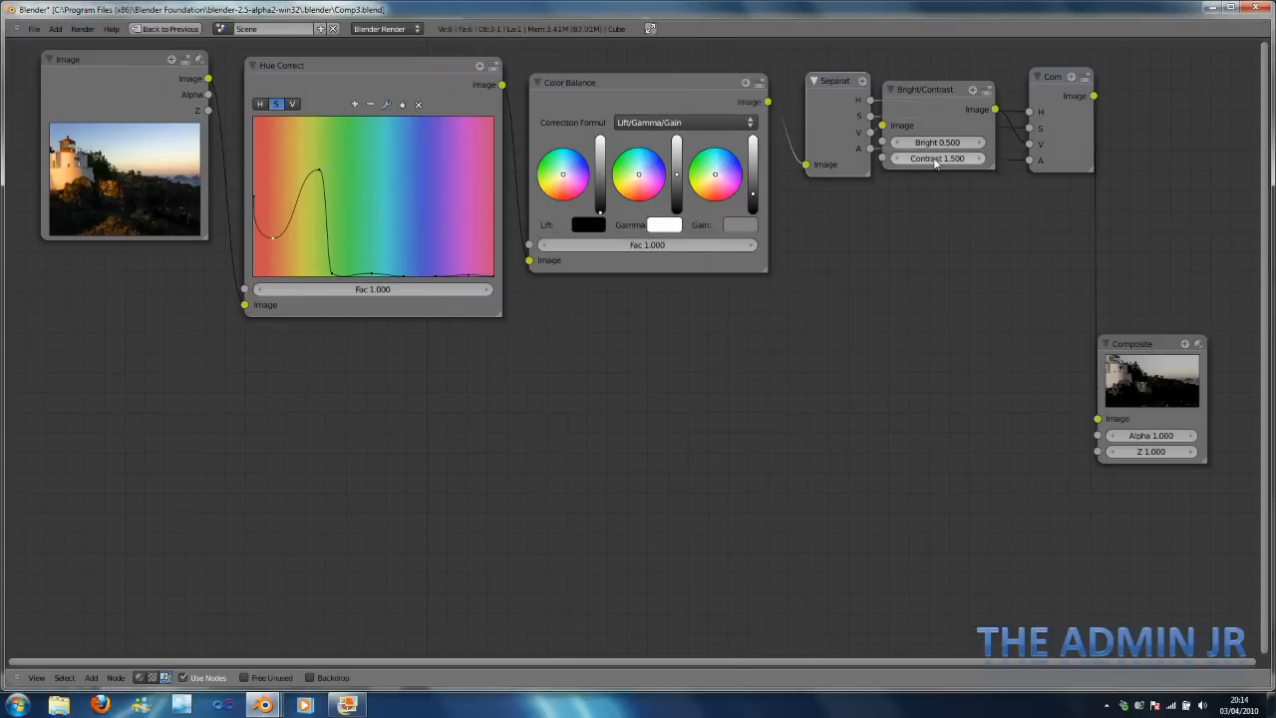
left_click(937, 160)
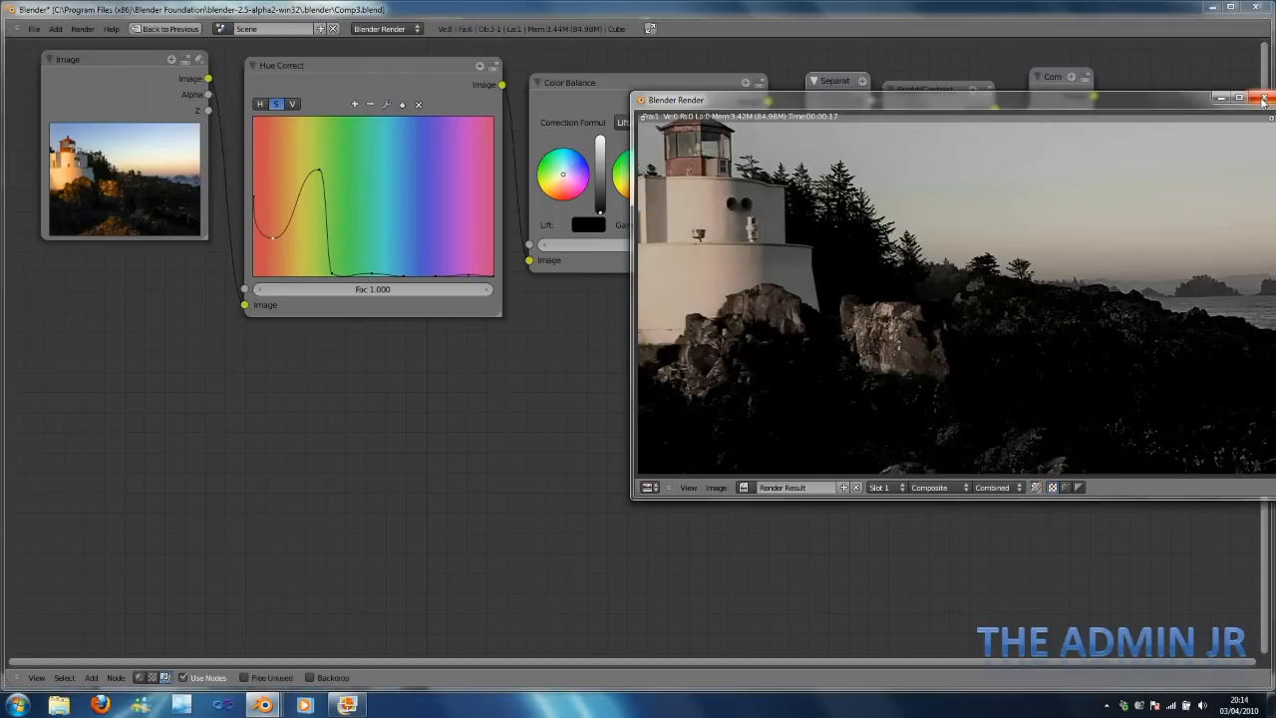
mouse_move(1264, 97)
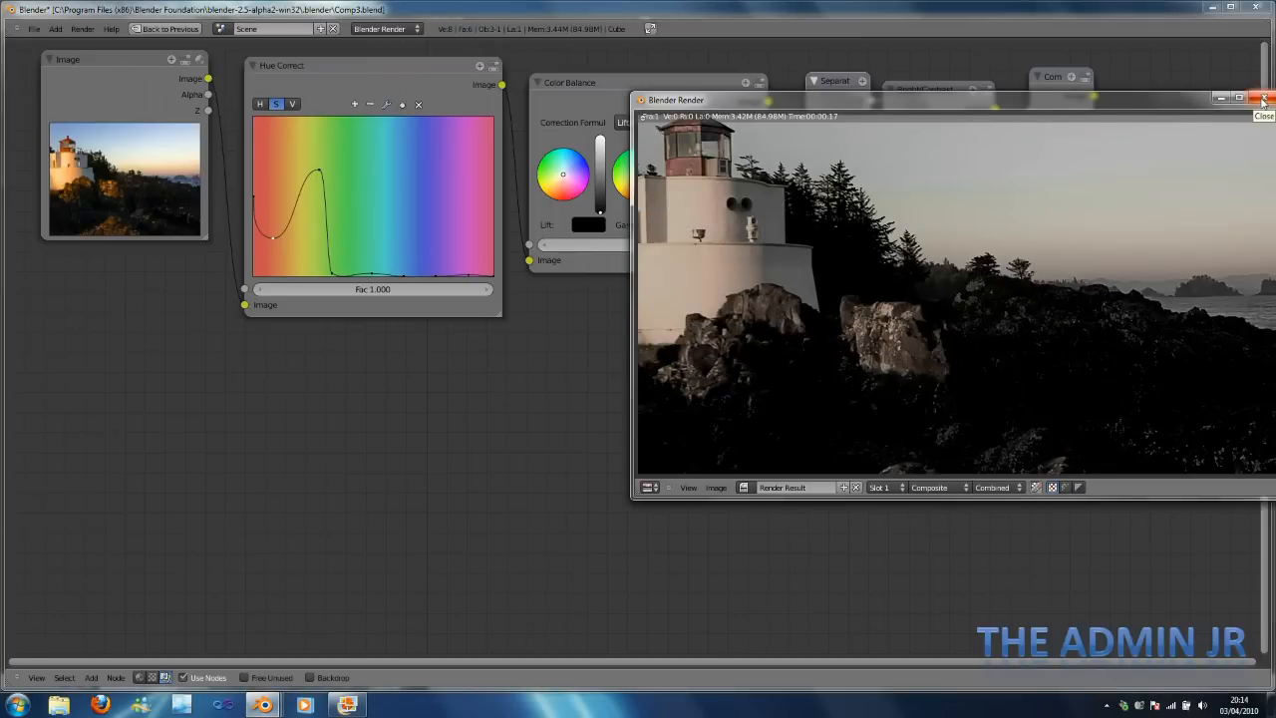
left_click(1264, 98)
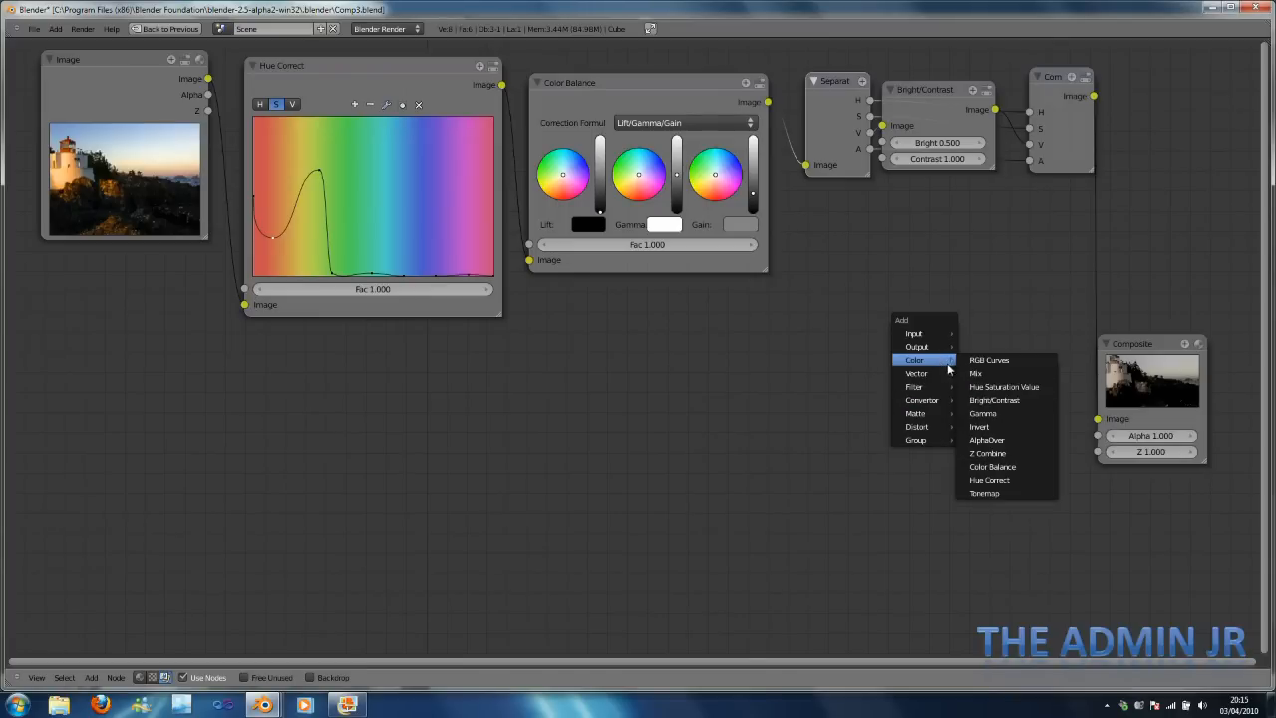
mouse_move(915, 373)
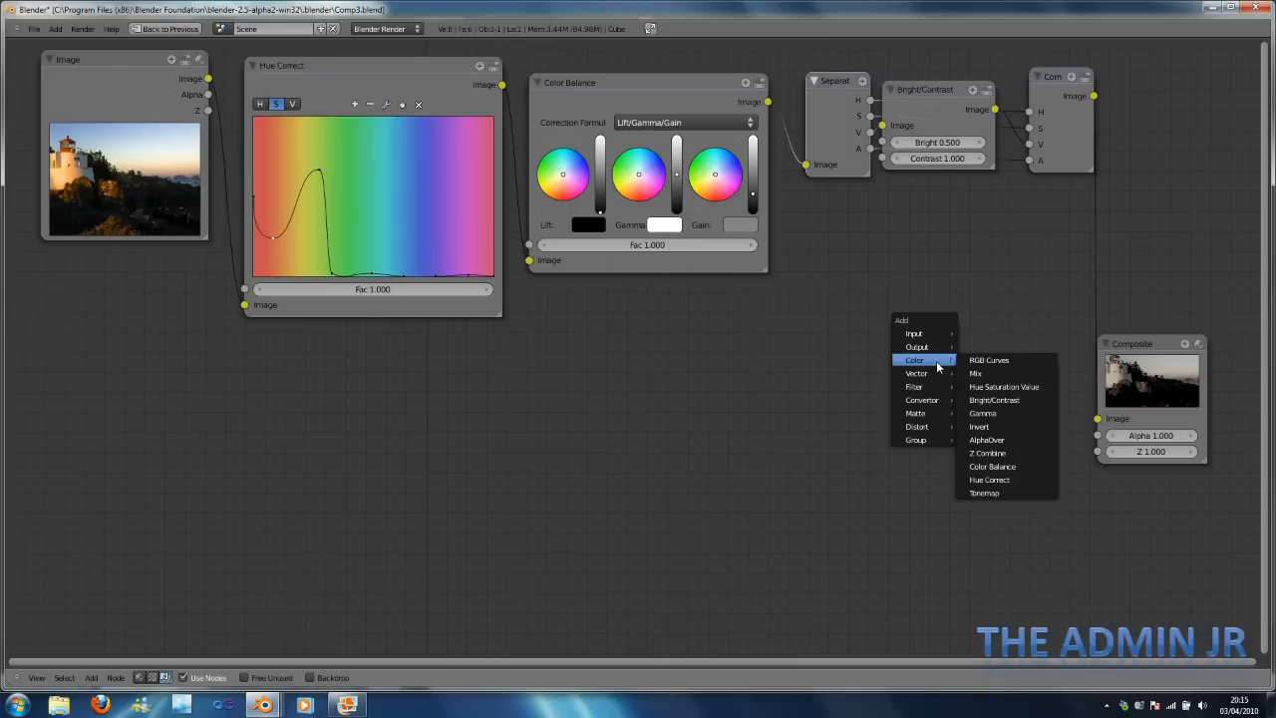
mouse_move(917, 347)
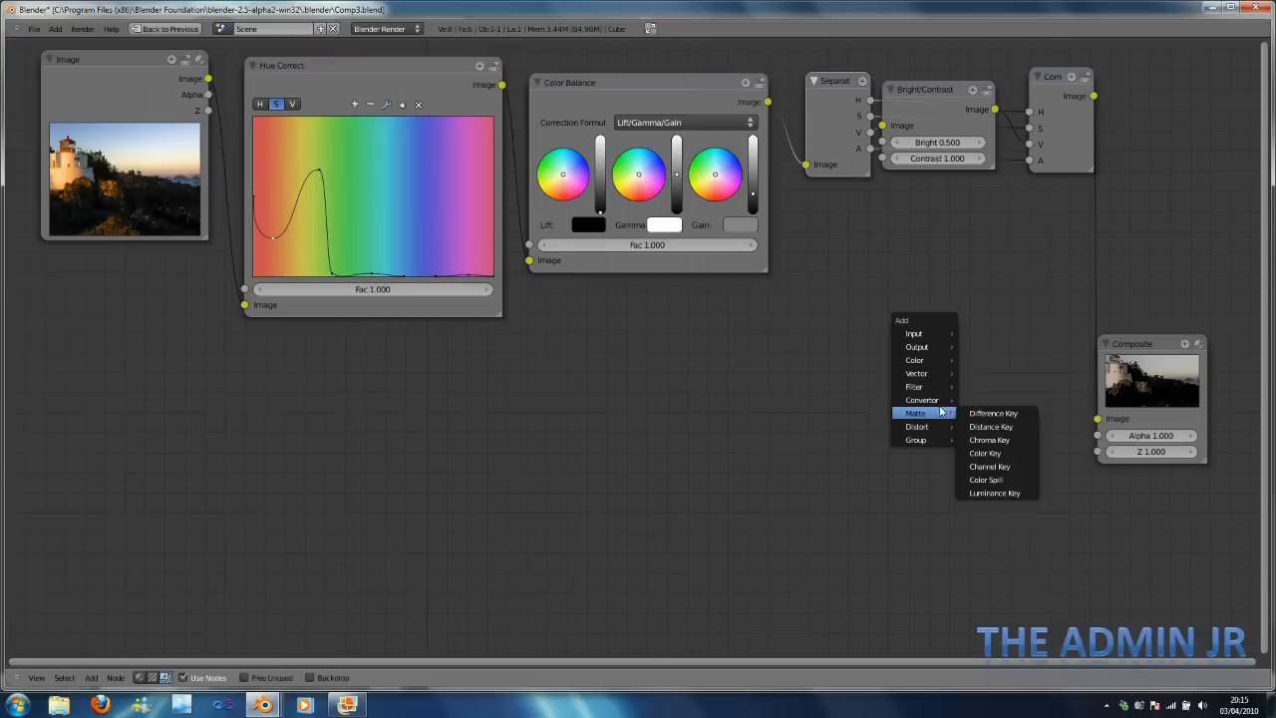
mouse_move(989, 466)
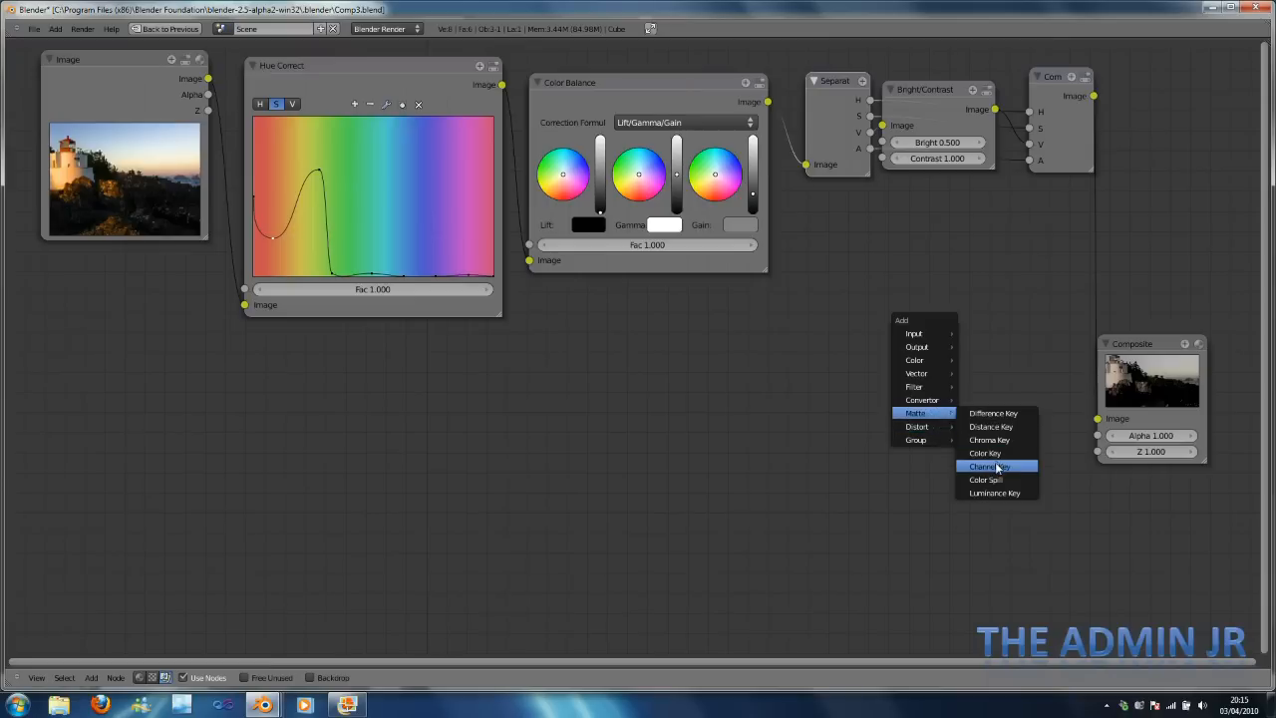
Add a Channel Key matte node set to YUV colour space keyed on the Y channel.
left_click(989, 466)
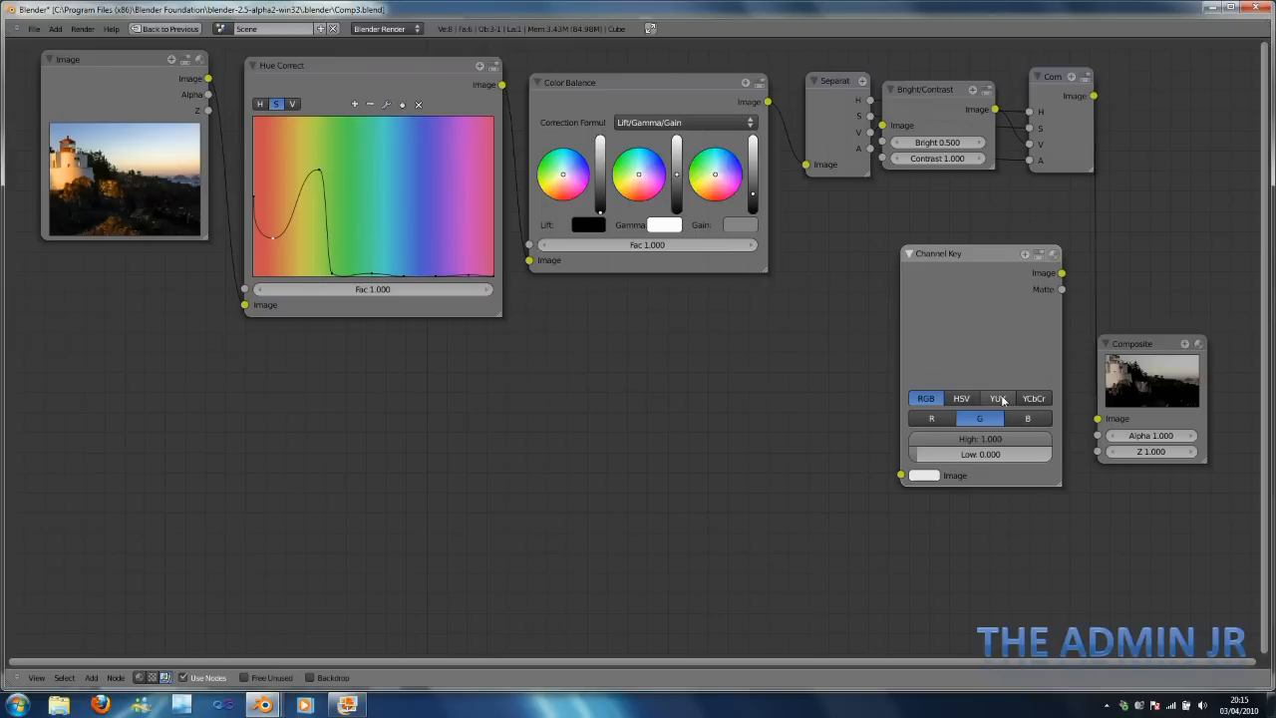
left_click(996, 399)
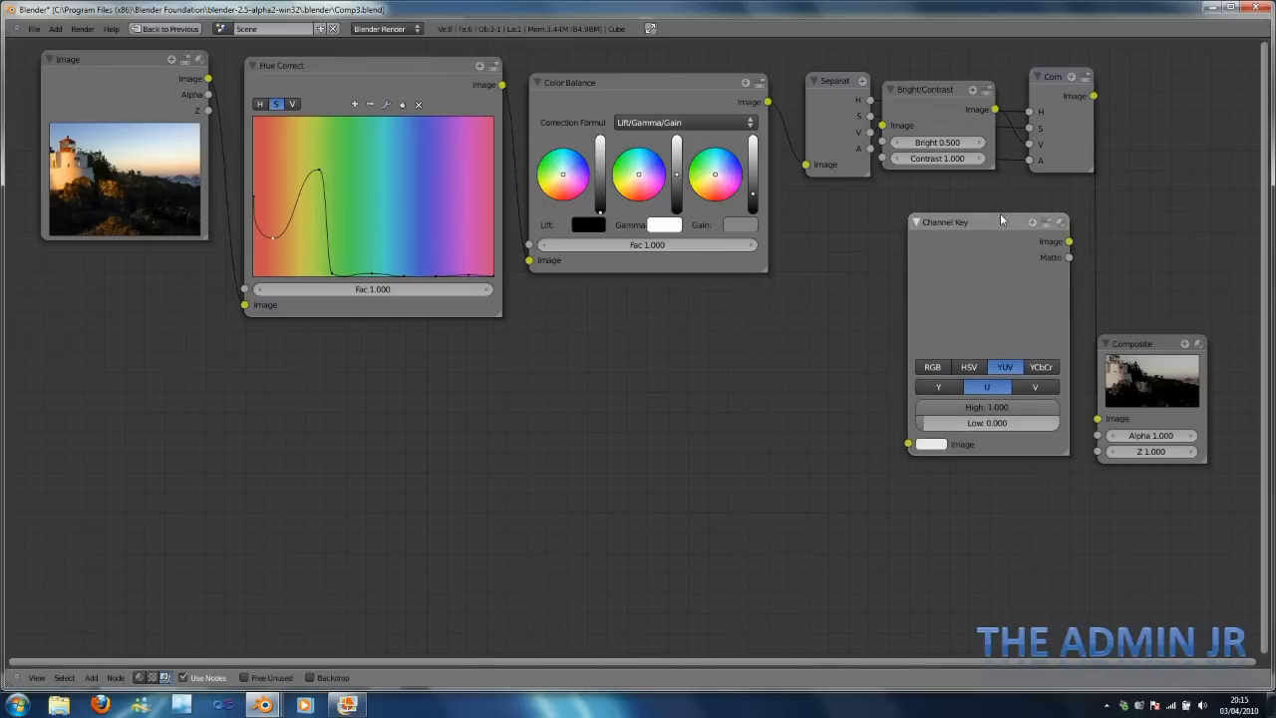
left_click(937, 386)
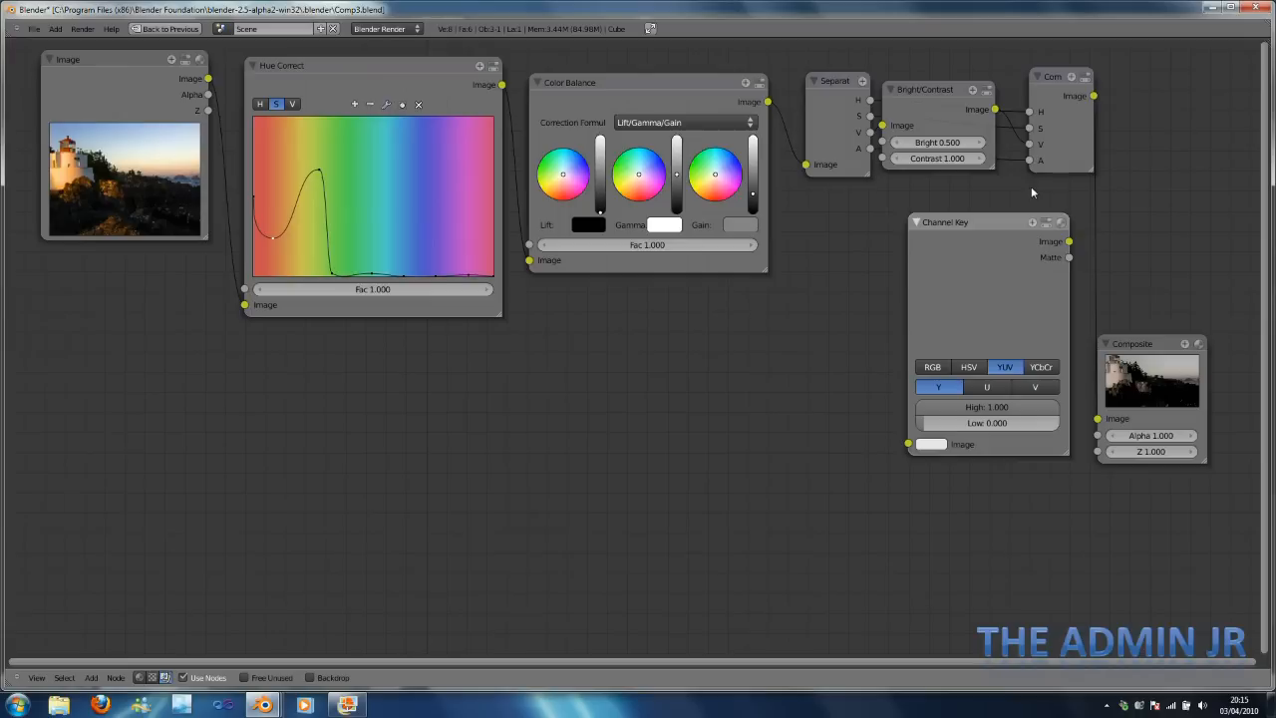
mouse_move(1037, 190)
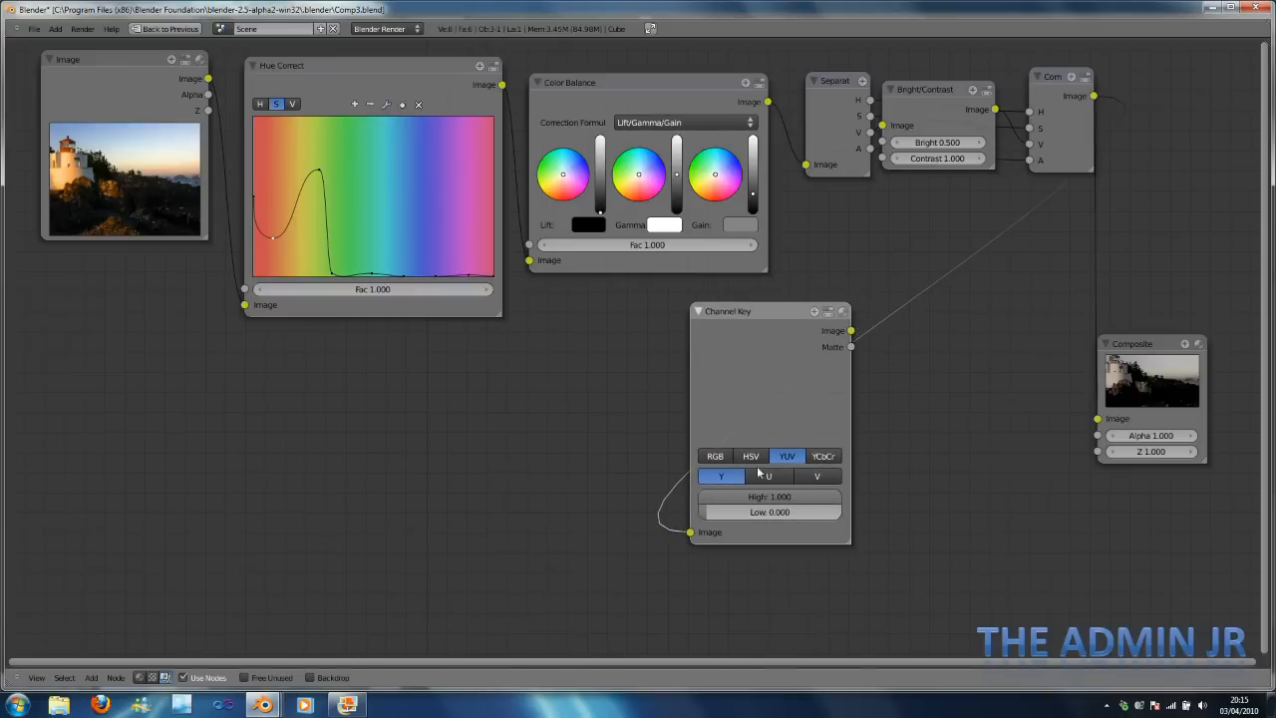
mouse_move(822, 474)
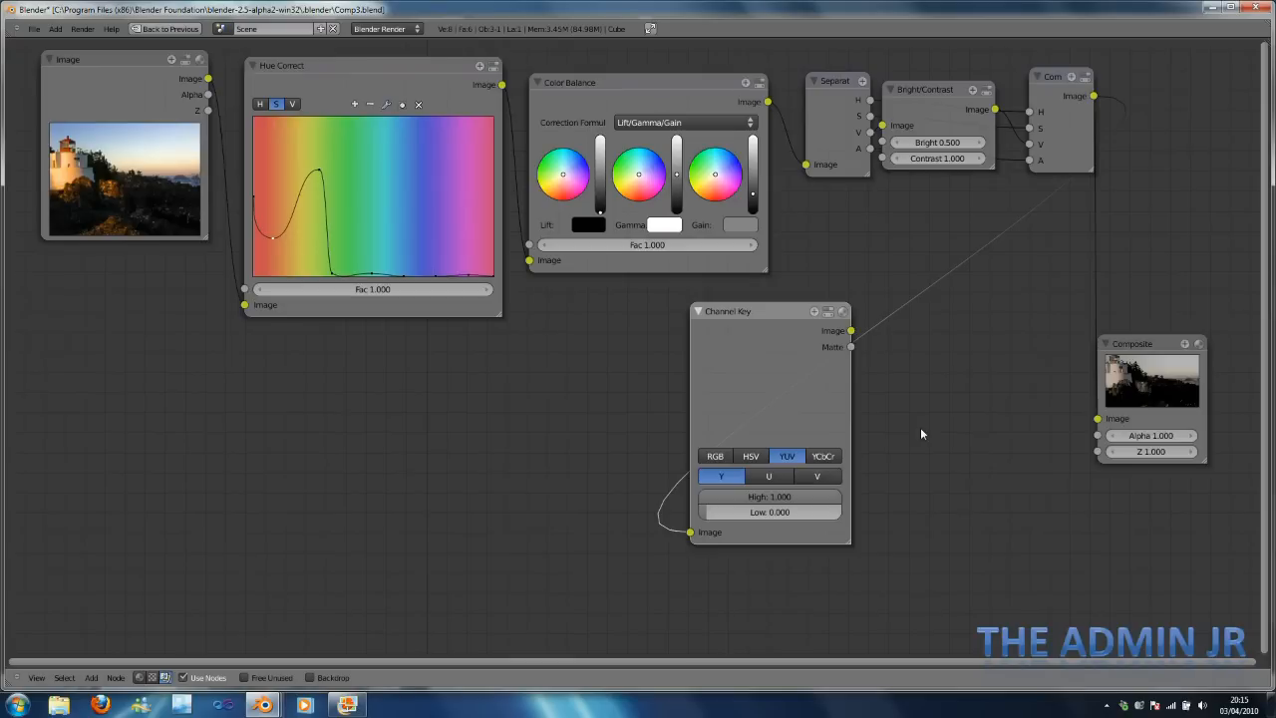
Add an AlphaOver node feeding the Composite and render the darkened lighthouse.
left_click(893, 426)
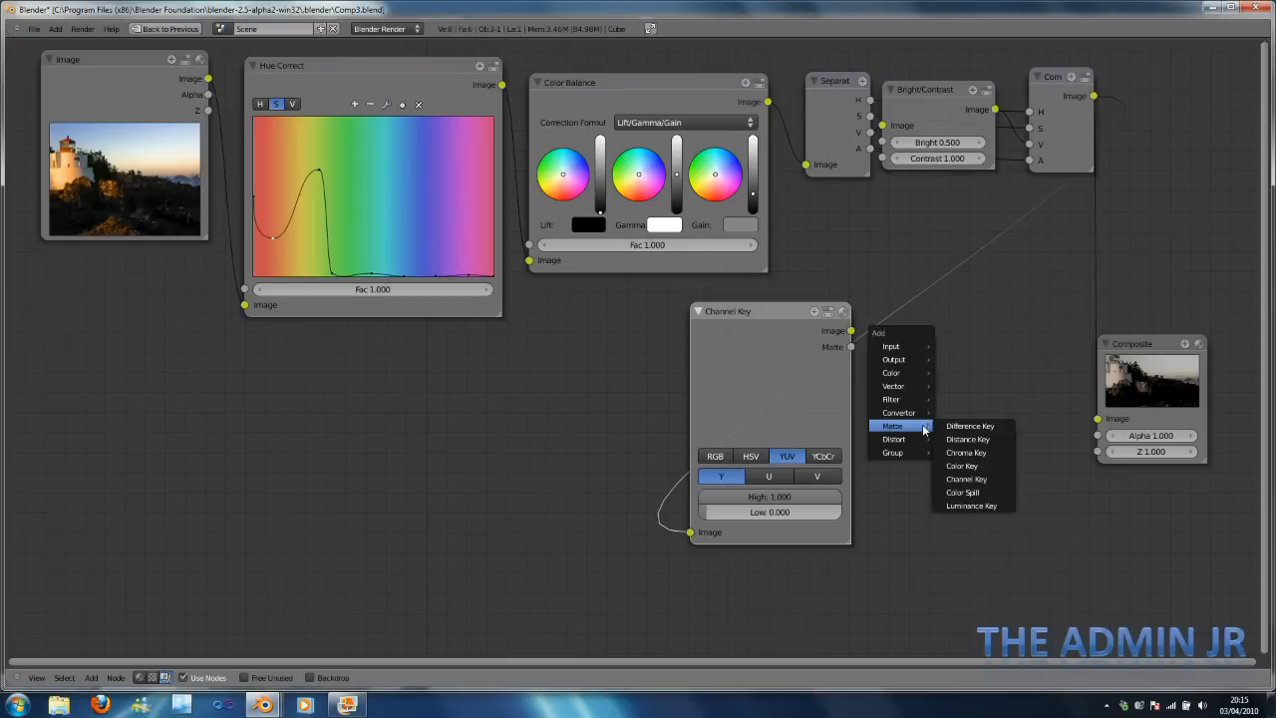
mouse_move(891, 373)
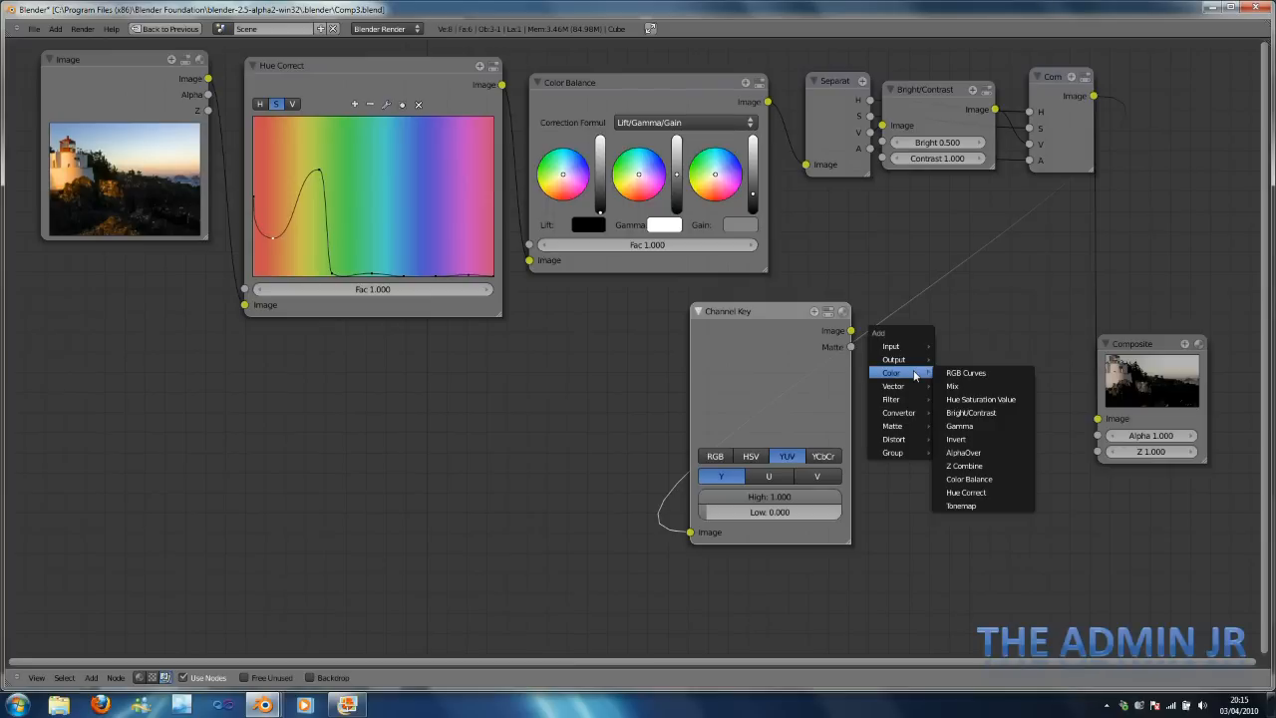
left_click(962, 451)
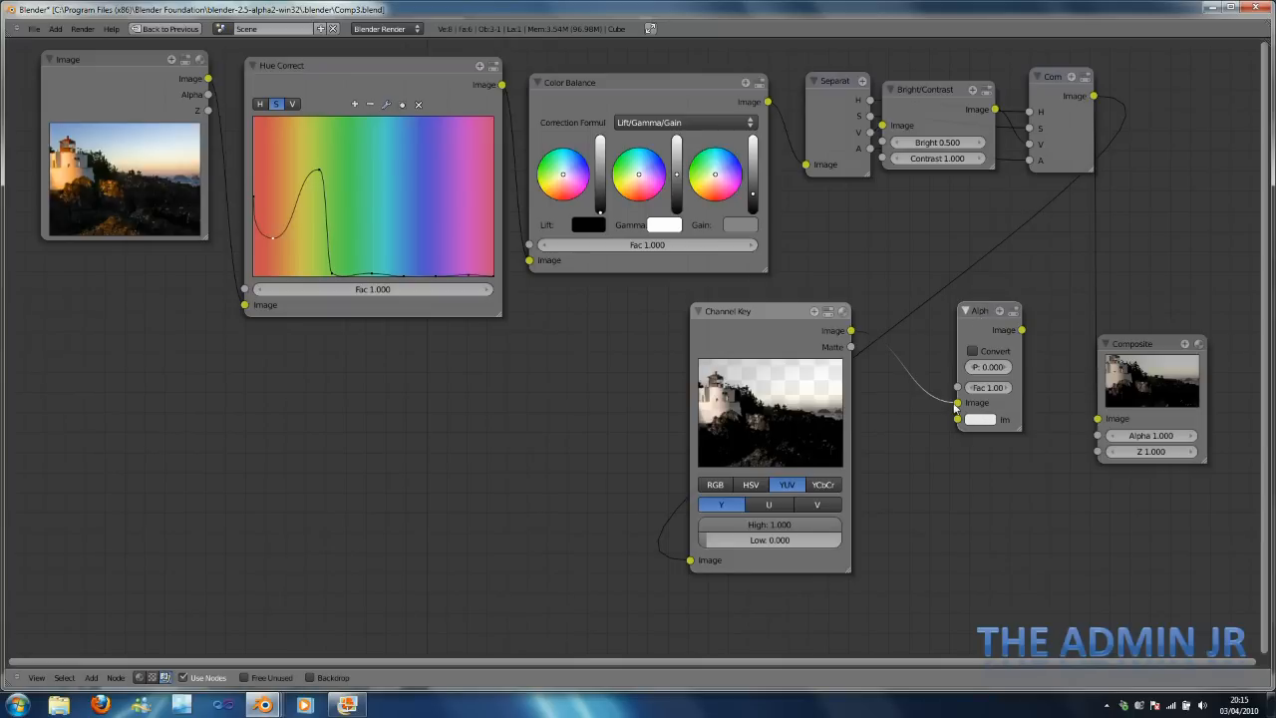
left_click(980, 419)
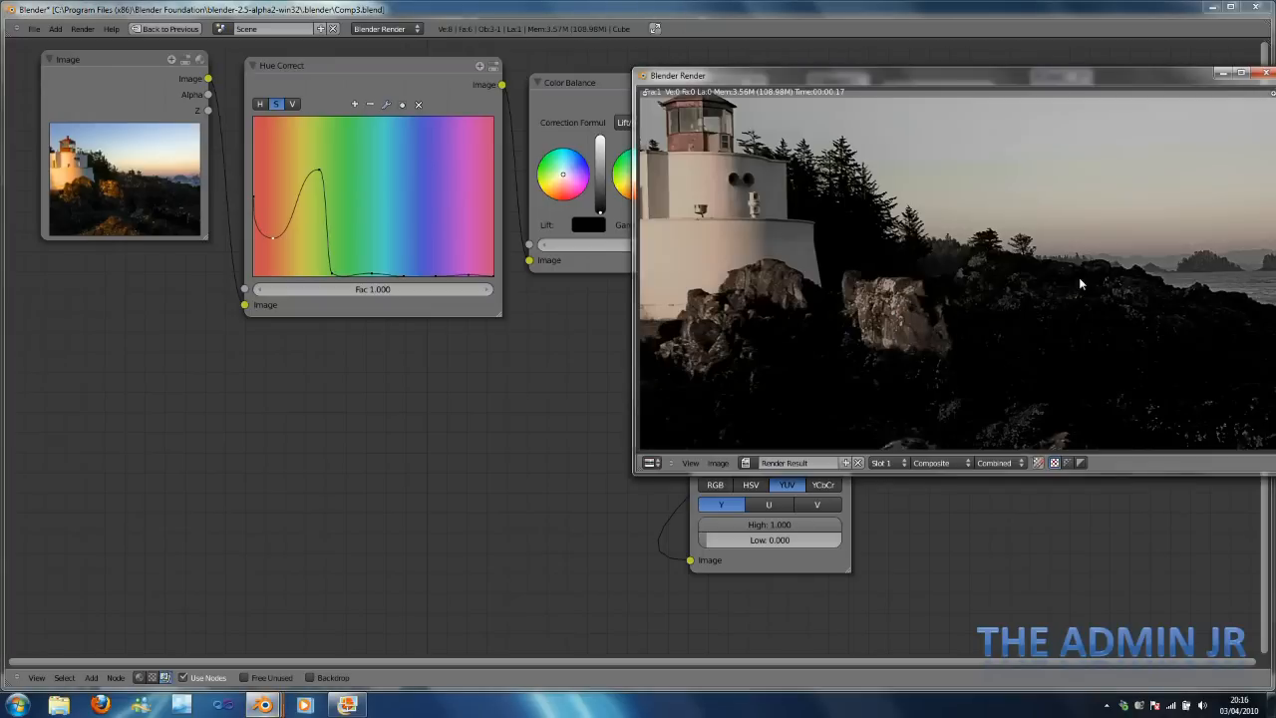
left_click(1268, 71)
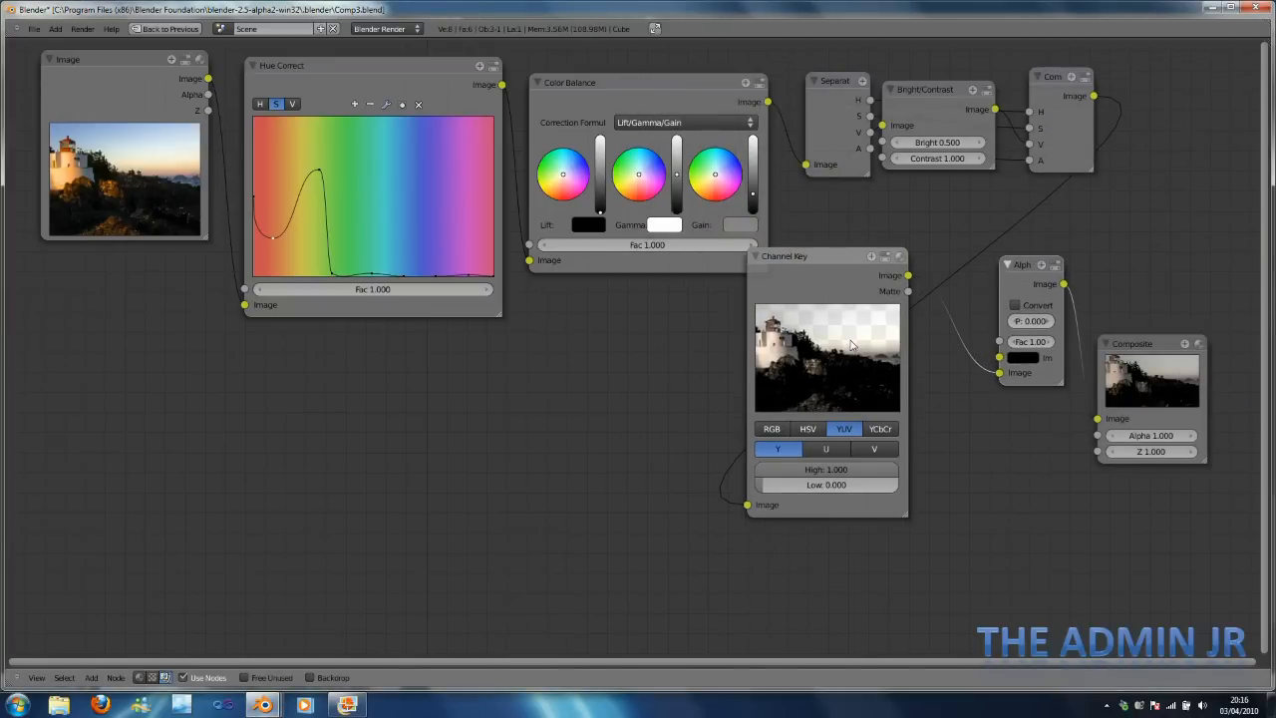
Enable Convert Premul on the AlphaOver node.
left_click(1015, 305)
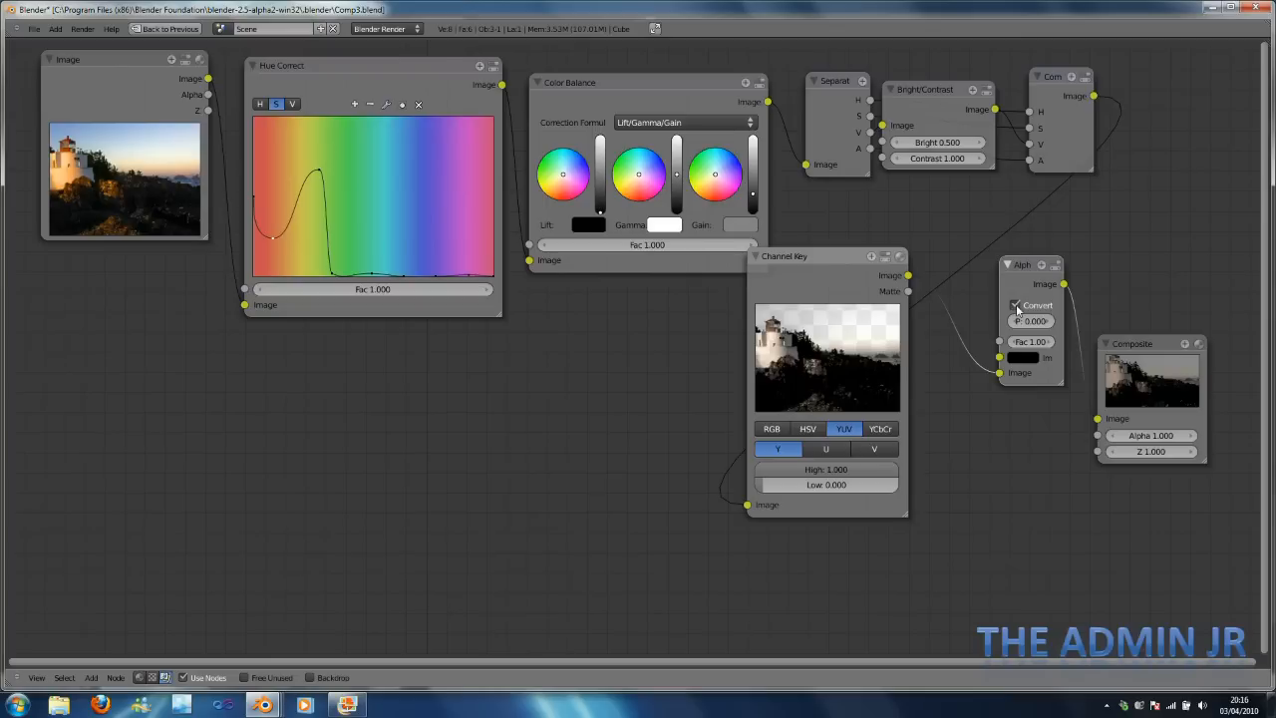
left_click(1033, 319)
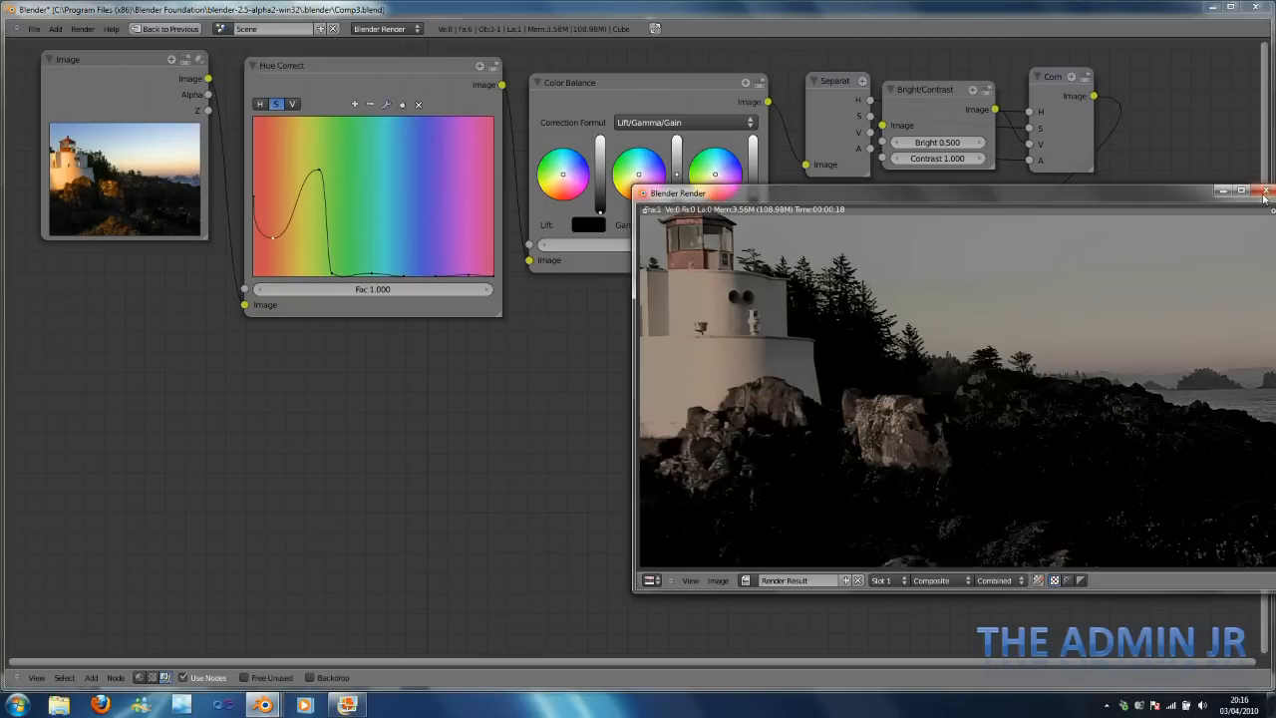
Dismiss the render preview and drag the Channel Key High threshold down to 0.851.
left_click(1268, 192)
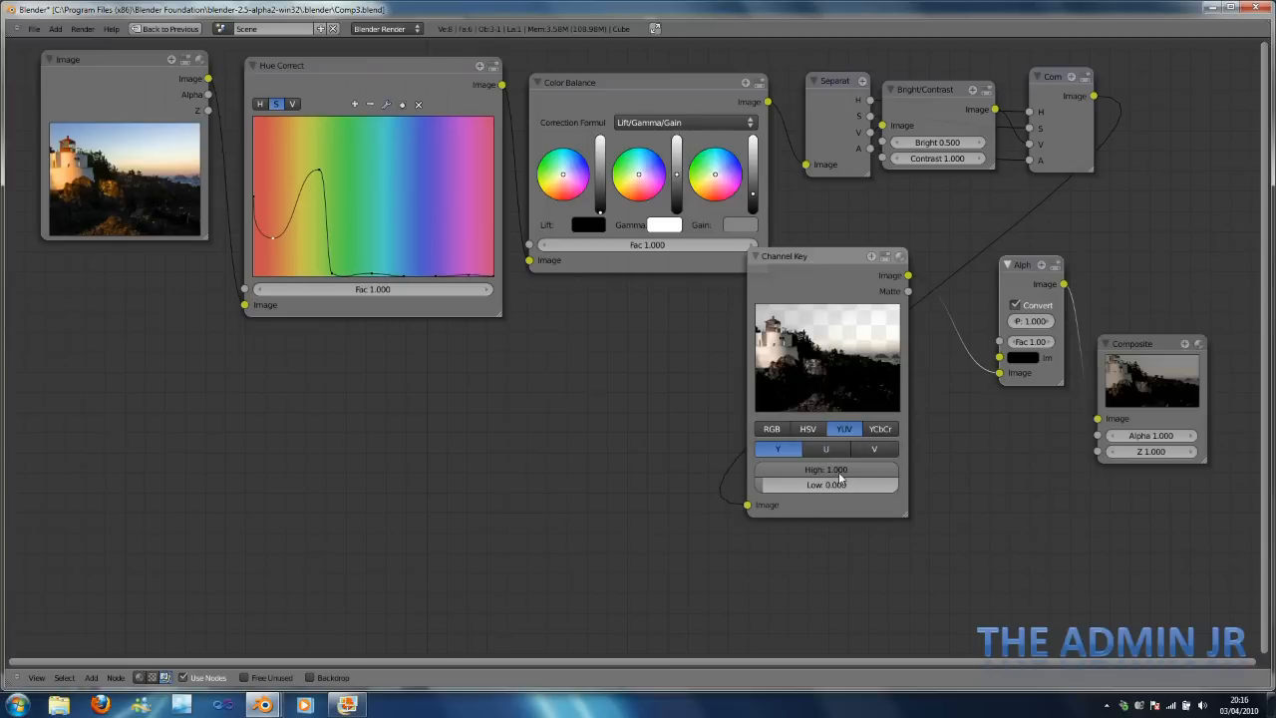
left_click_drag(837, 470, 833, 471)
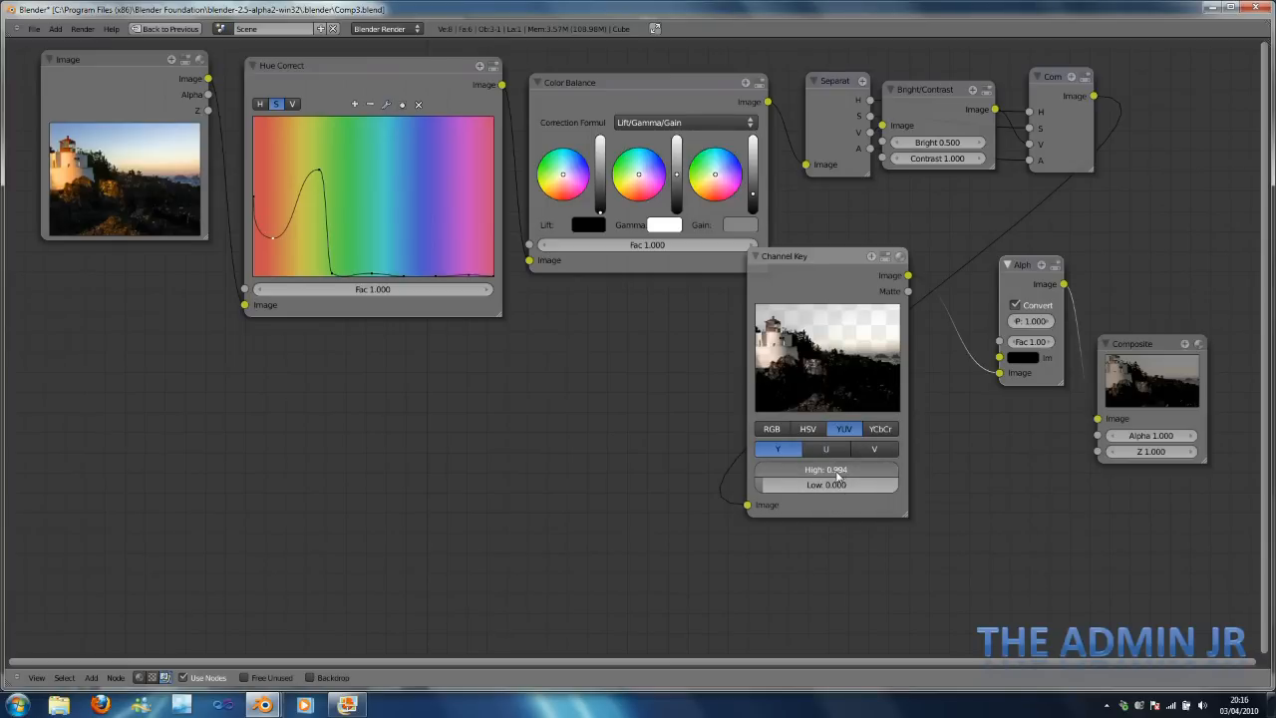
left_click_drag(857, 468, 827, 469)
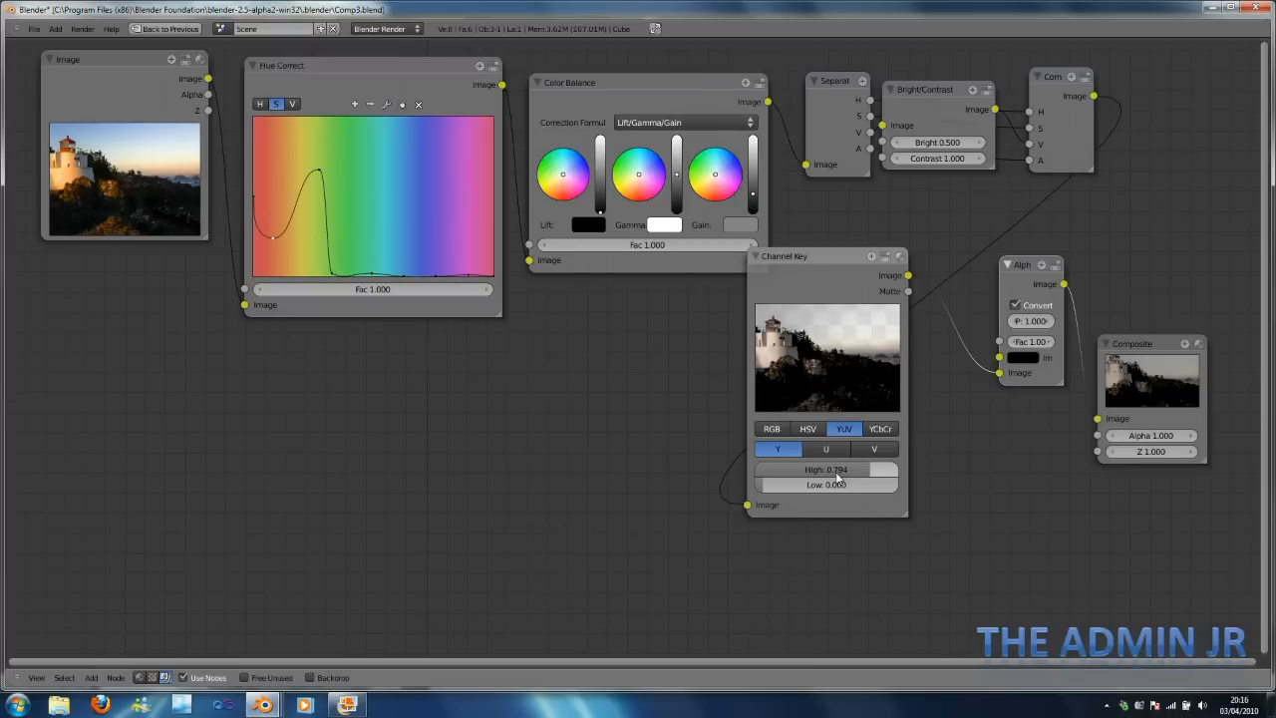
left_click_drag(807, 470, 841, 470)
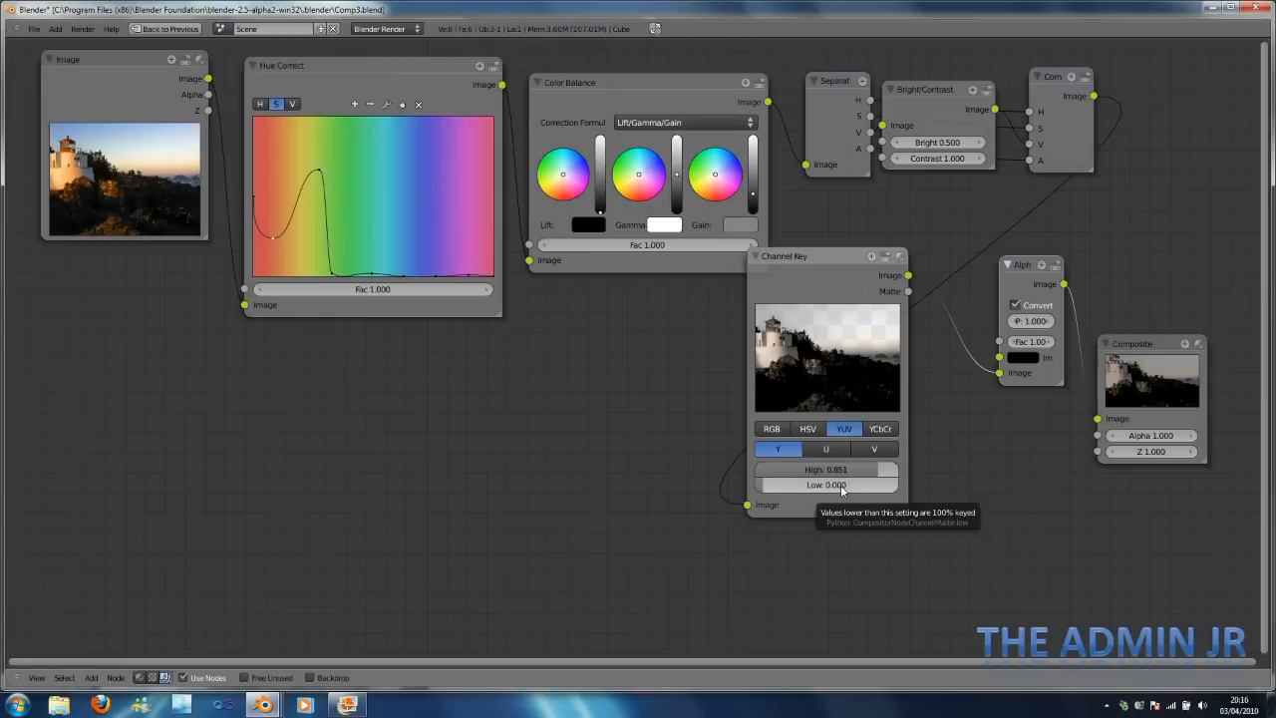
mouse_move(963, 465)
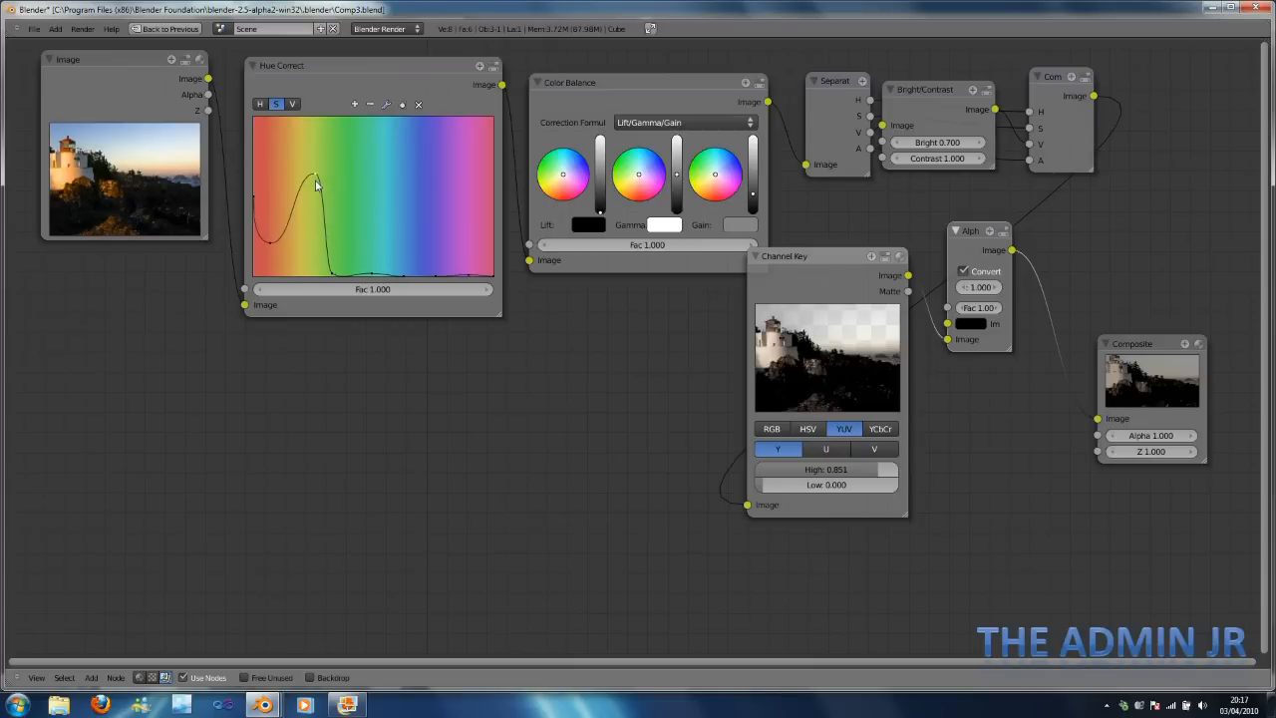
Render the composite, then pull the Hue Correct curve down to desaturate the scene.
left_click(463, 28)
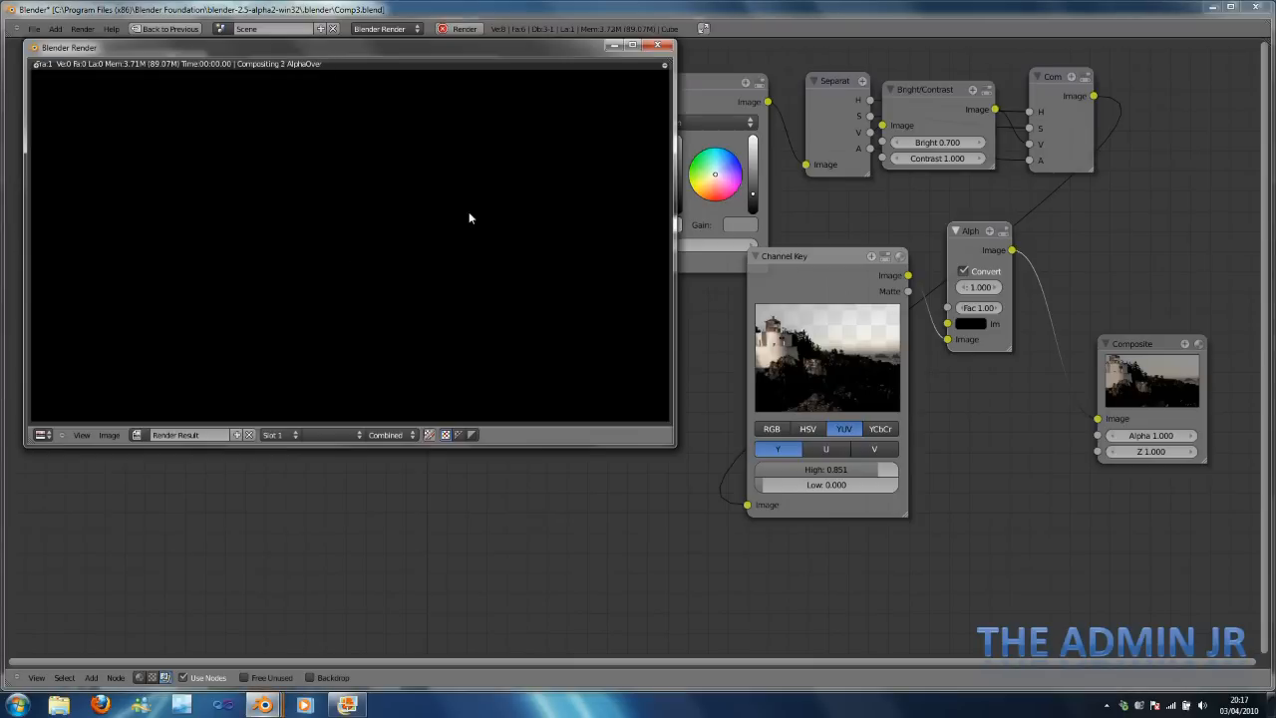
left_click(463, 28)
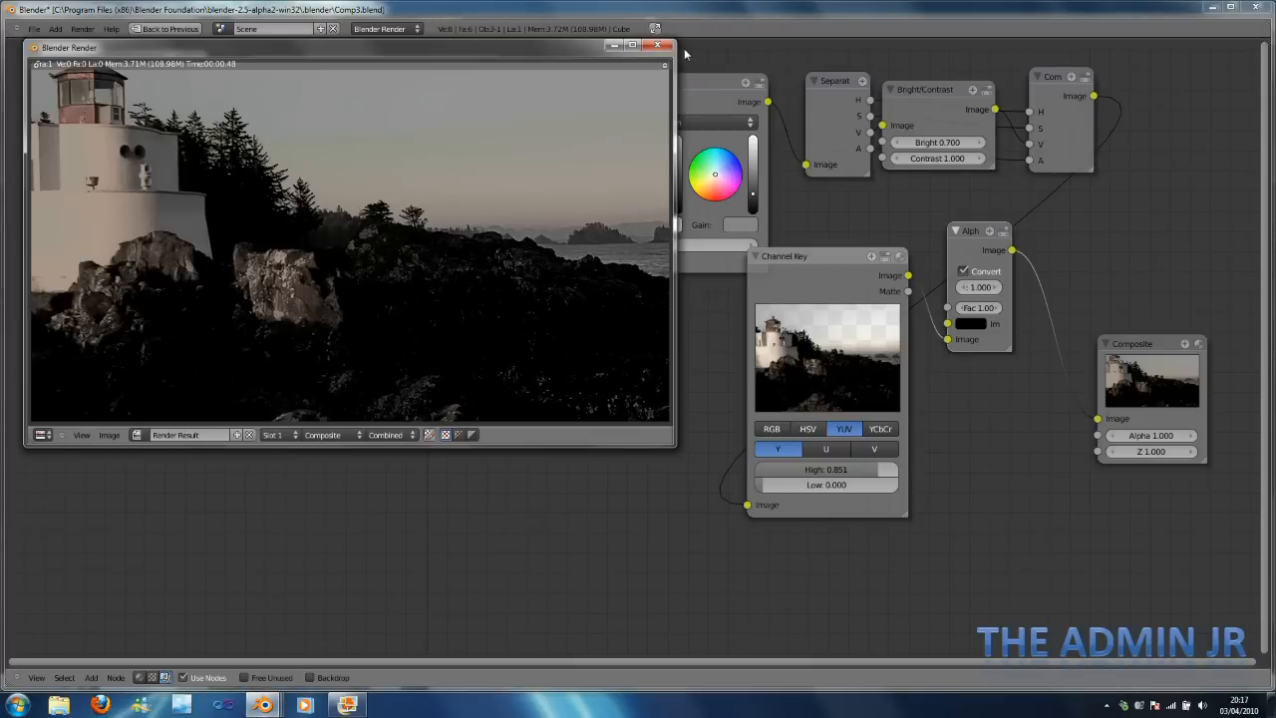
left_click(658, 44)
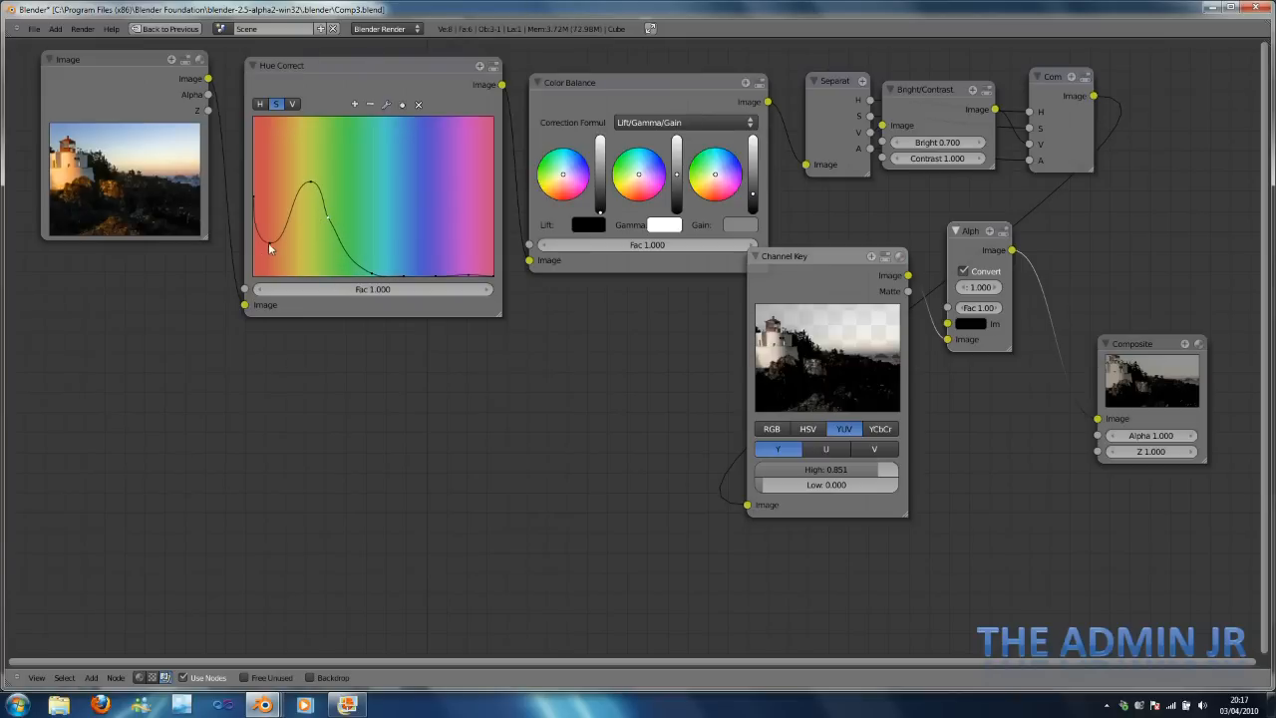
left_click_drag(269, 247, 257, 261)
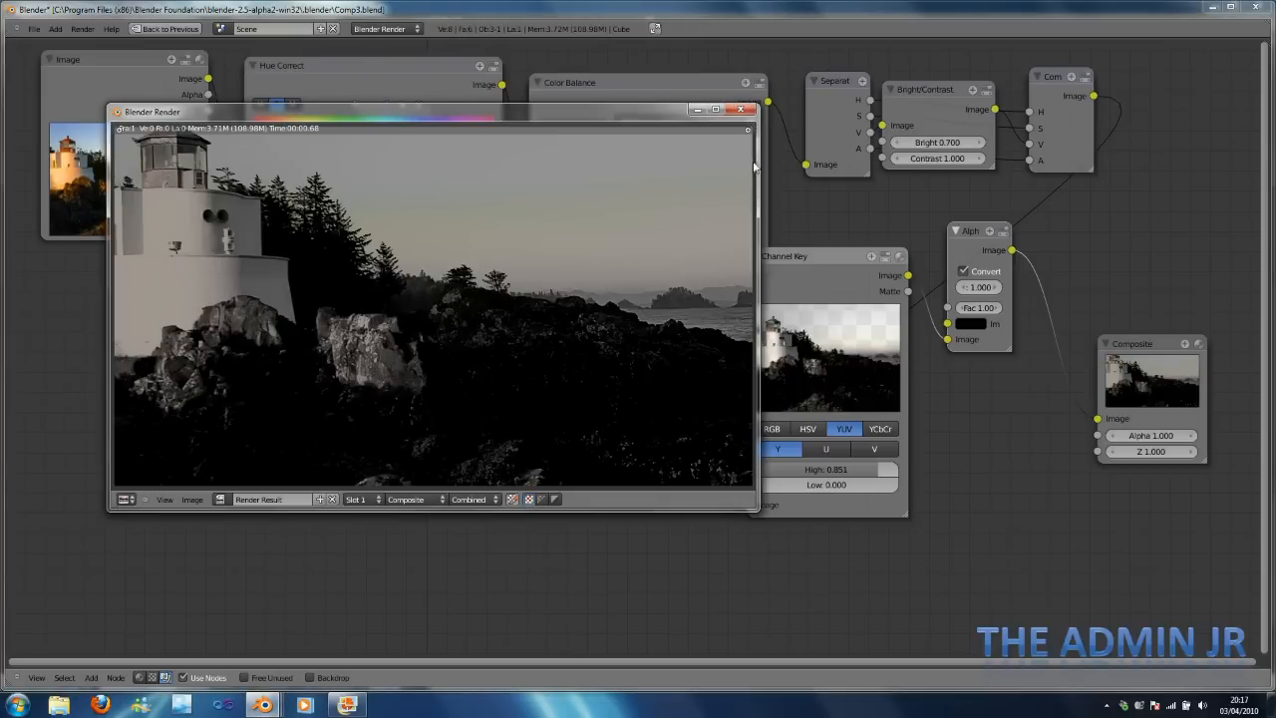
Re-render and inspect the nearly grey lighthouse, then dismiss the preview.
left_click(741, 107)
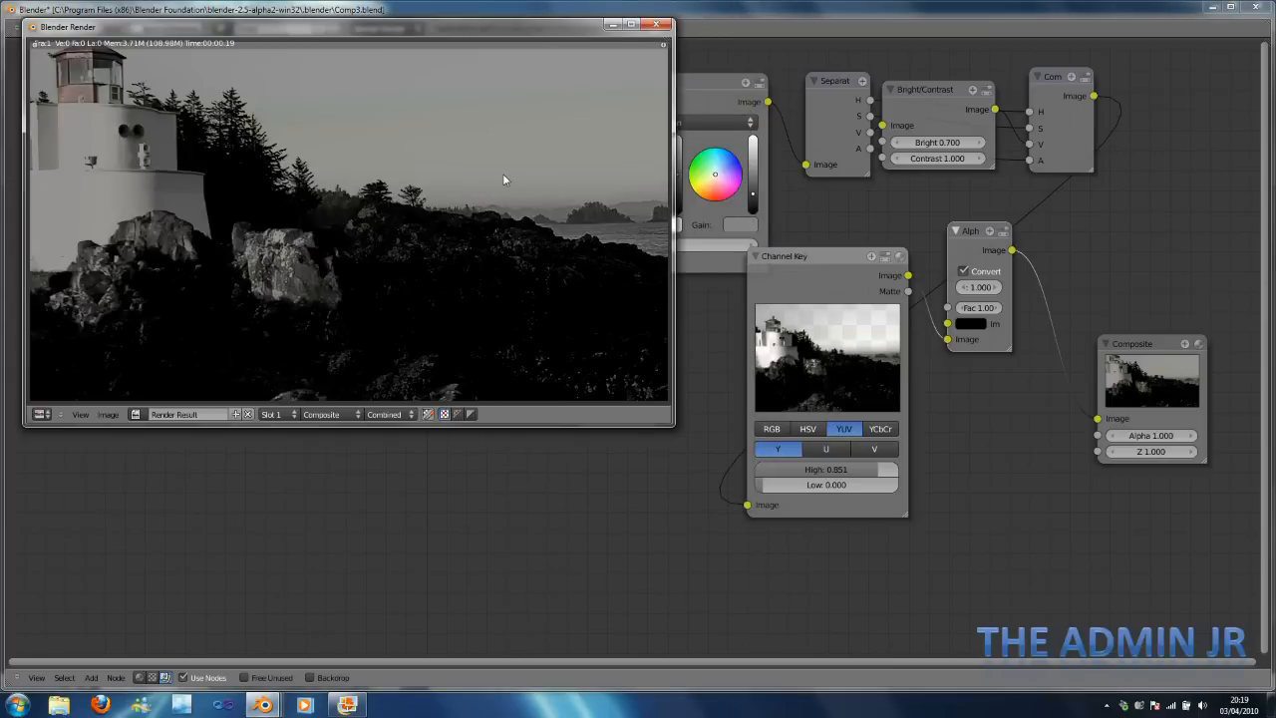
left_click_drag(349, 28, 554, 116)
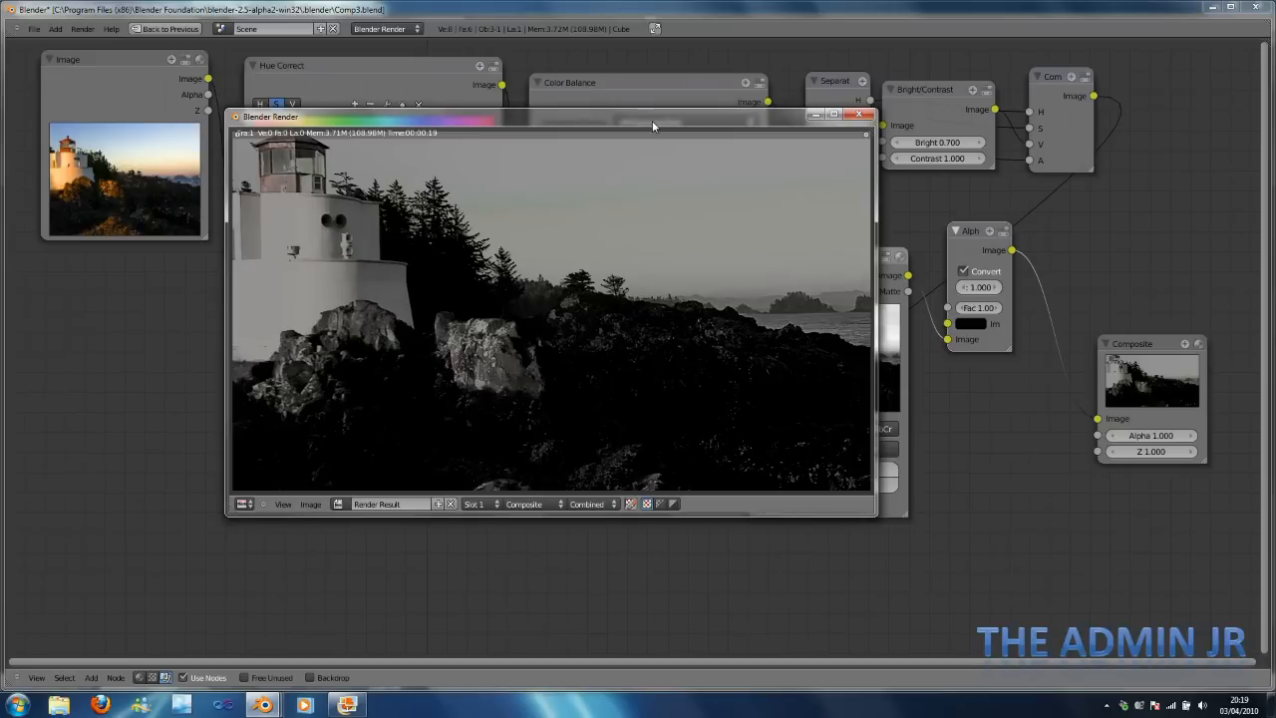
left_click(859, 115)
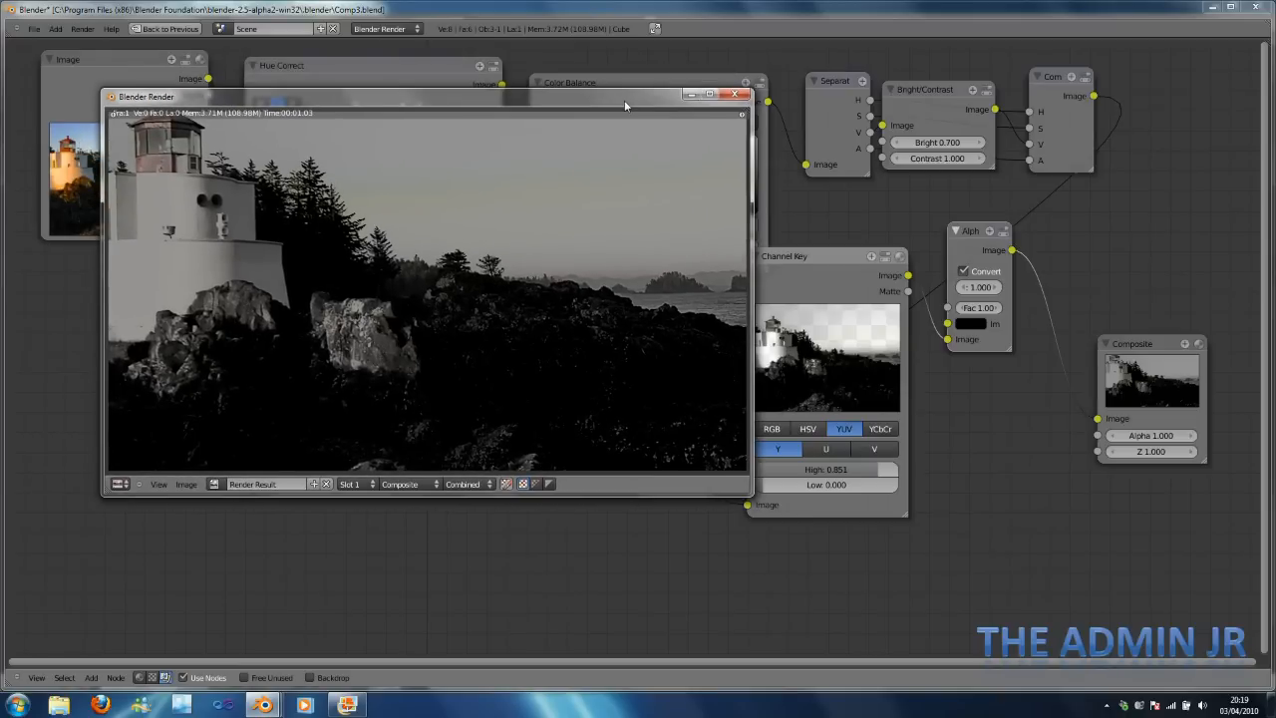
mouse_move(307, 247)
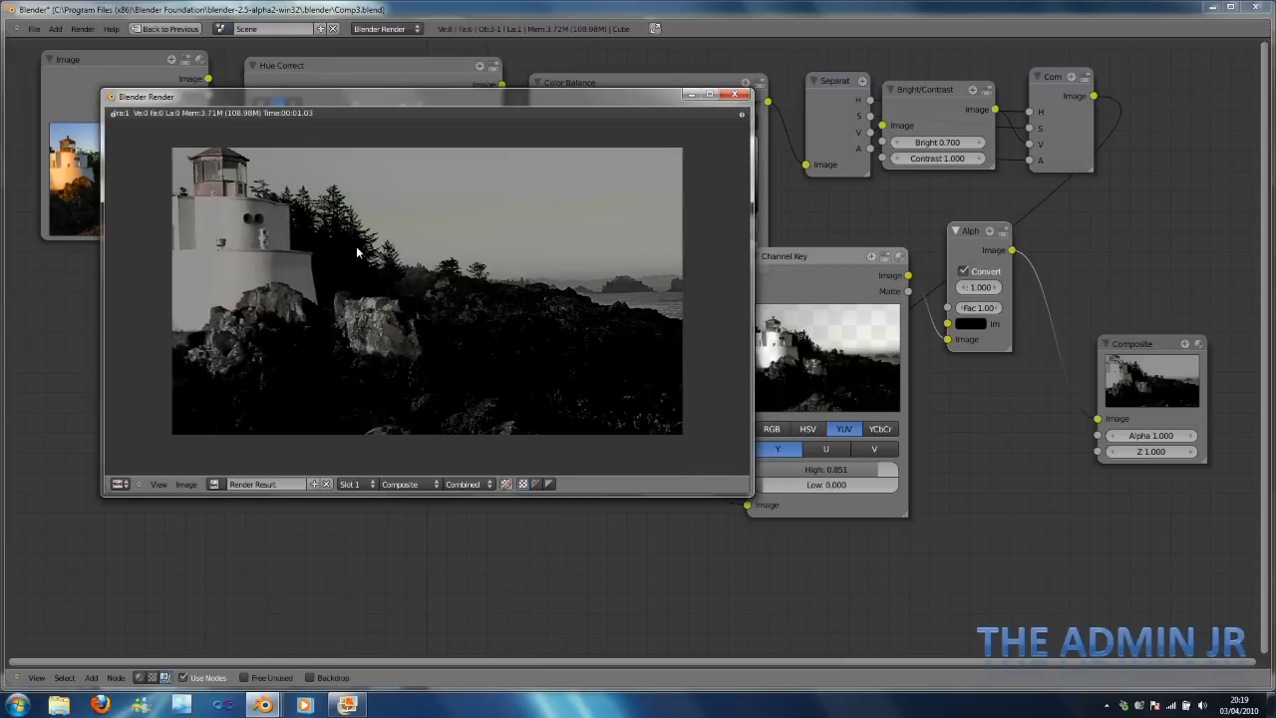
left_click(733, 93)
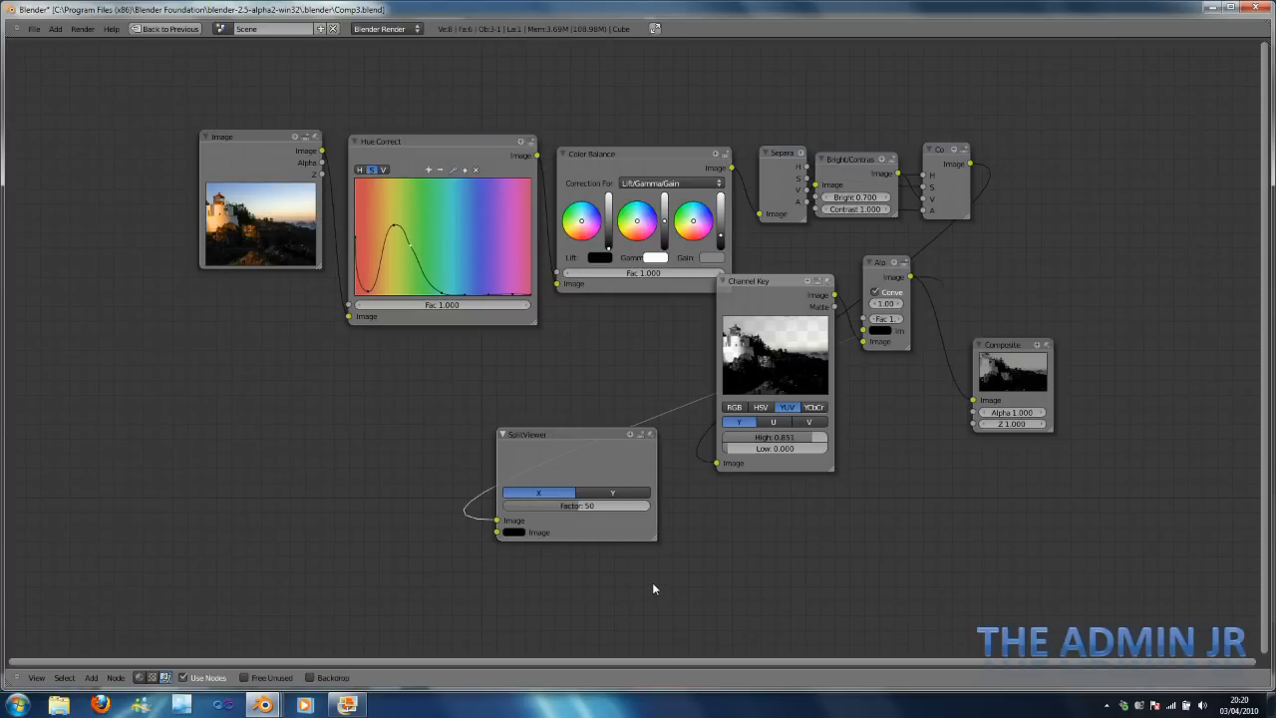
mouse_move(638, 572)
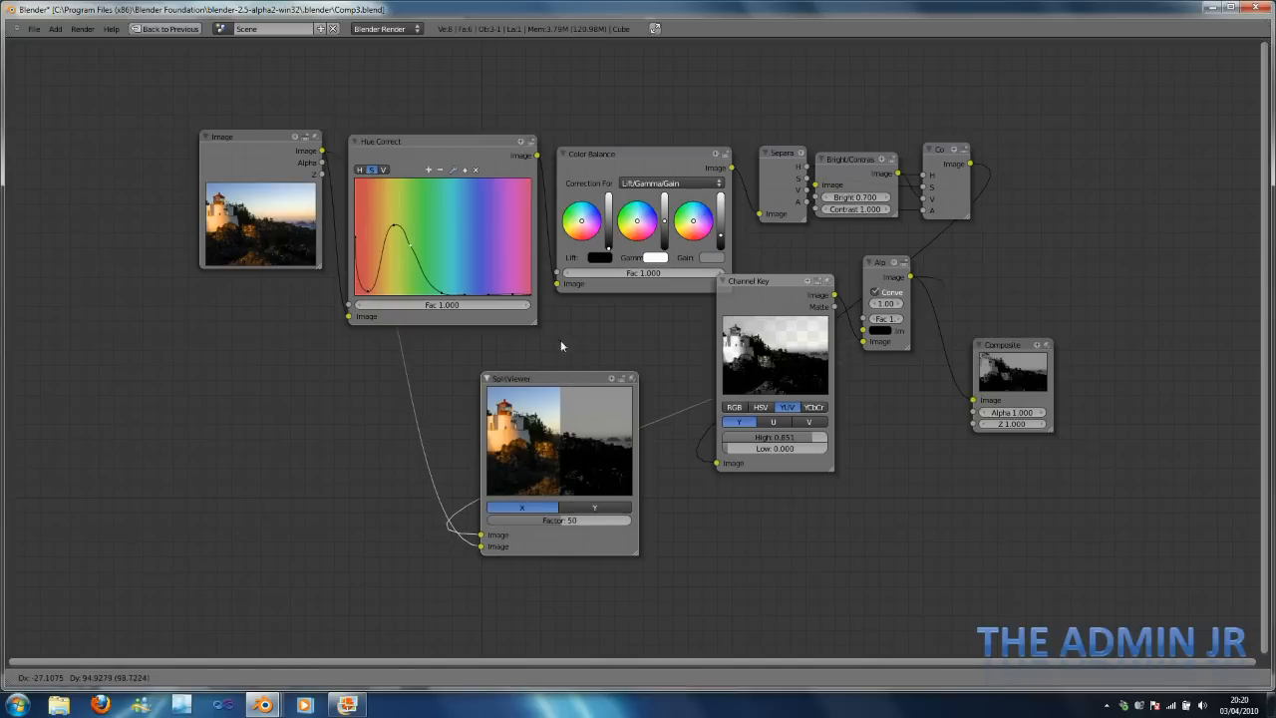
Wire the image into the Split Viewer and render the half-colour, half-bleak comparison.
left_click_drag(559, 379, 558, 315)
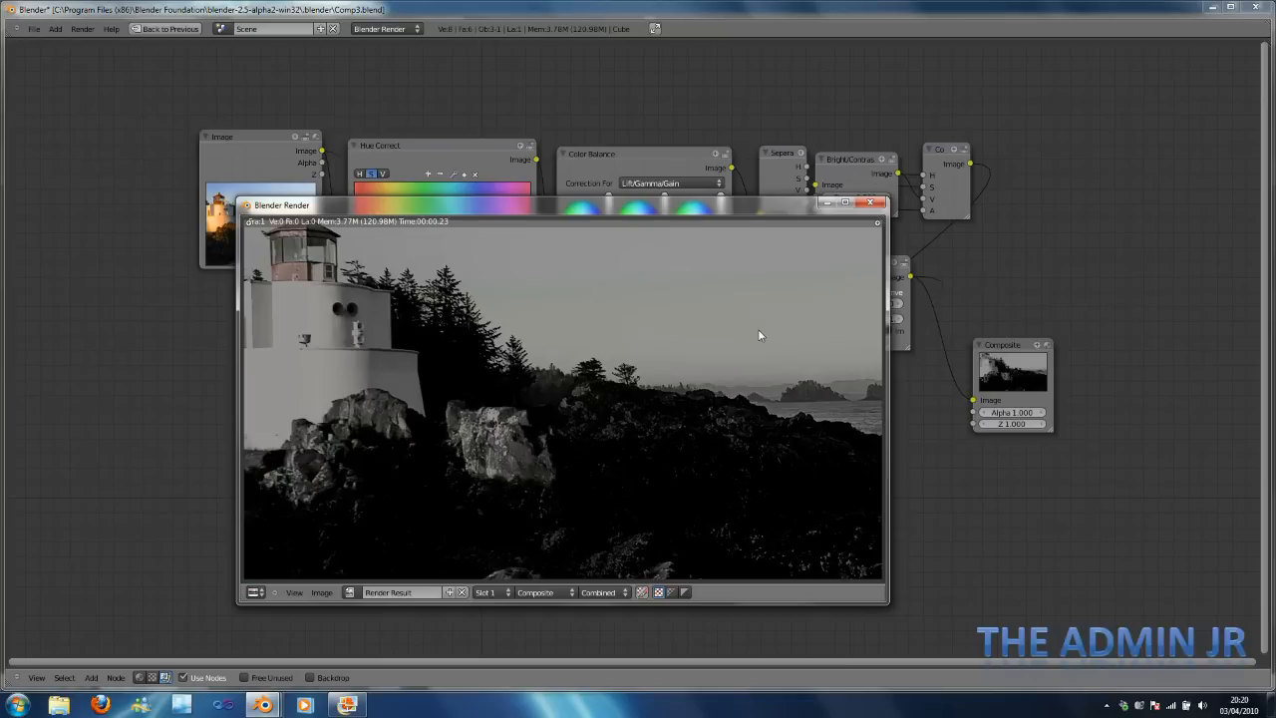
mouse_move(813, 319)
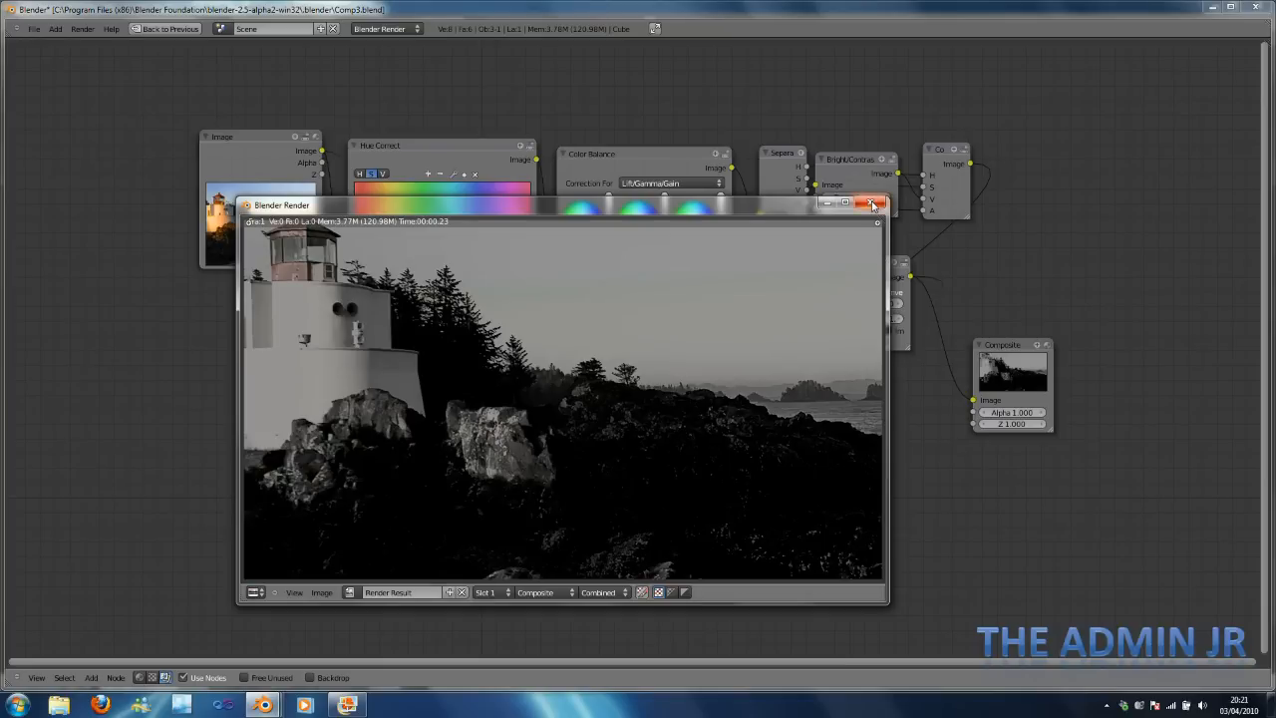
left_click(873, 203)
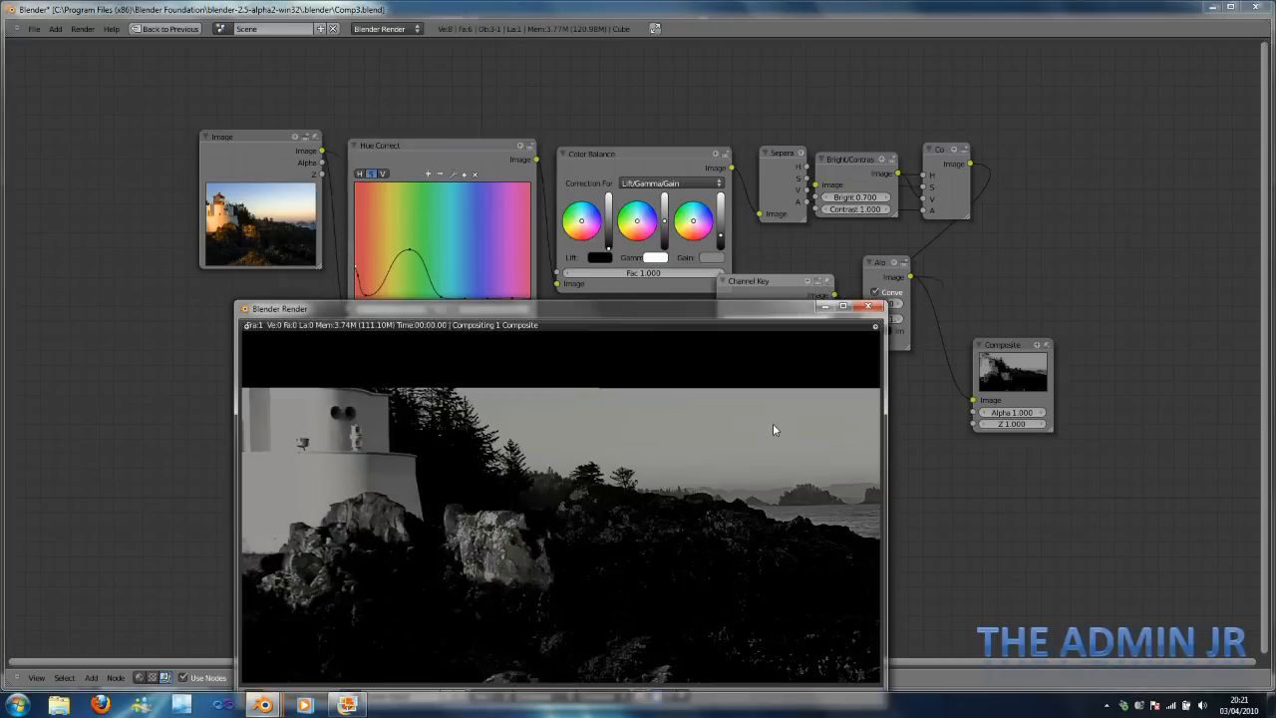
left_click_drag(558, 307, 558, 162)
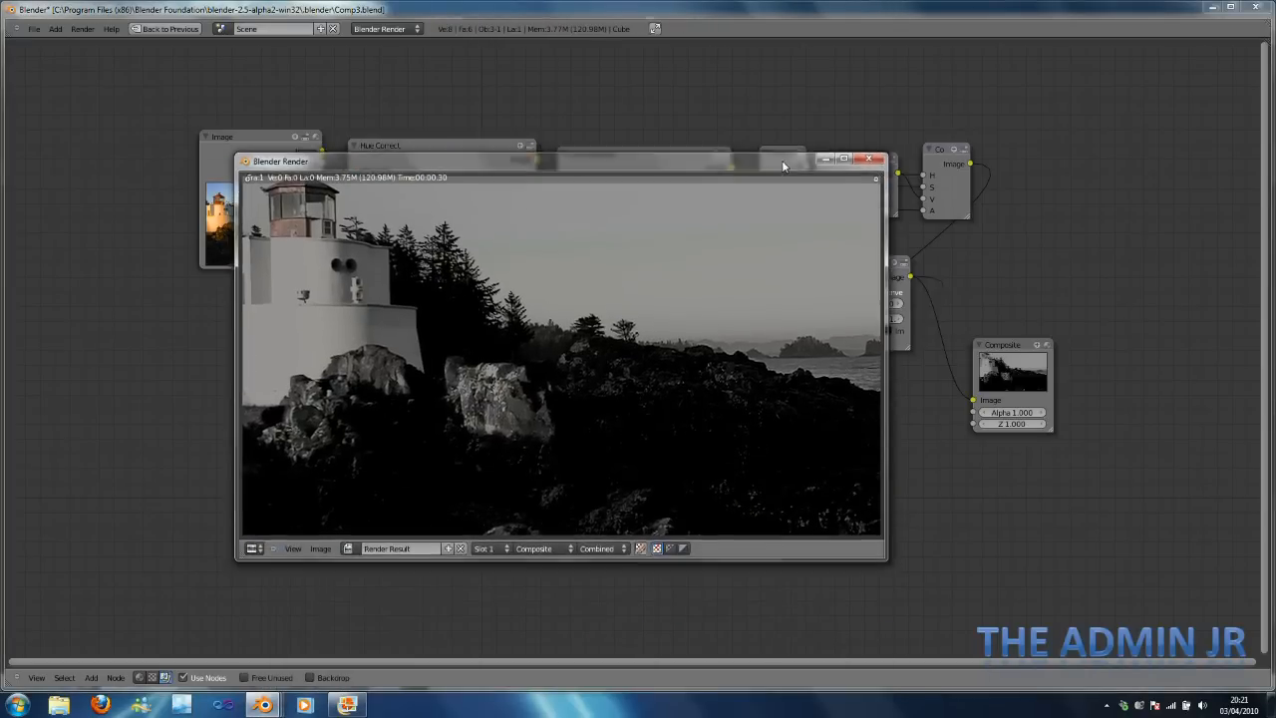